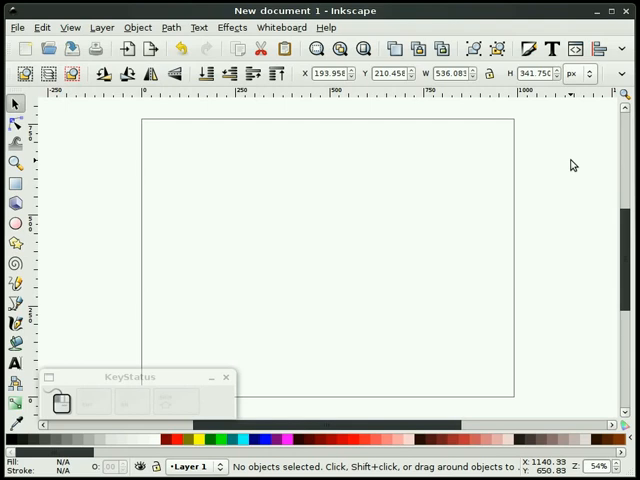
pyautogui.moveTo(568, 233)
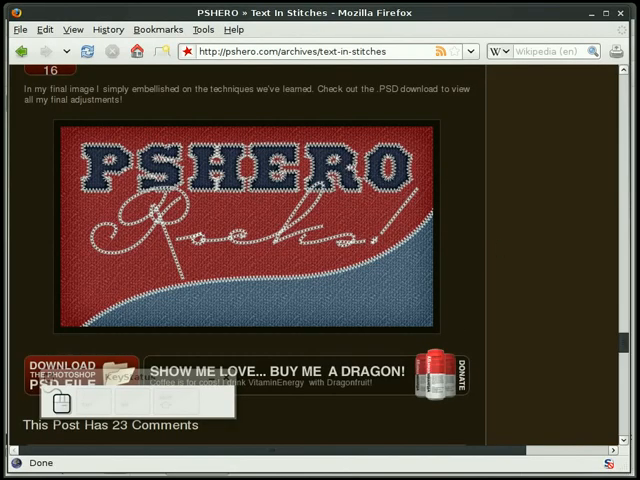
pyautogui.moveTo(516, 226)
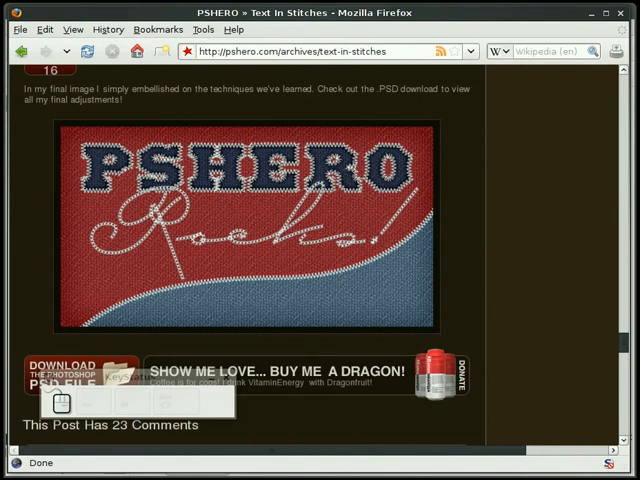
pyautogui.moveTo(161, 323)
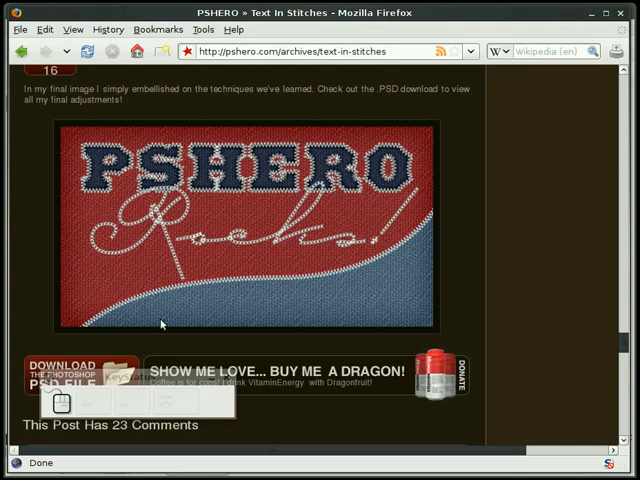
pyautogui.moveTo(279, 292)
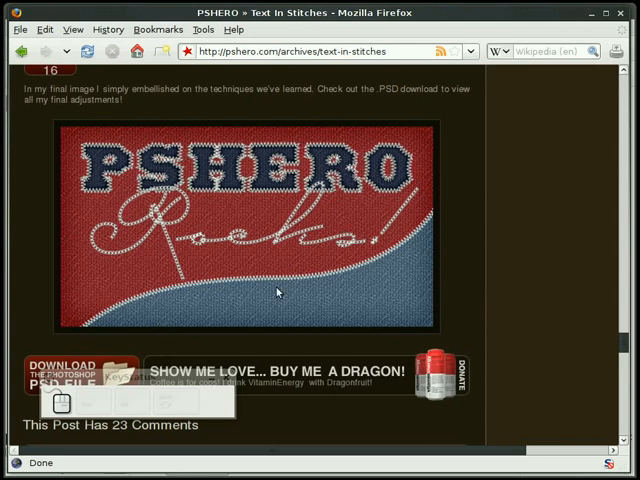
pyautogui.moveTo(331, 293)
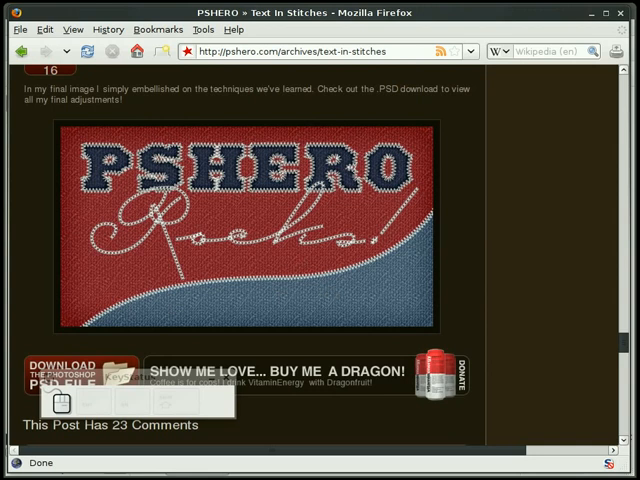
pyautogui.moveTo(106, 196)
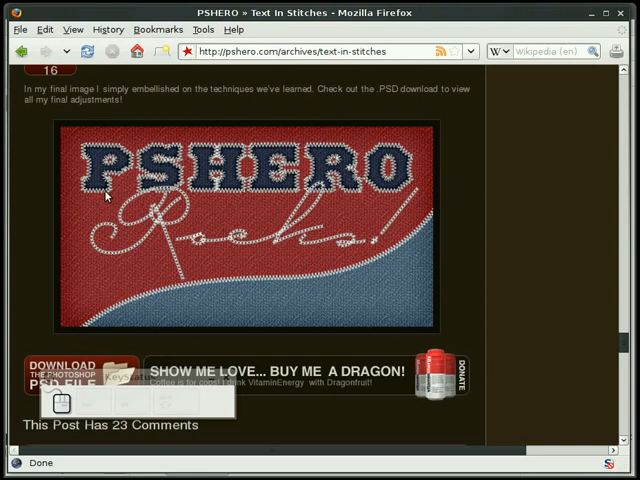
pyautogui.moveTo(80, 185)
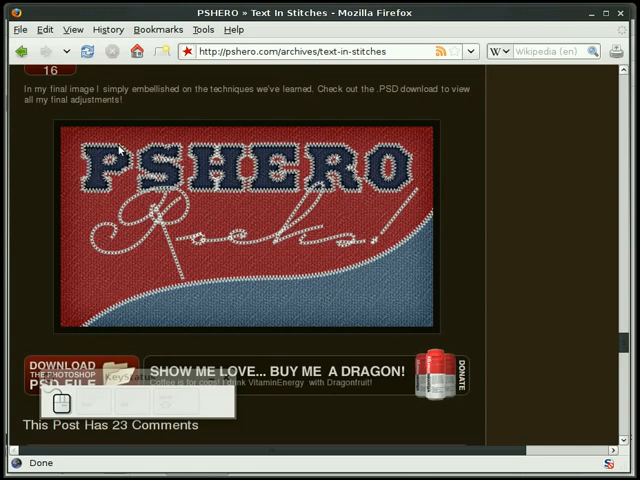
pyautogui.moveTo(218, 190)
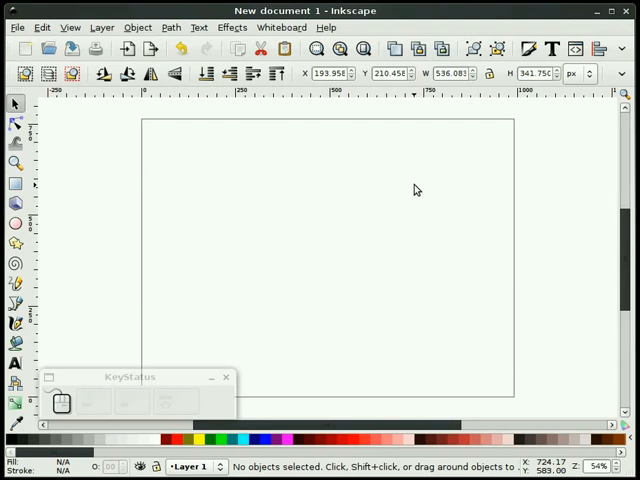
# Step: Set the page Width to 500 and Height to 250 px in Document Properties
pyautogui.click(17, 27)
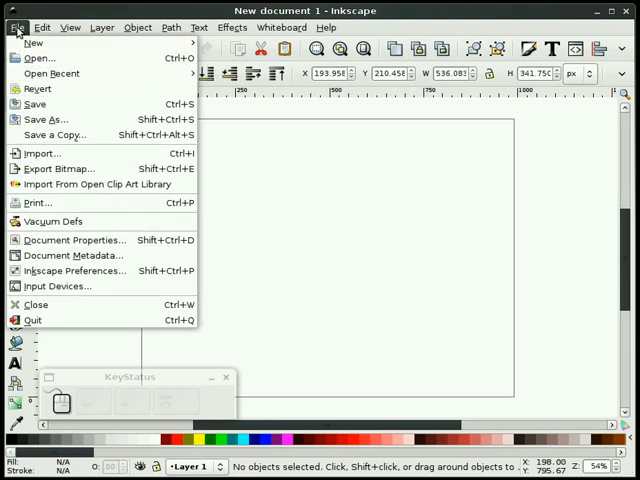
pyautogui.click(73, 239)
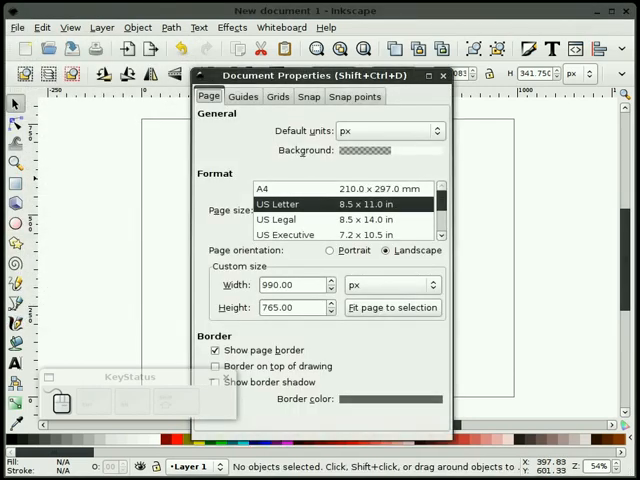
pyautogui.tripleClick(290, 285)
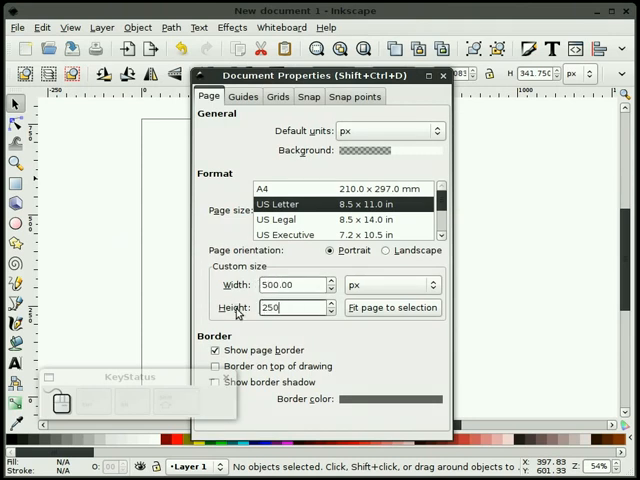
pyautogui.click(386, 250)
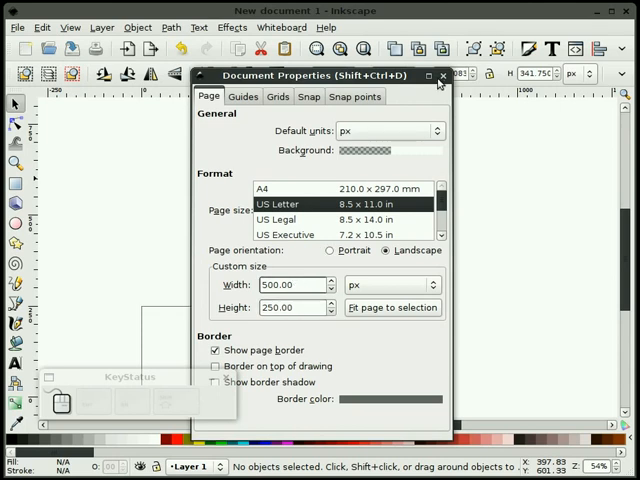
pyautogui.click(442, 75)
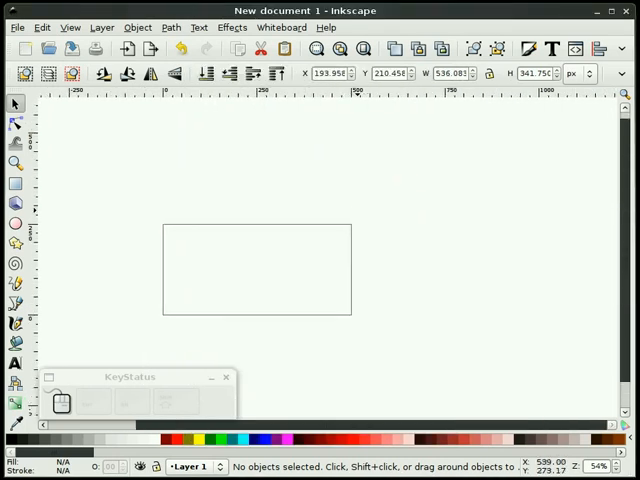
pyautogui.moveTo(425, 252)
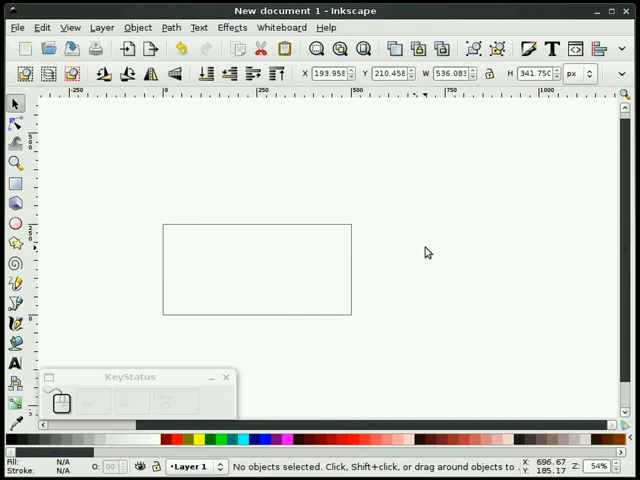
# Step: Import the green fabric image and align it to the page so it fills it exactly
pyautogui.click(420, 251)
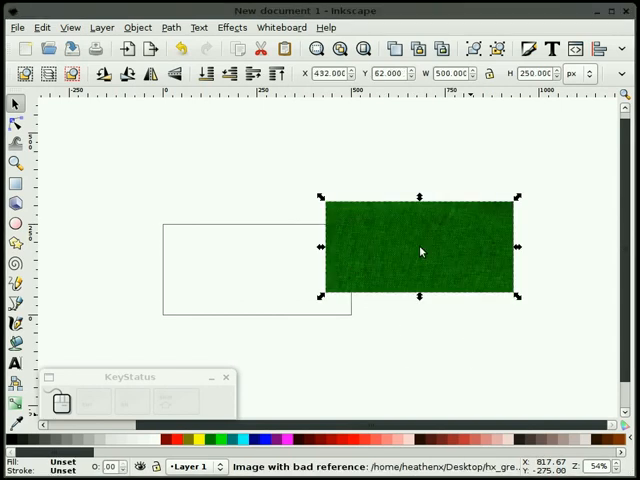
pyautogui.moveTo(420, 251); pyautogui.dragTo(386, 281)
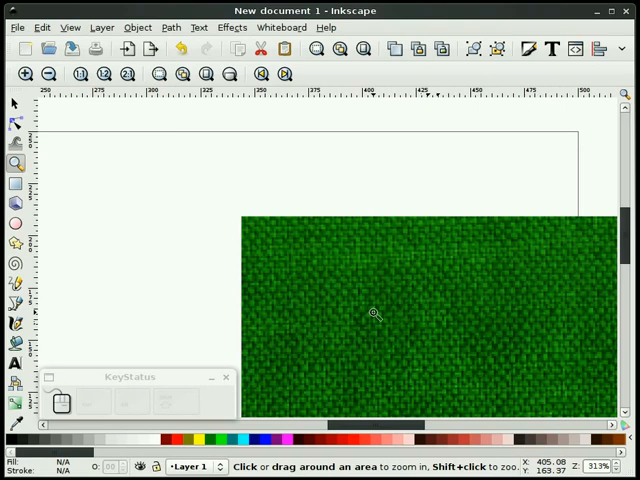
pyautogui.moveTo(348, 302)
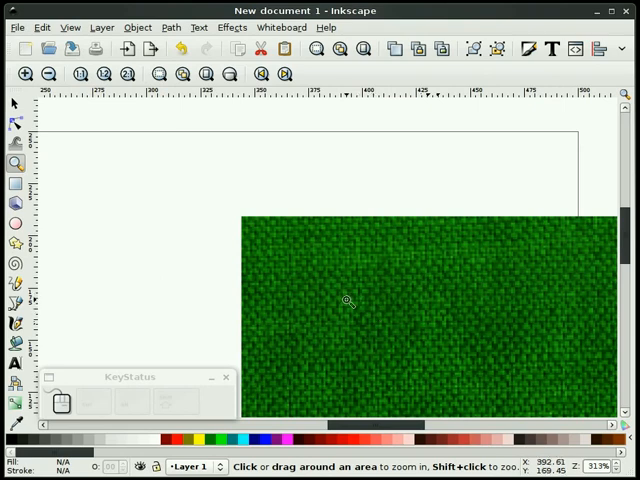
pyautogui.moveTo(349, 294)
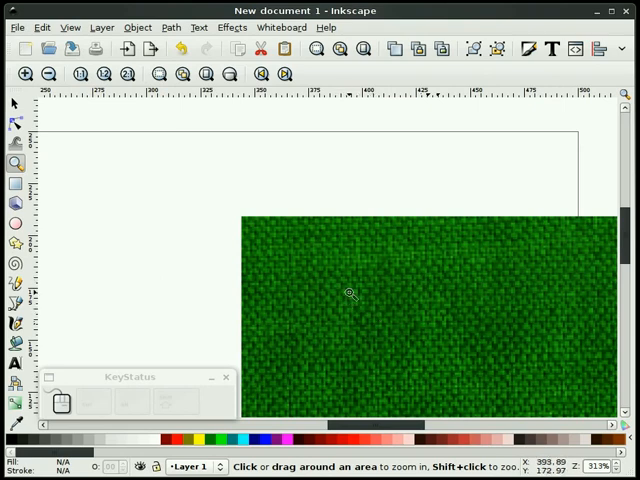
pyautogui.moveTo(345, 292)
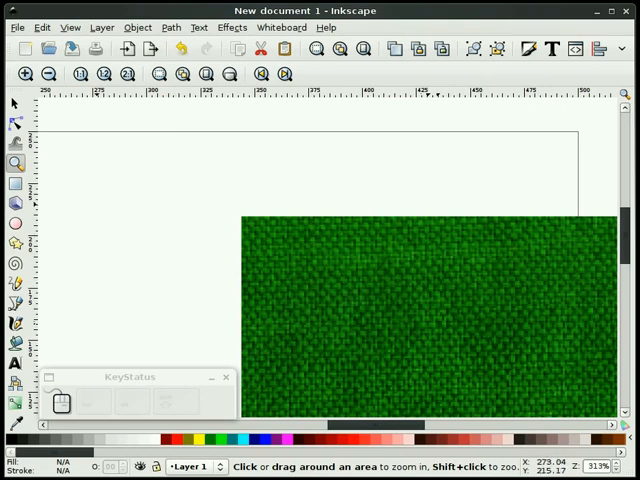
pyautogui.click(48, 74)
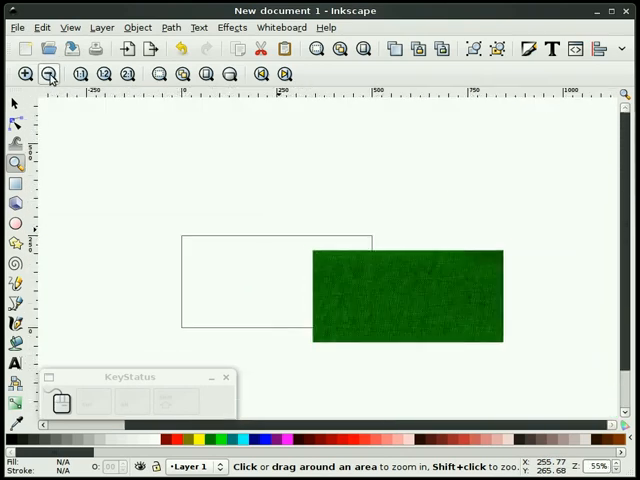
pyautogui.click(15, 104)
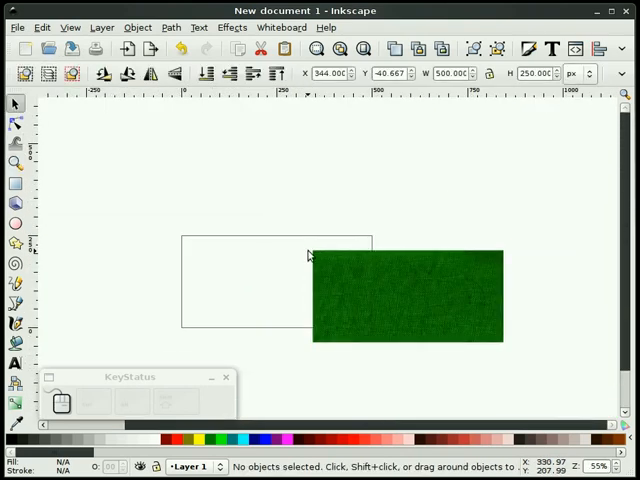
pyautogui.click(407, 296)
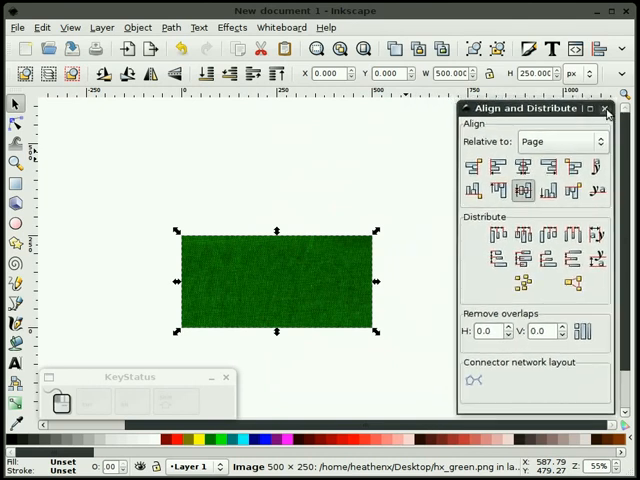
pyautogui.click(605, 108)
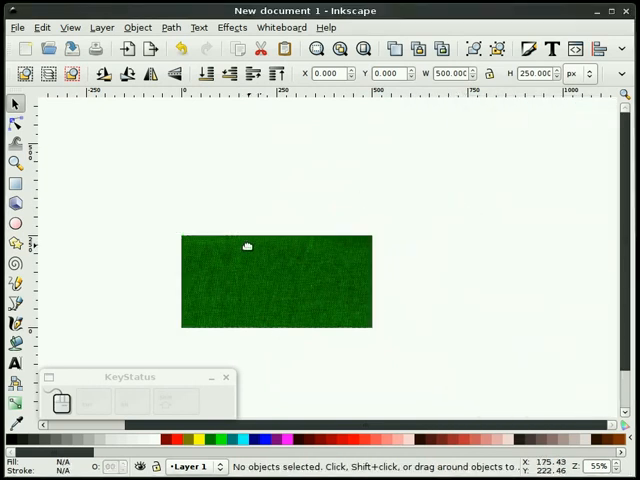
# Step: Draw a blue rectangle and fit it to the 500 × 250 page over the fabric
pyautogui.click(15, 182)
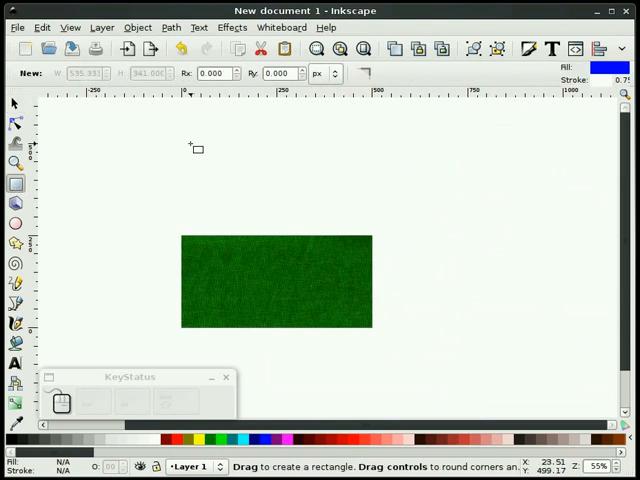
pyautogui.moveTo(185, 143); pyautogui.dragTo(370, 233)
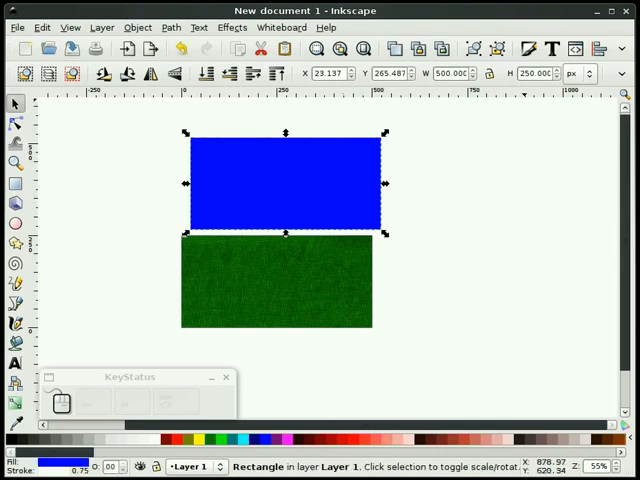
pyautogui.click(523, 166)
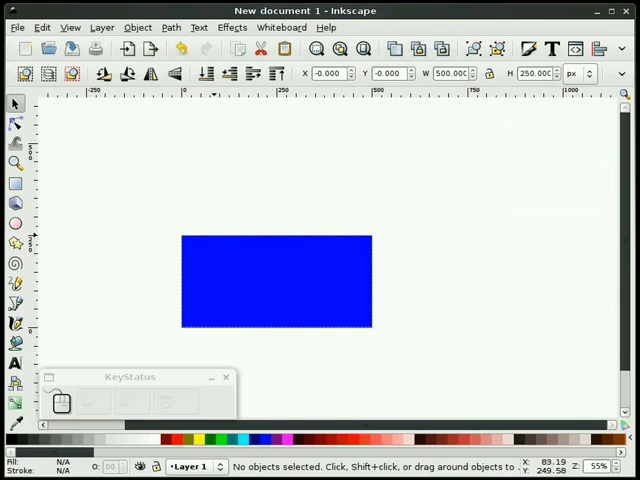
# Step: Give the blue rectangle a 2 px dashed outline with miter joins
pyautogui.click(16, 163)
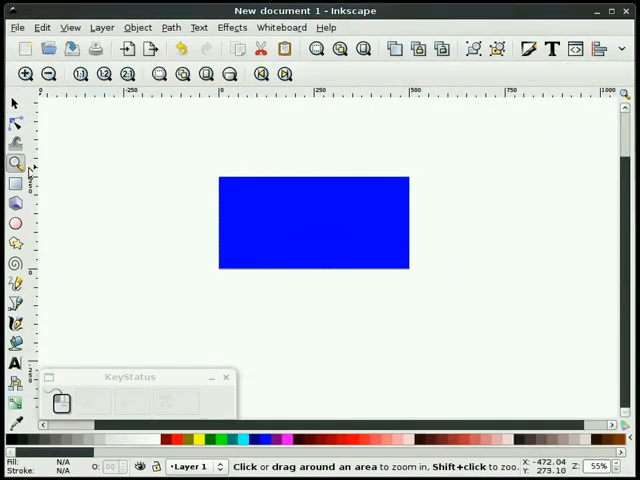
pyautogui.click(314, 220)
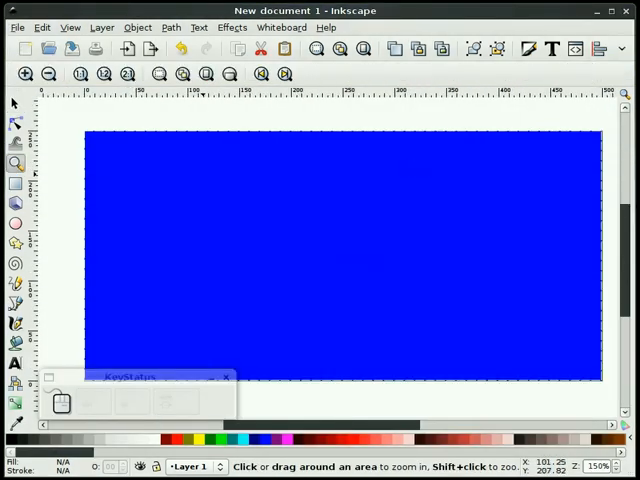
pyautogui.click(15, 104)
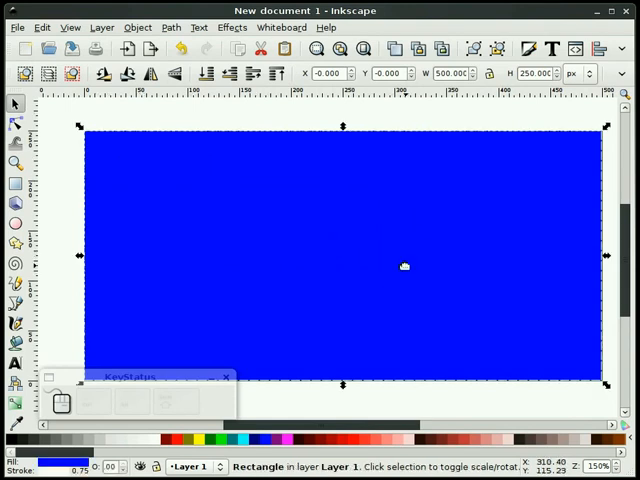
pyautogui.click(88, 468)
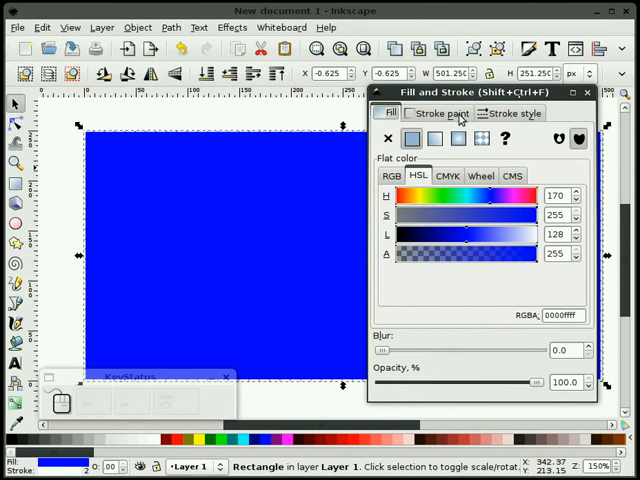
pyautogui.click(514, 113)
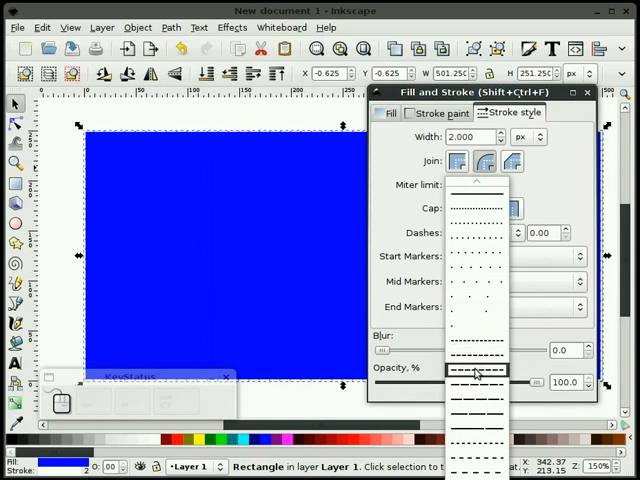
pyautogui.click(476, 372)
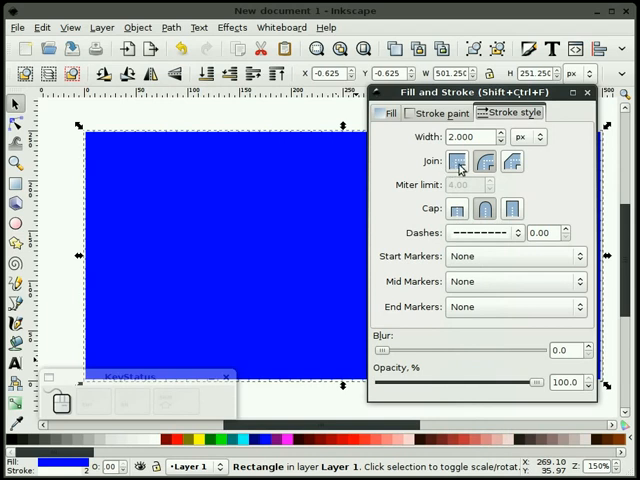
pyautogui.click(456, 208)
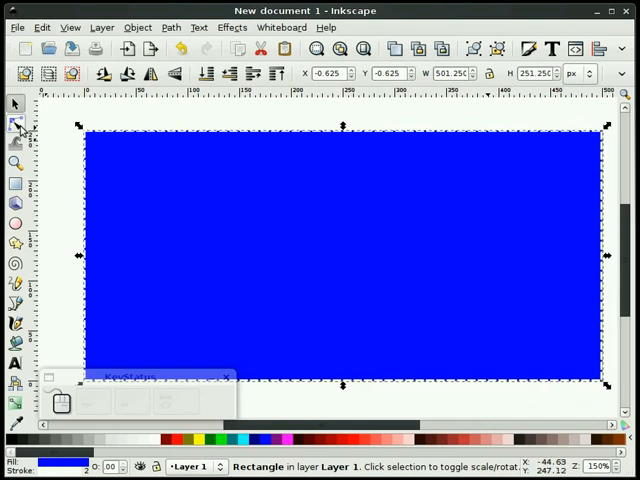
# Step: Apply Dynamic Offset and pull the outline about 7.3 pt inward
pyautogui.click(171, 27)
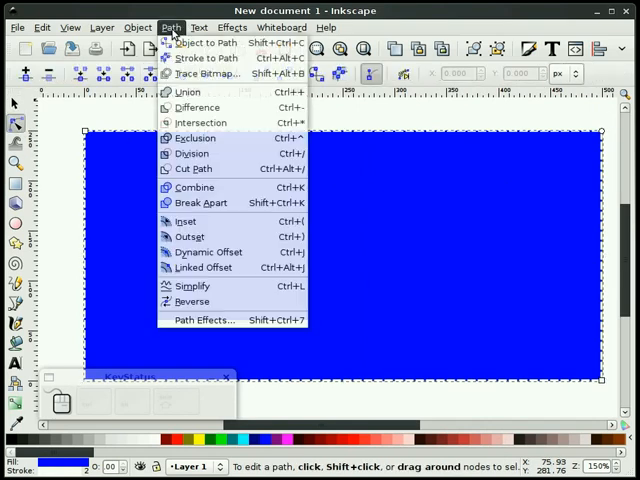
pyautogui.moveTo(189, 236)
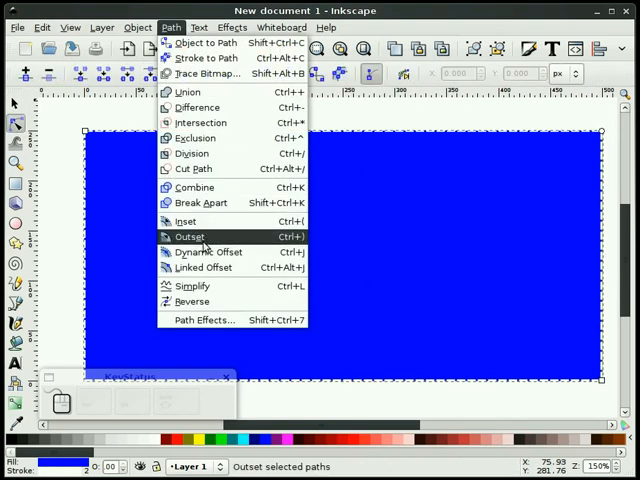
pyautogui.click(189, 236)
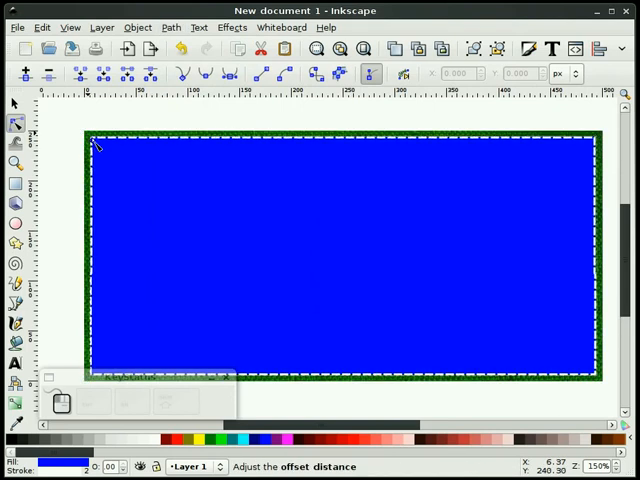
pyautogui.click(15, 123)
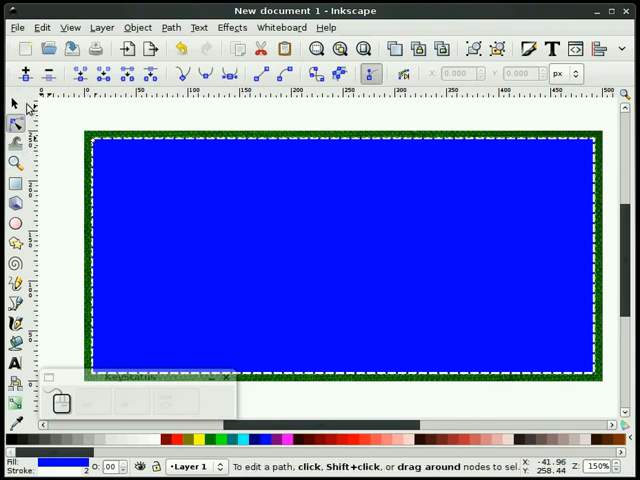
pyautogui.click(15, 104)
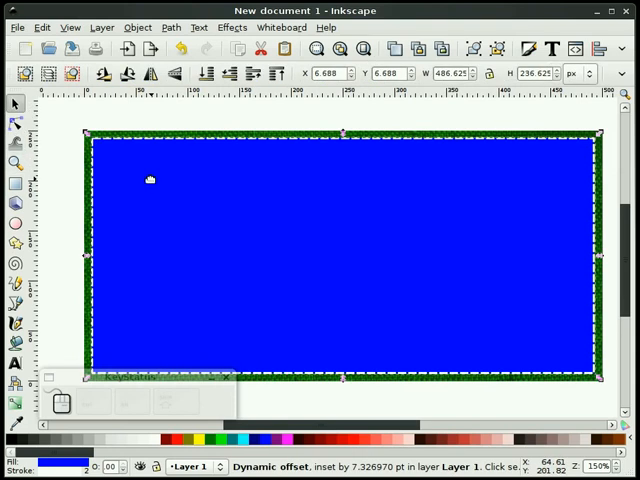
pyautogui.moveTo(124, 181)
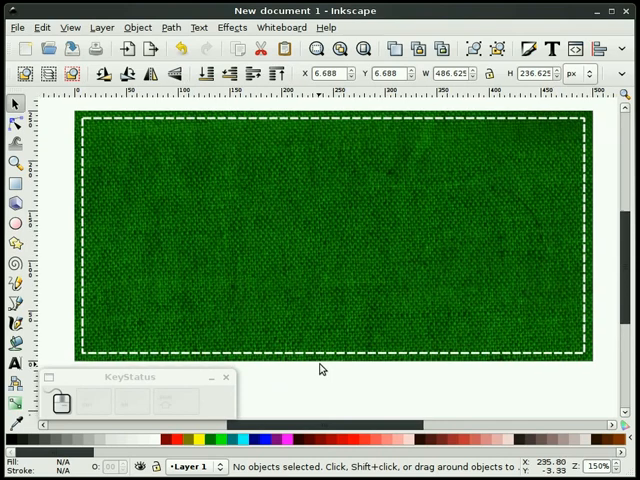
pyautogui.moveTo(320, 369)
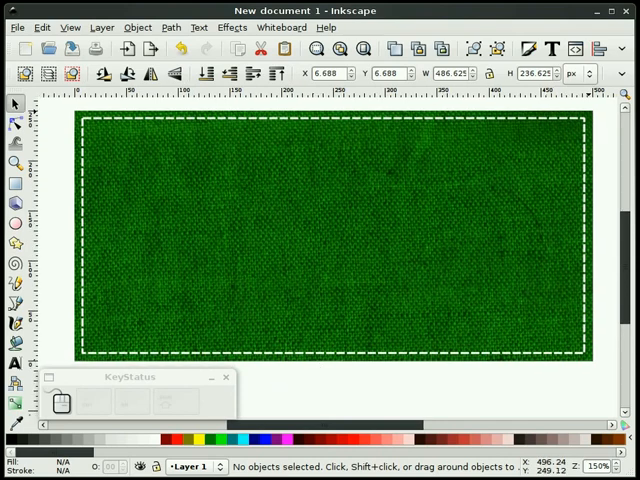
pyautogui.moveTo(537, 378)
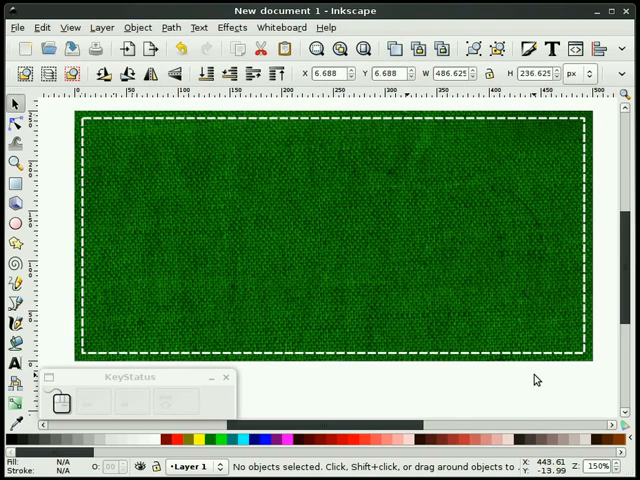
# Step: Zoom out to 75% to see space around the page
pyautogui.click(15, 162)
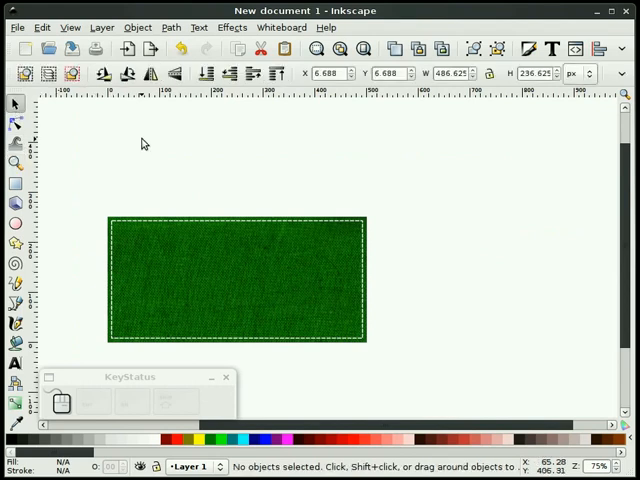
pyautogui.moveTo(220, 158)
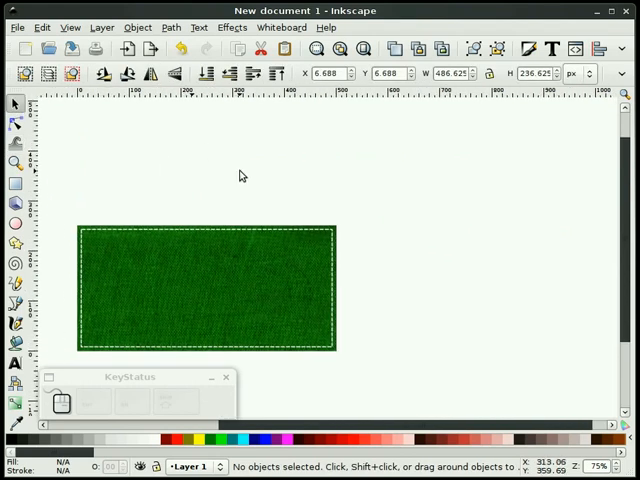
pyautogui.moveTo(378, 270)
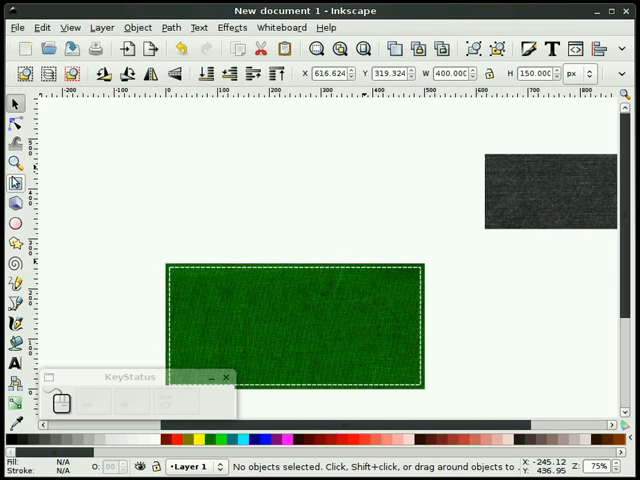
# Step: Drag out a rectangle above the page and select its W field for editing
pyautogui.moveTo(170, 148); pyautogui.dragTo(322, 225)
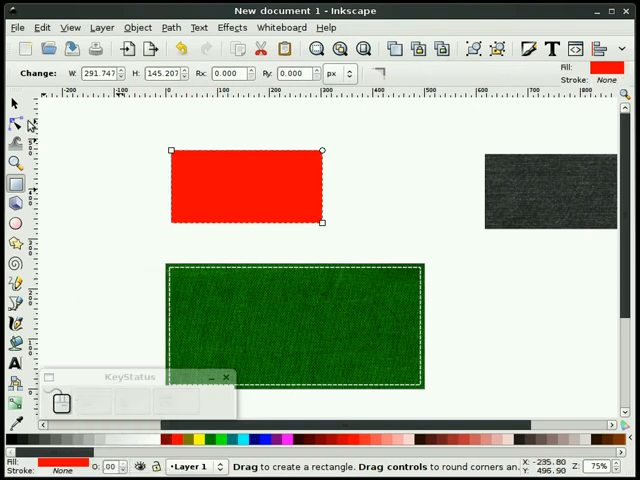
pyautogui.click(15, 104)
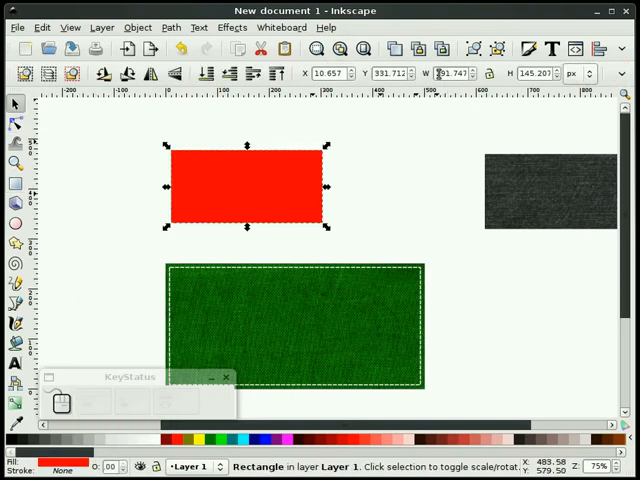
pyautogui.tripleClick(448, 73)
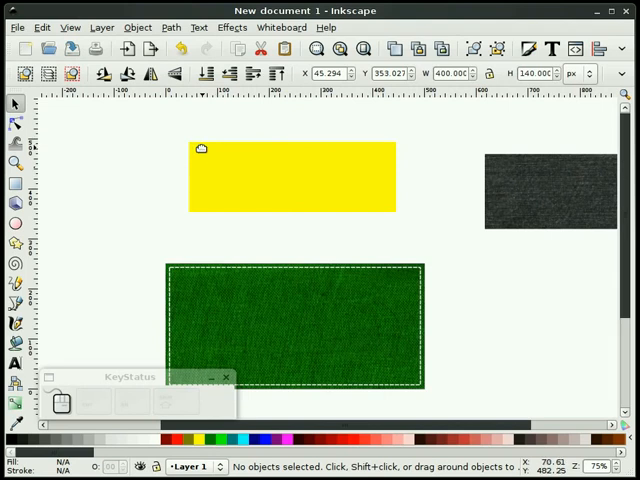
pyautogui.moveTo(170, 183)
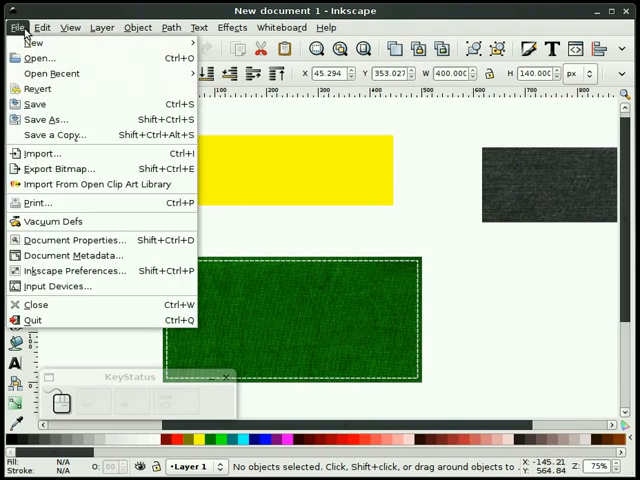
# Step: Create a new Rectangular grid from the Grids tab of Document Properties
pyautogui.click(72, 239)
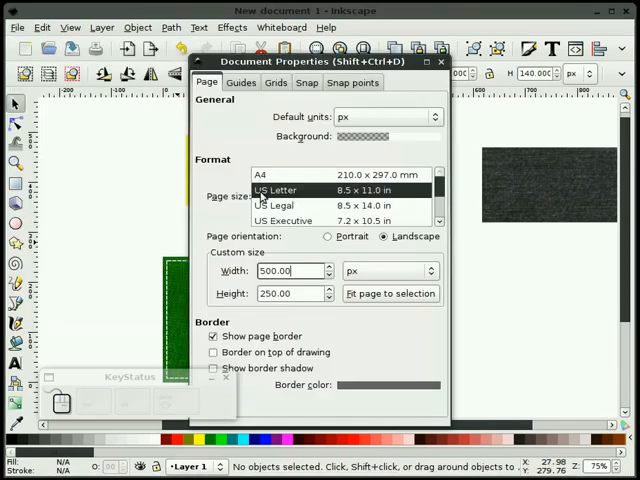
pyautogui.click(276, 82)
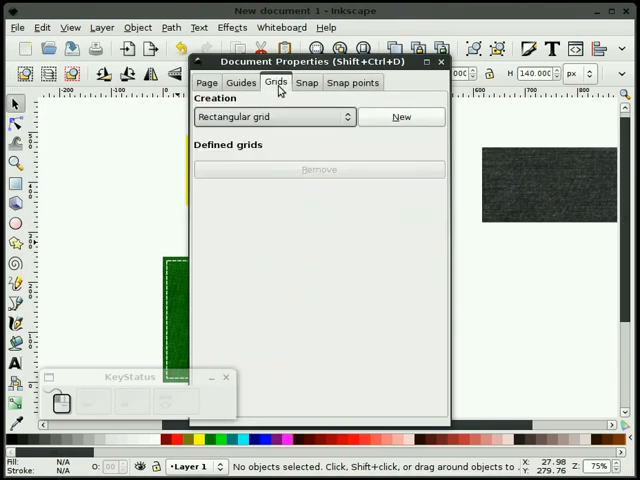
pyautogui.moveTo(280, 130)
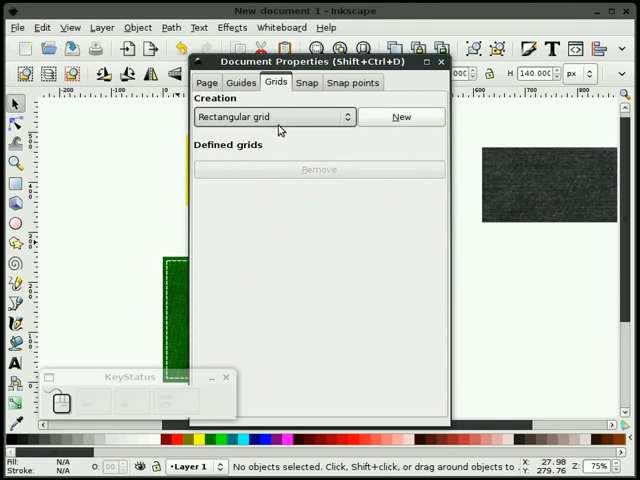
pyautogui.click(401, 117)
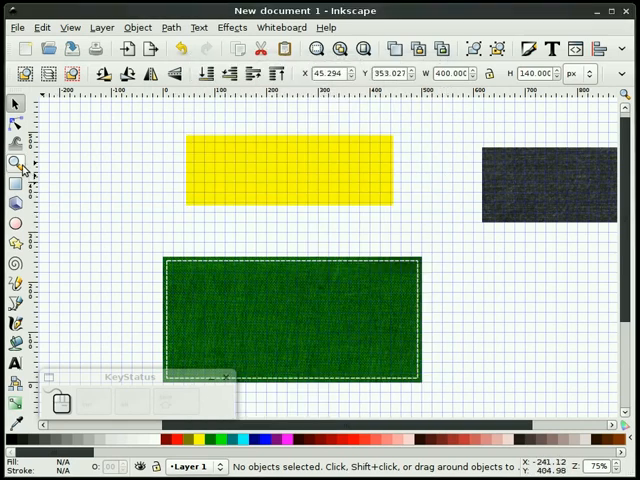
# Step: Switch to the Zoom tool to magnify the yellow rectangle
pyautogui.click(15, 162)
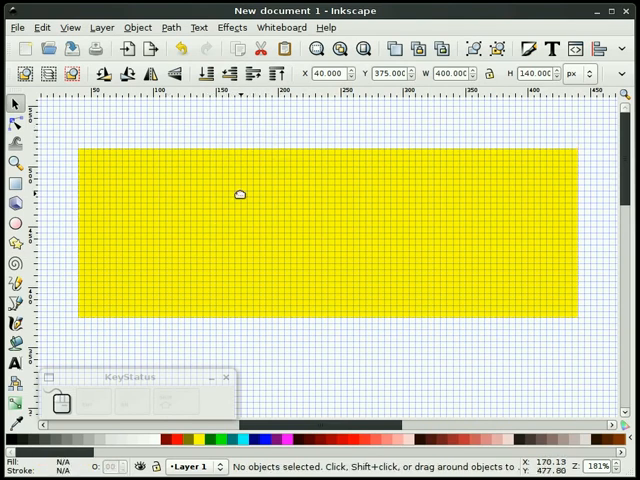
pyautogui.moveTo(128, 201)
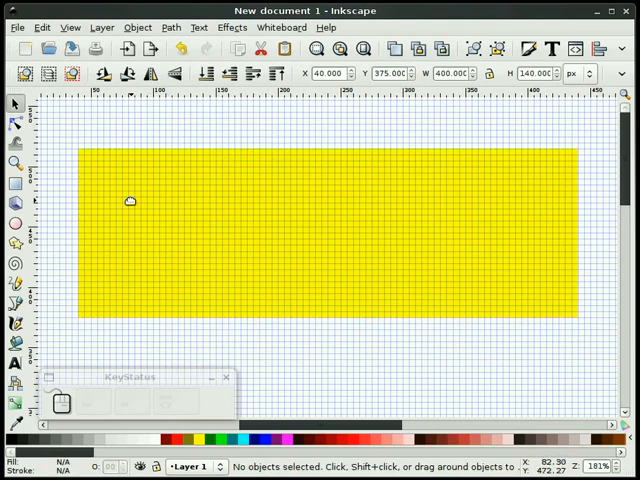
pyautogui.moveTo(124, 172)
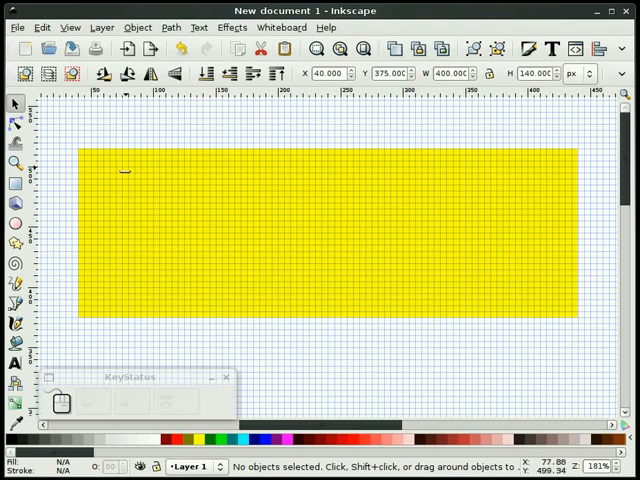
# Step: Change the grid's Spacing X and Y to 10 in Document Properties
pyautogui.click(17, 27)
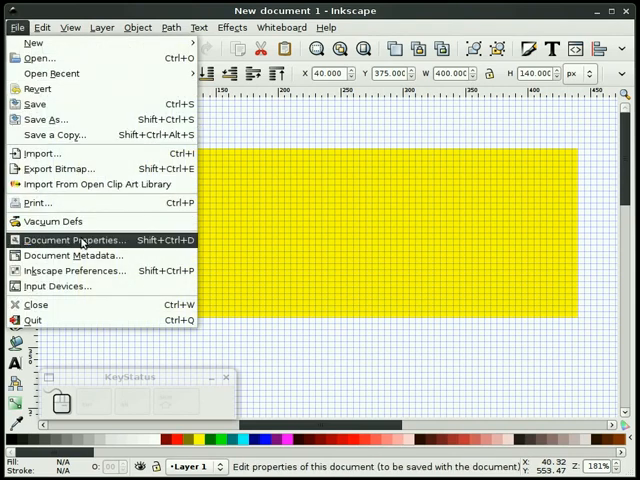
pyautogui.click(72, 239)
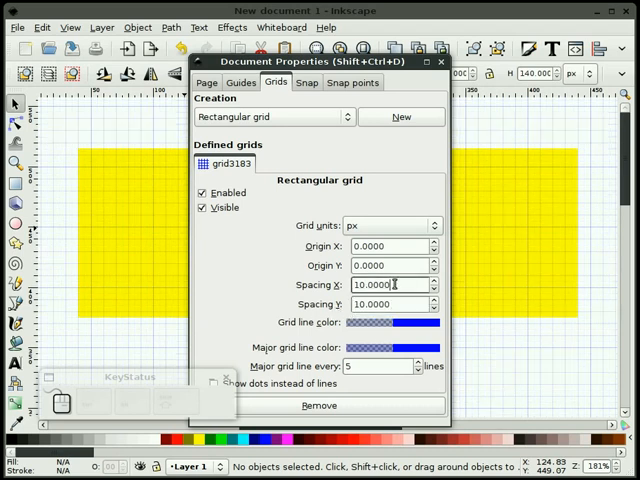
pyautogui.click(440, 61)
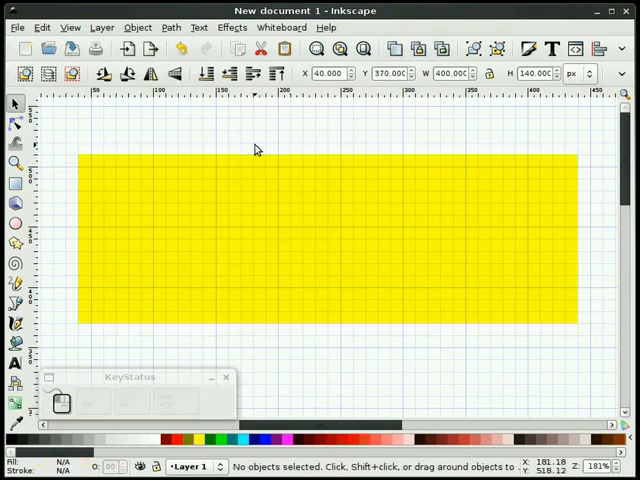
pyautogui.moveTo(253, 148)
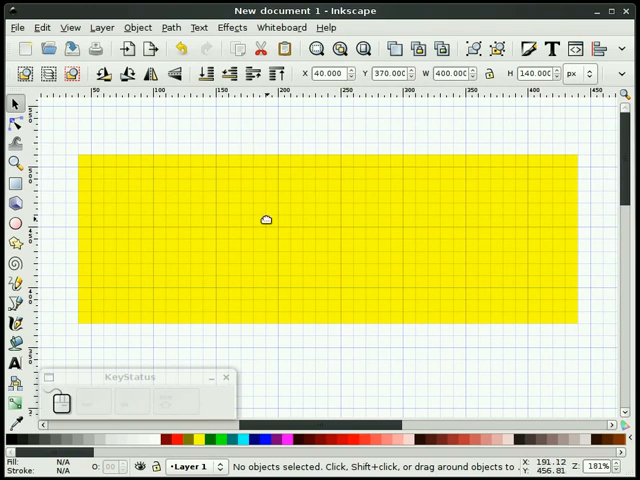
# Step: Zoom to 540% on the top-left corner of the yellow 400 × 140 rectangle
pyautogui.moveTo(266, 220); pyautogui.dragTo(196, 235)
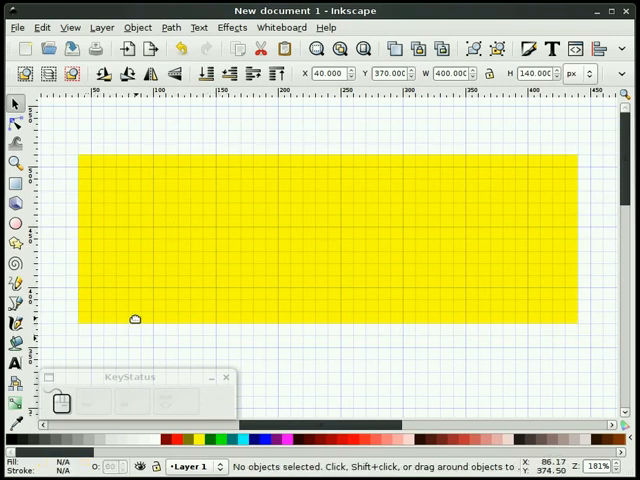
pyautogui.moveTo(590, 312)
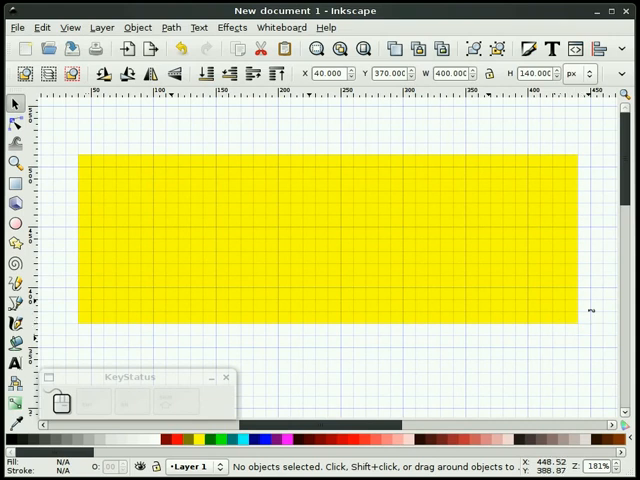
pyautogui.moveTo(138, 137)
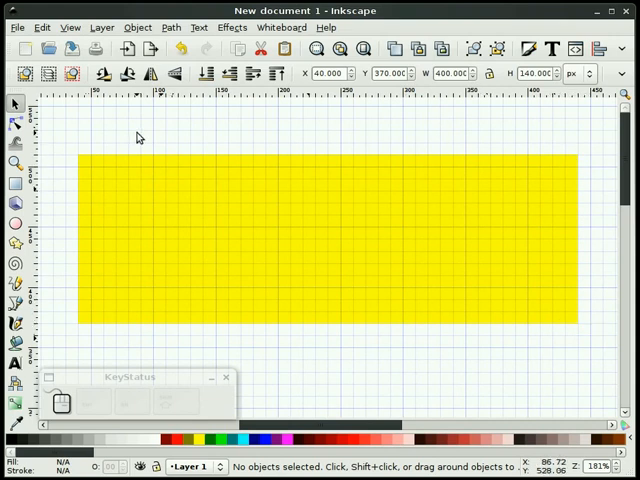
pyautogui.moveTo(135, 128)
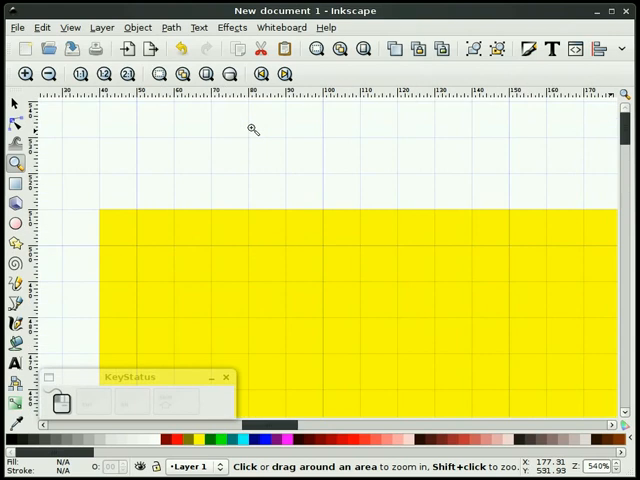
# Step: Start a zigzag stitch line with the Bezier tool along the rectangle's top edge
pyautogui.click(15, 104)
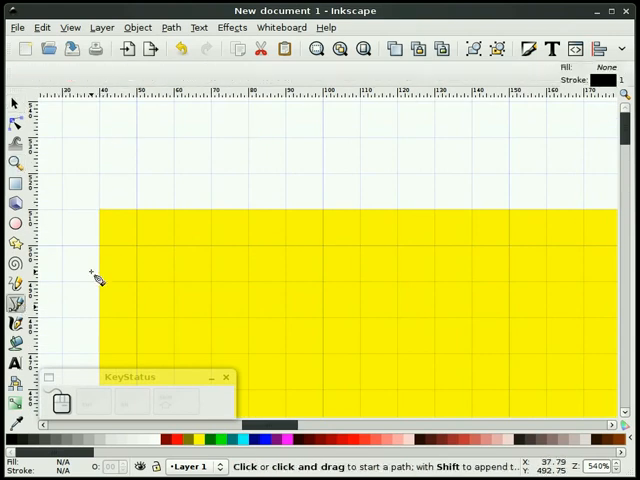
pyautogui.click(100, 245)
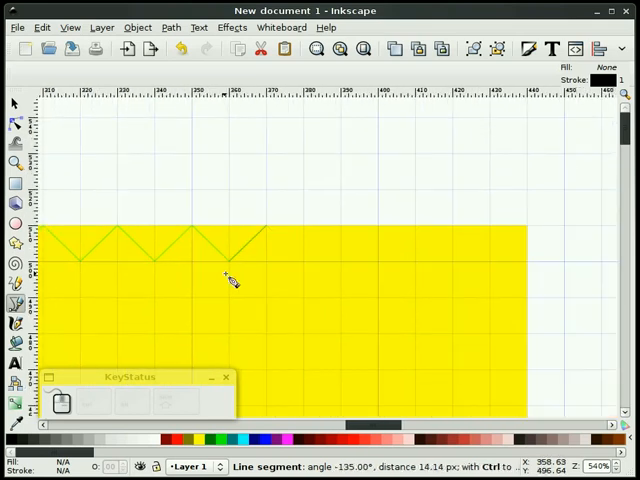
pyautogui.click(373, 262)
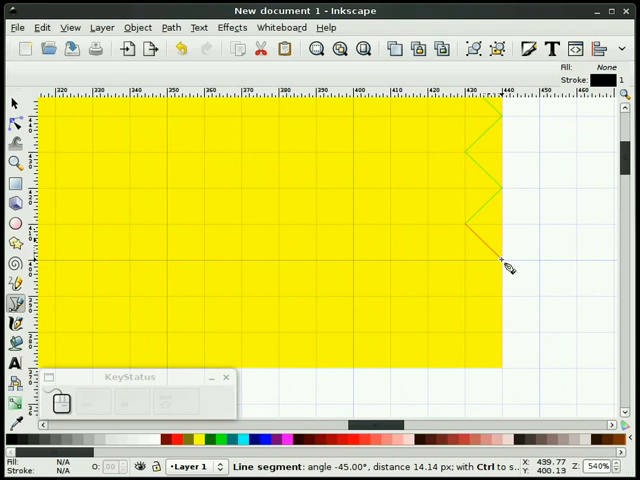
pyautogui.moveTo(503, 333)
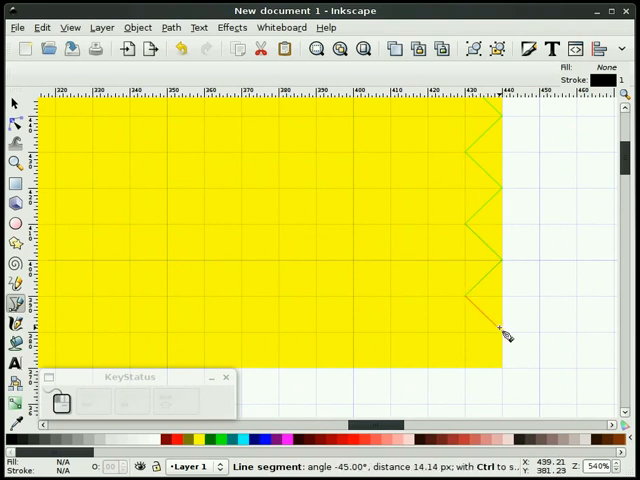
pyautogui.moveTo(463, 366)
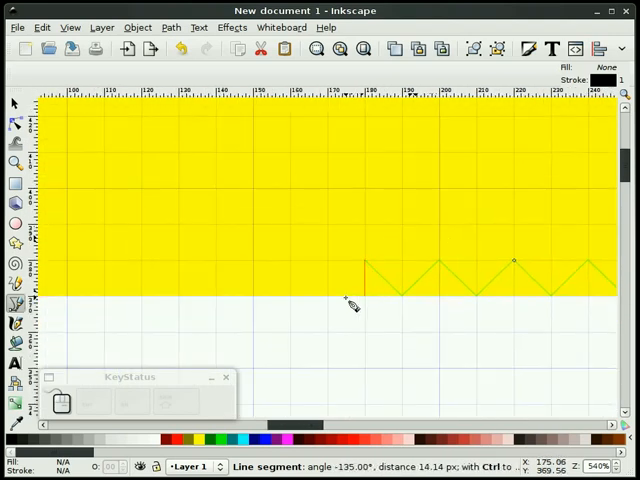
# Step: Add zigzag points along the yellow rectangle's bottom edge
pyautogui.click(263, 295)
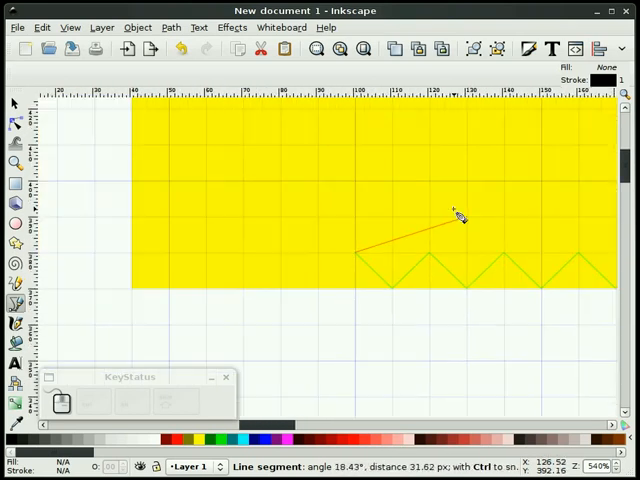
pyautogui.moveTo(290, 265)
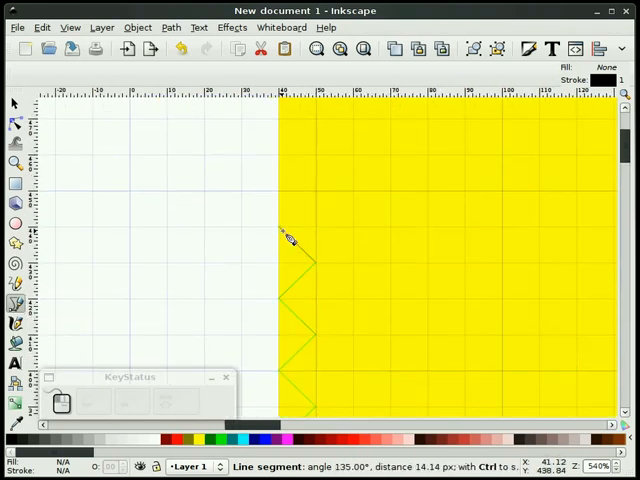
pyautogui.moveTo(318, 123)
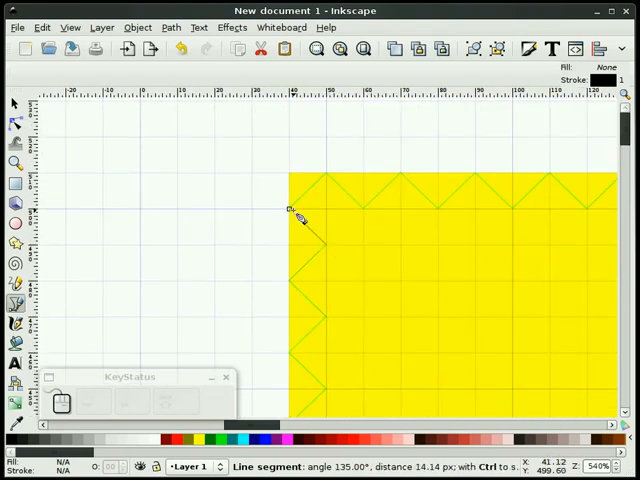
pyautogui.moveTo(200, 185)
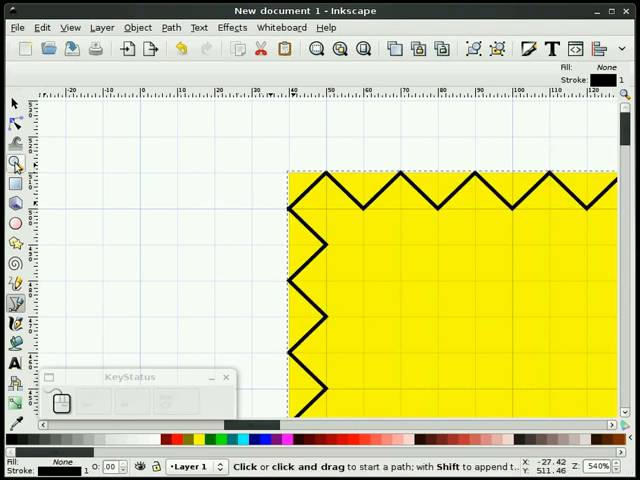
# Step: Hide the canvas grid from the View menu
pyautogui.click(15, 161)
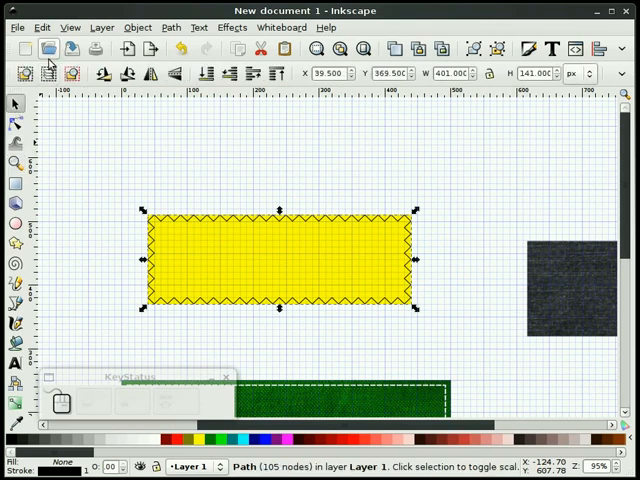
pyautogui.click(69, 27)
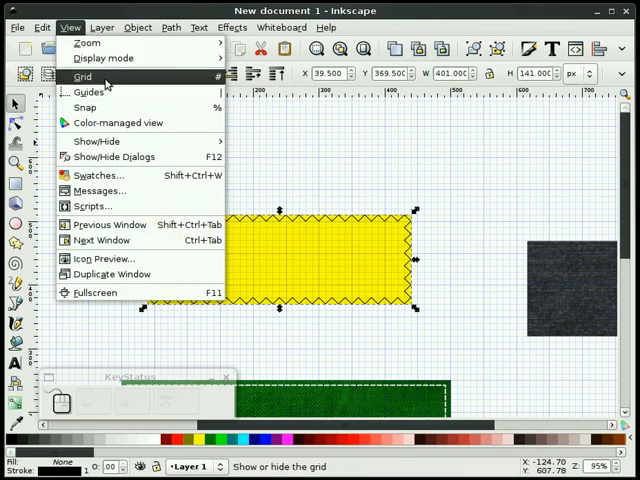
pyautogui.click(83, 77)
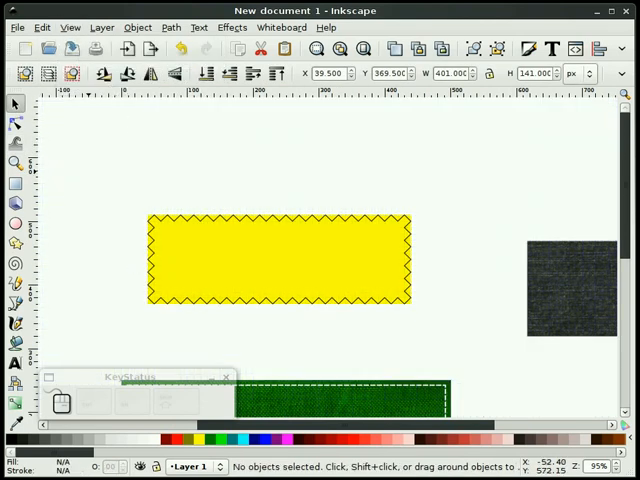
# Step: Fill the closed 105-node zigzag outline with teal
pyautogui.click(16, 163)
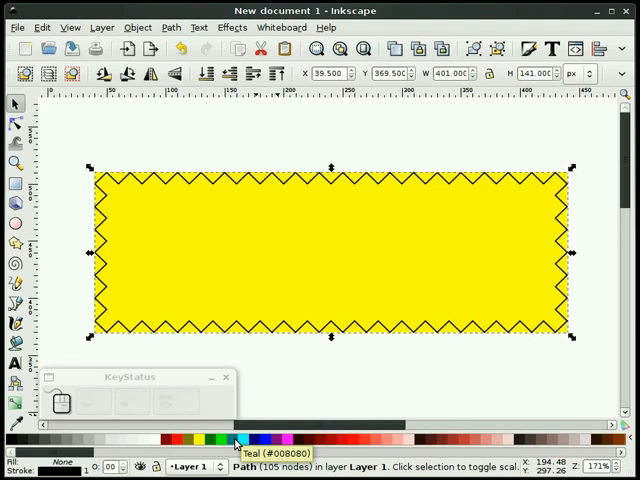
pyautogui.click(236, 438)
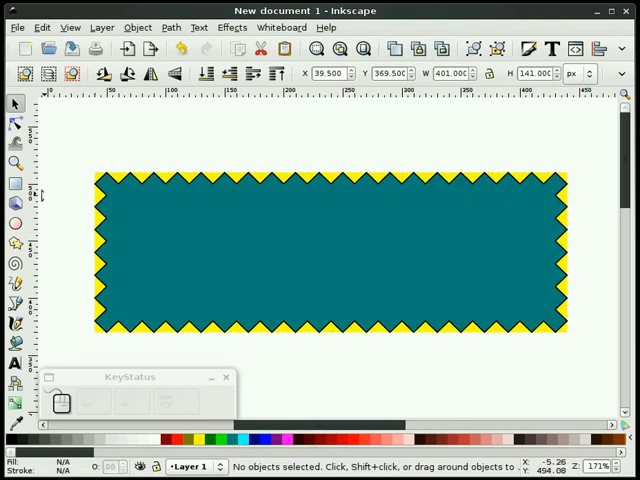
pyautogui.click(15, 163)
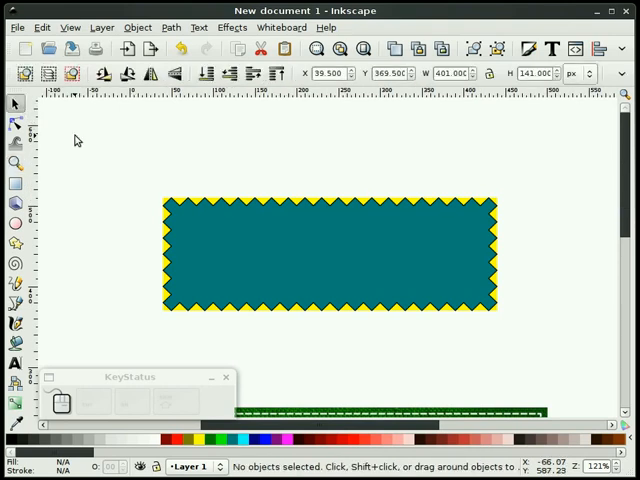
pyautogui.moveTo(82, 143)
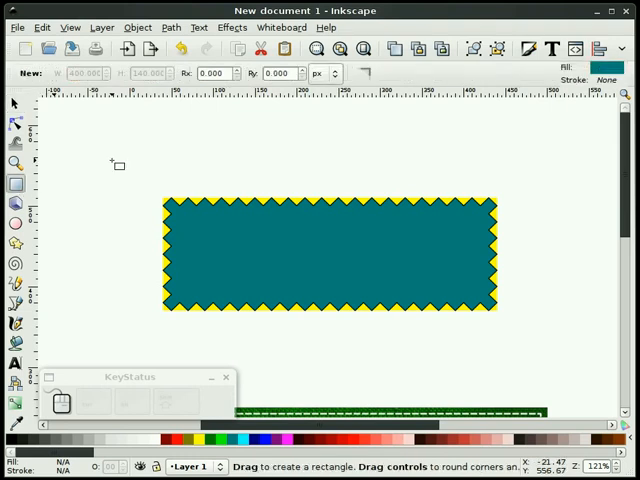
# Step: Add a red 524 × 251 px rectangle behind the zigzag and refill the zigzag green
pyautogui.moveTo(110, 157); pyautogui.dragTo(547, 361)
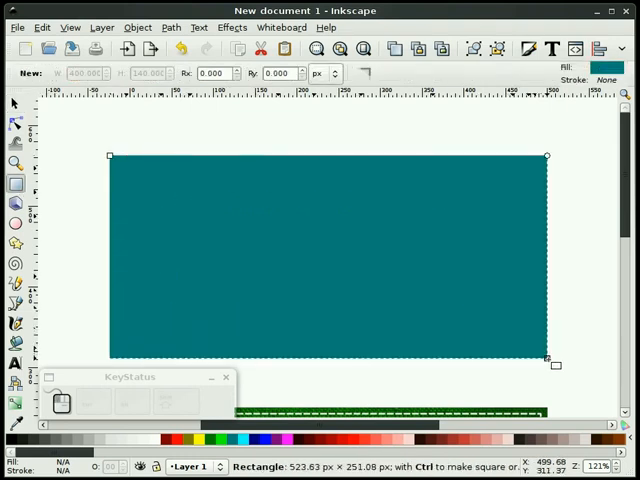
pyautogui.click(170, 438)
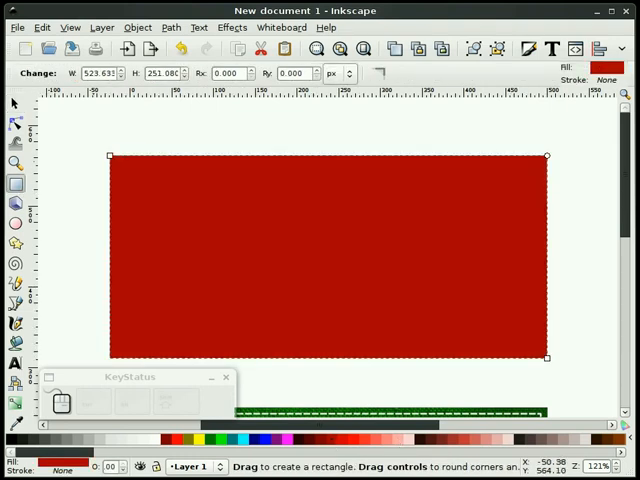
pyautogui.click(15, 104)
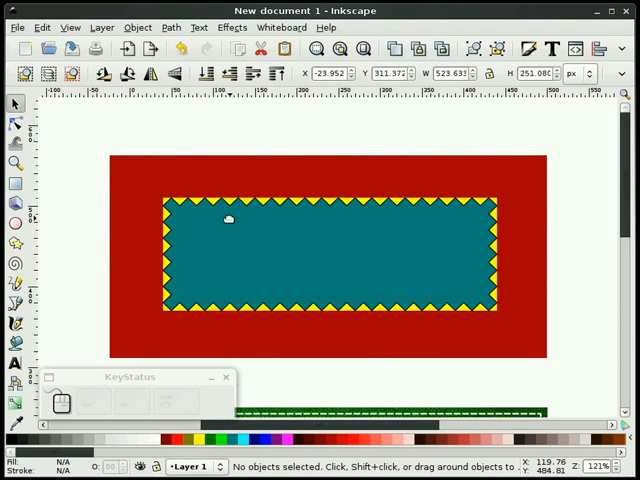
pyautogui.moveTo(262, 229)
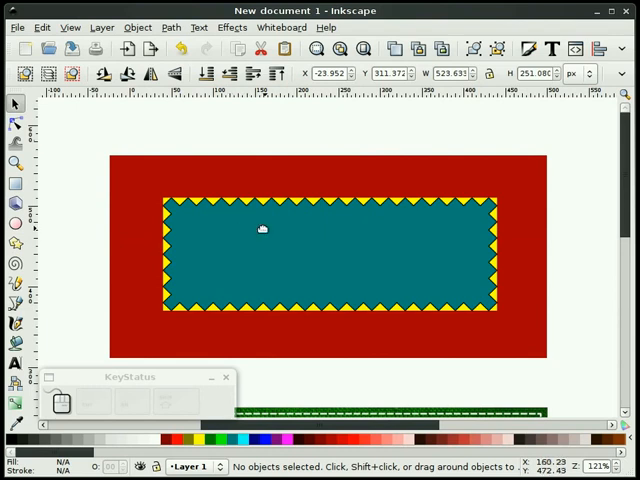
pyautogui.moveTo(266, 234)
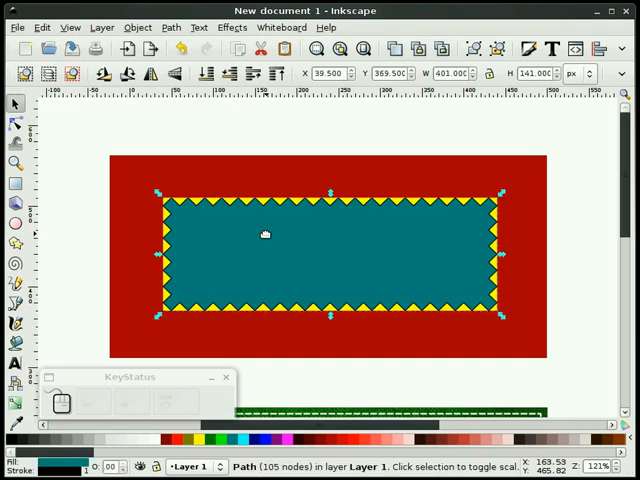
pyautogui.moveTo(282, 258)
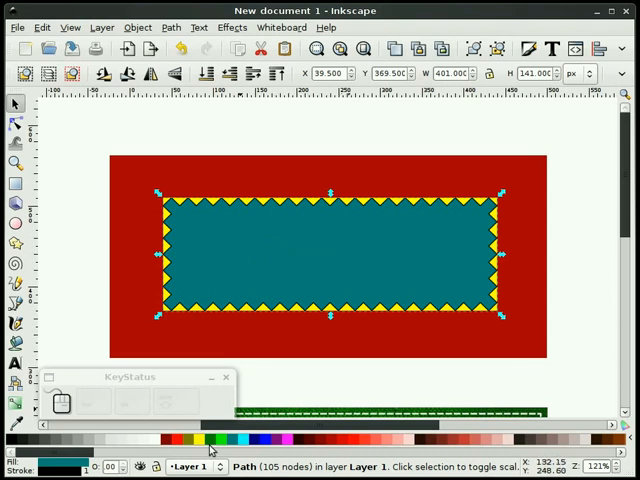
pyautogui.click(200, 438)
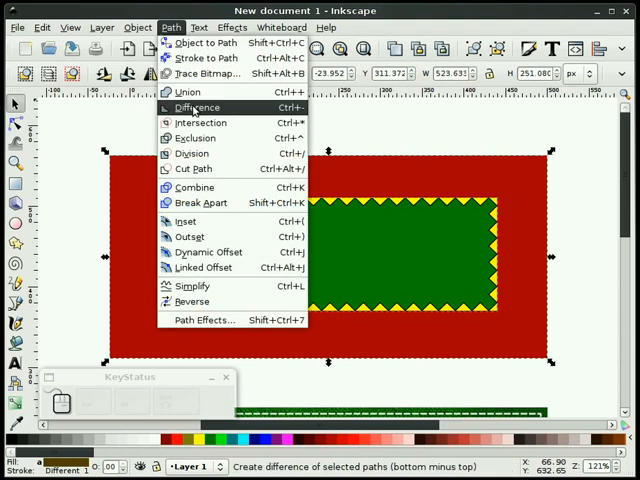
# Step: Select the yellow zigzag and red backdrop, and remove the red rectangle
pyautogui.click(195, 107)
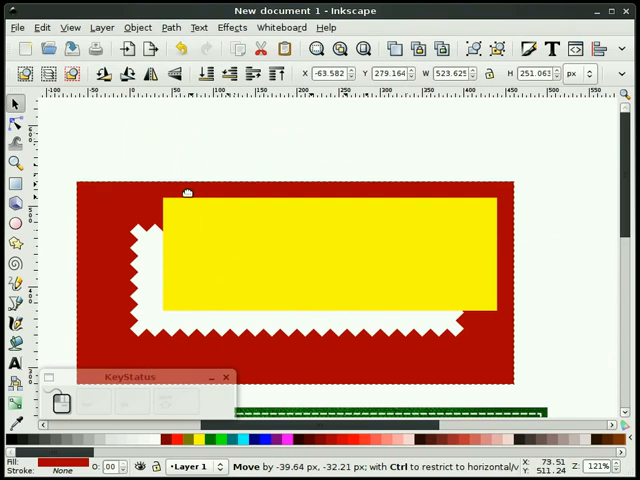
pyautogui.click(180, 48)
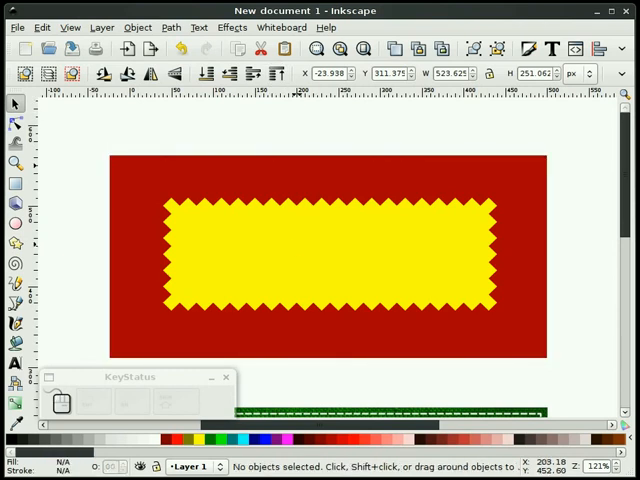
pyautogui.moveTo(244, 316)
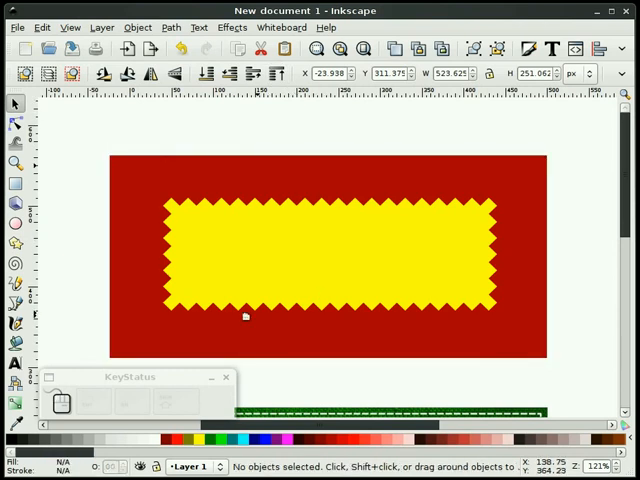
pyautogui.moveTo(235, 222)
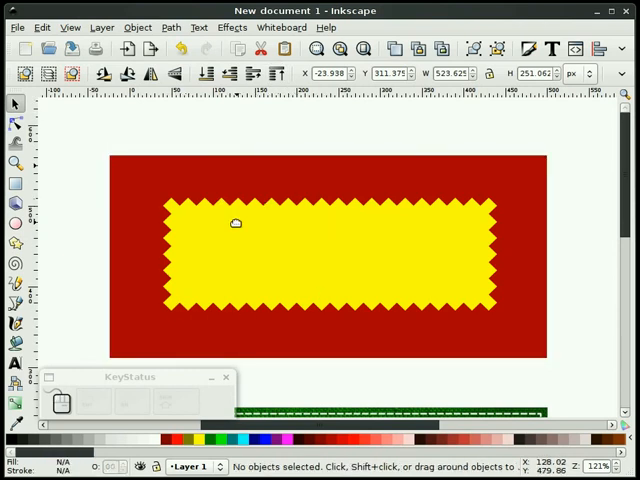
pyautogui.moveTo(246, 219)
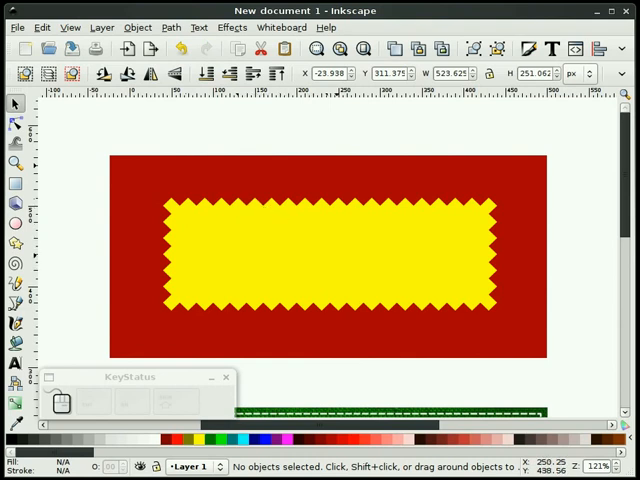
pyautogui.click(299, 250)
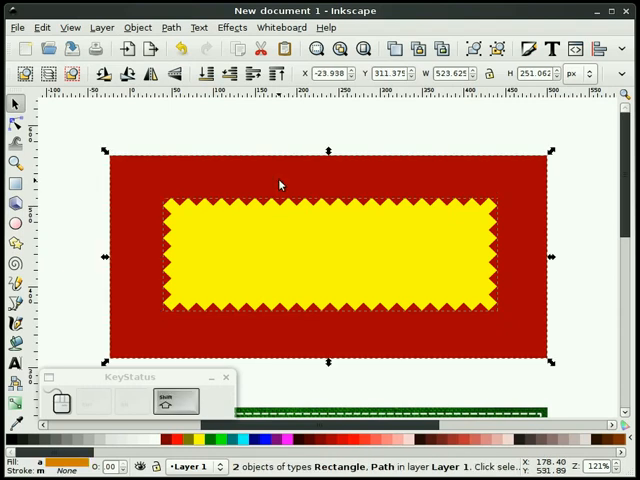
pyautogui.click(170, 27)
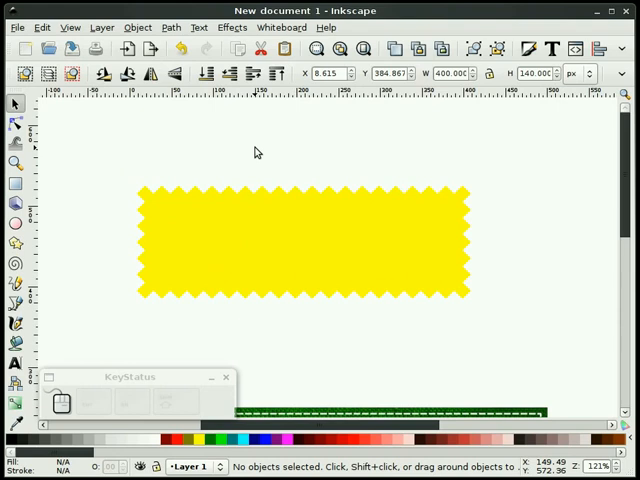
pyautogui.moveTo(255, 152)
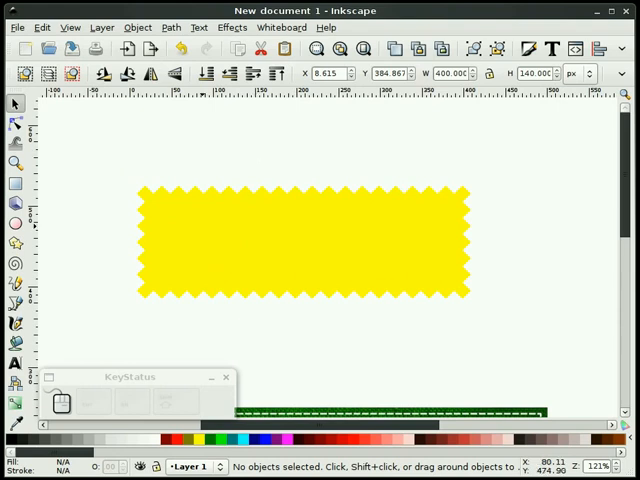
pyautogui.moveTo(321, 213)
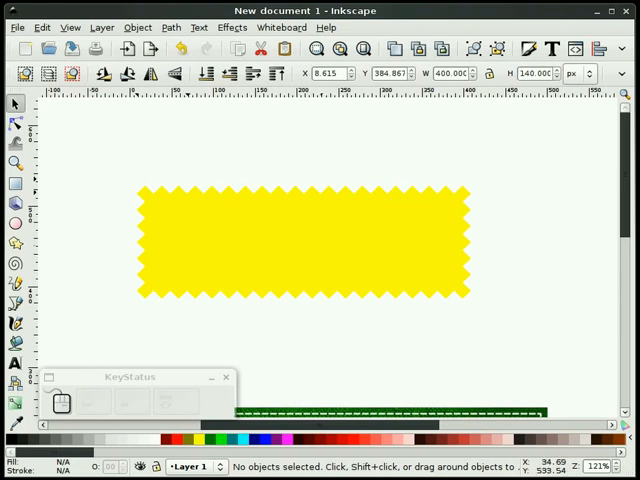
# Step: Zoom out to see all objects, then zoom back in slightly
pyautogui.click(16, 162)
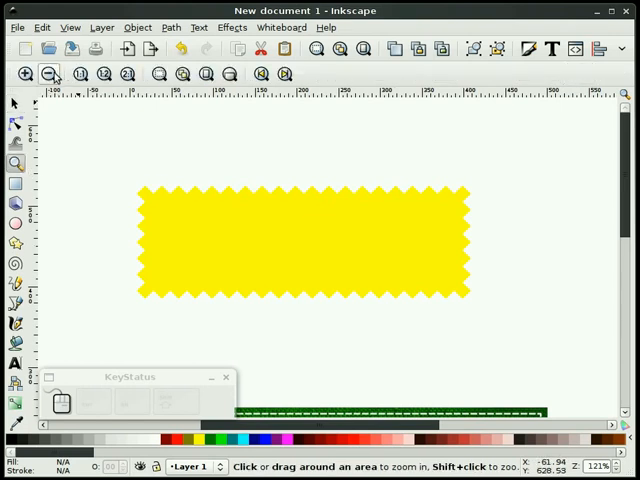
pyautogui.click(48, 73)
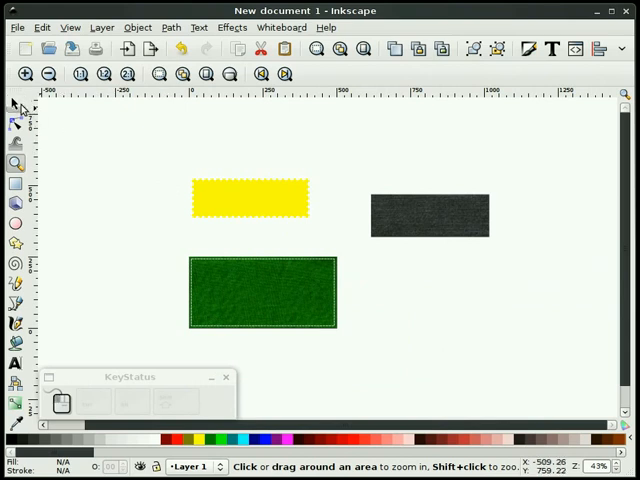
pyautogui.click(15, 104)
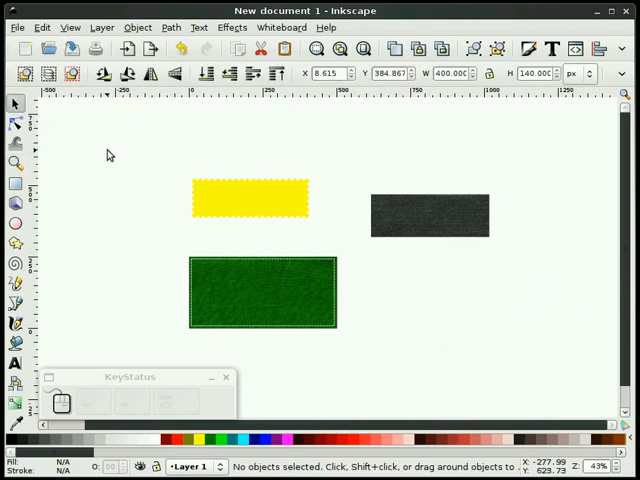
pyautogui.moveTo(405, 216)
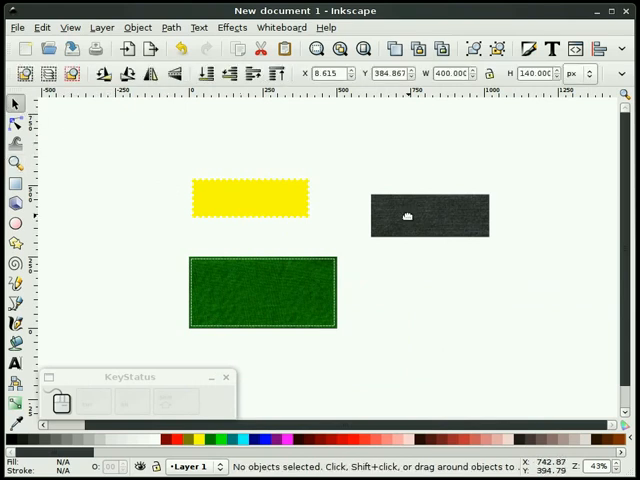
pyautogui.moveTo(33, 152)
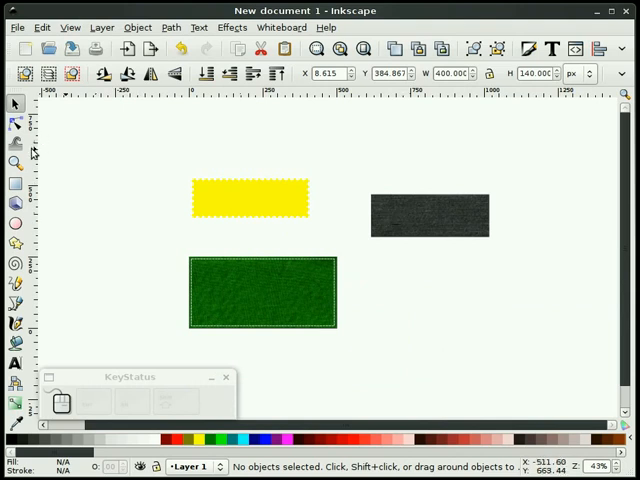
pyautogui.click(15, 163)
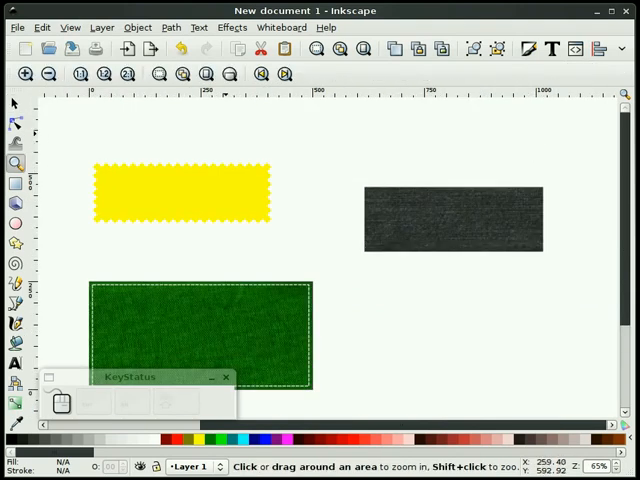
# Step: Convert the dark fabric image with Object > Pattern > Objects to Pattern
pyautogui.click(452, 215)
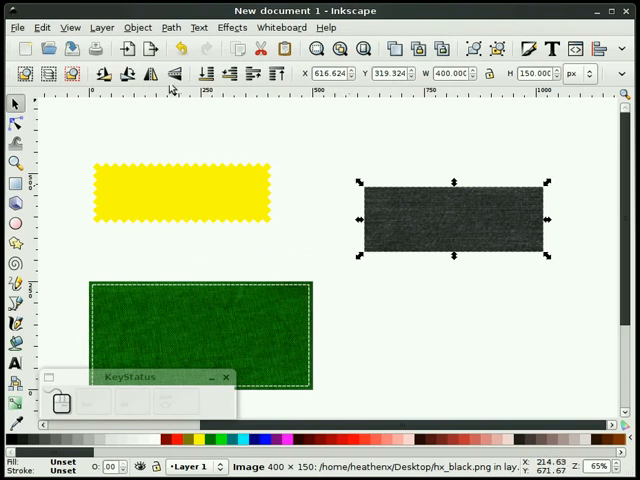
pyautogui.click(137, 27)
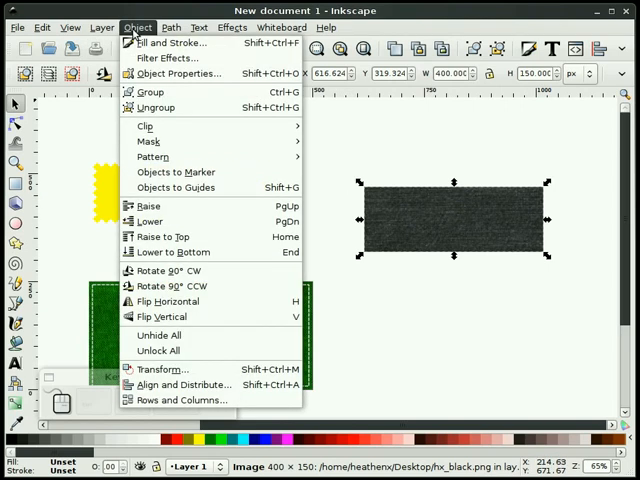
pyautogui.moveTo(149, 156)
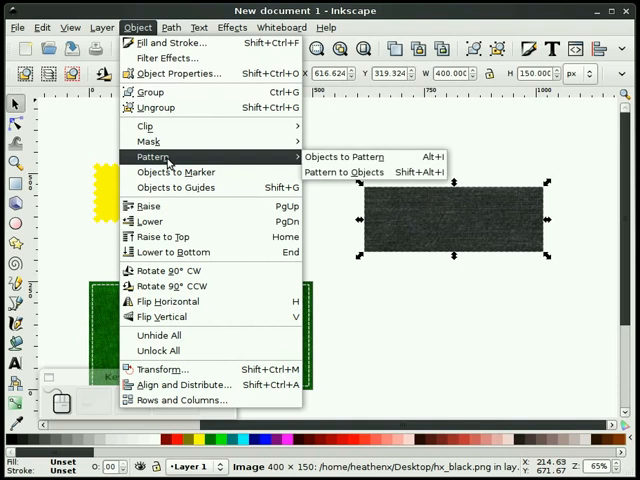
pyautogui.moveTo(342, 157)
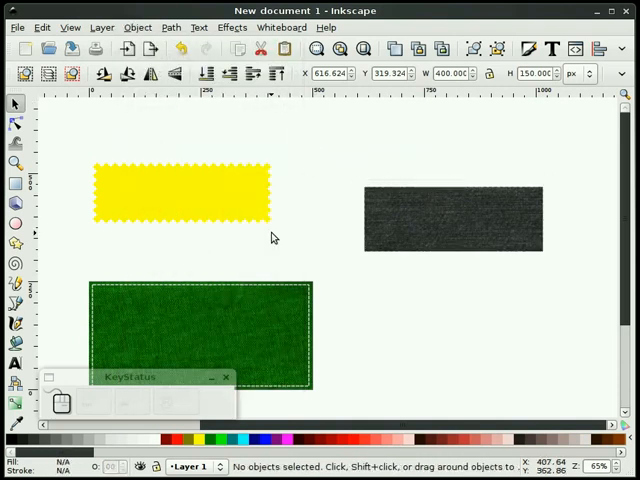
pyautogui.click(452, 218)
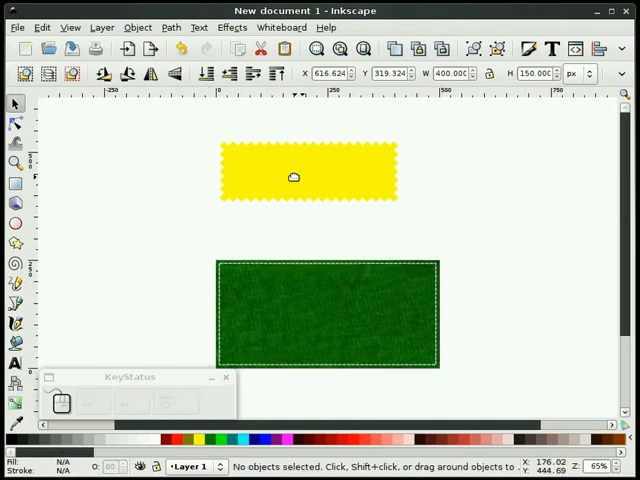
# Step: Set the yellow zigzag's fill to the dark fabric pattern in Fill and Stroke
pyautogui.click(293, 177)
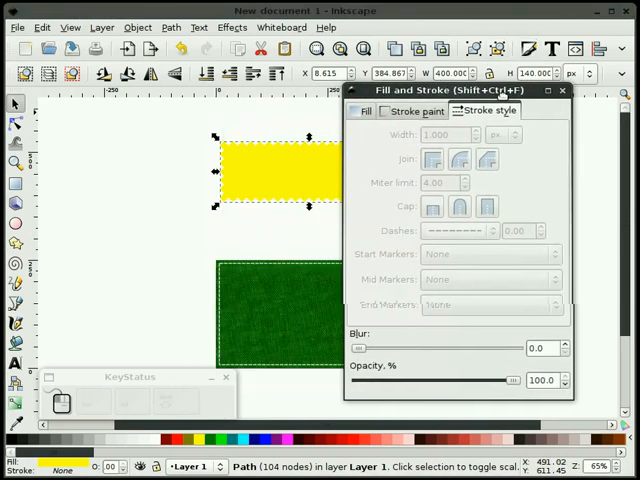
pyautogui.click(408, 113)
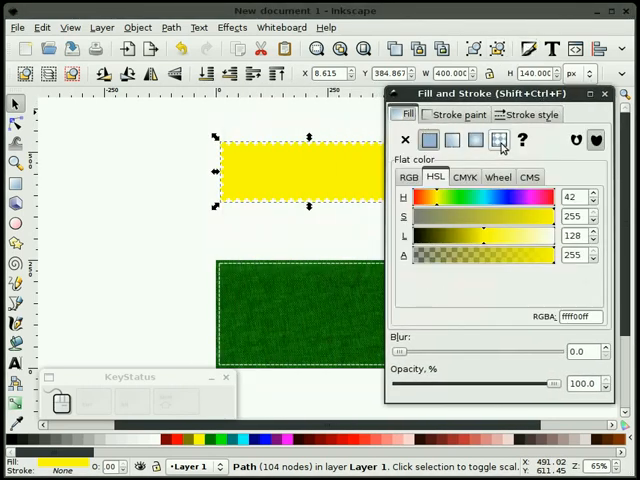
pyautogui.click(498, 139)
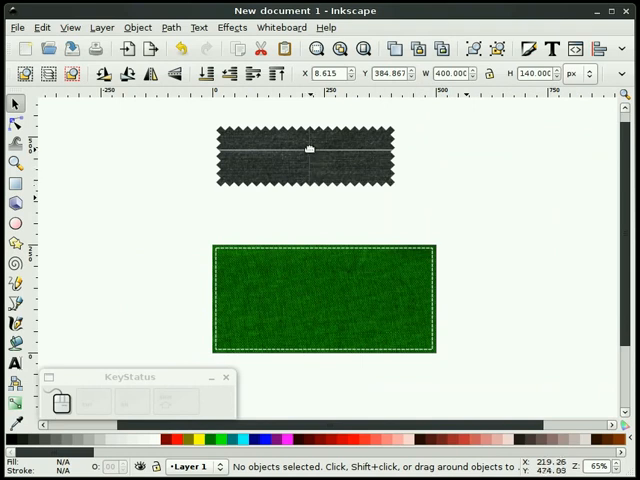
pyautogui.moveTo(353, 148)
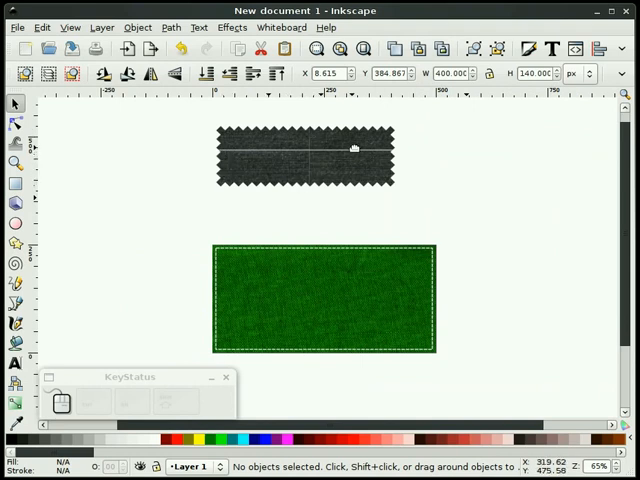
pyautogui.moveTo(443, 207)
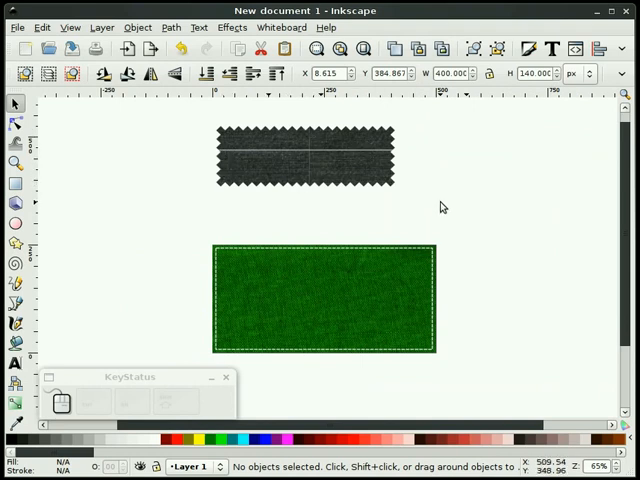
pyautogui.moveTo(438, 205)
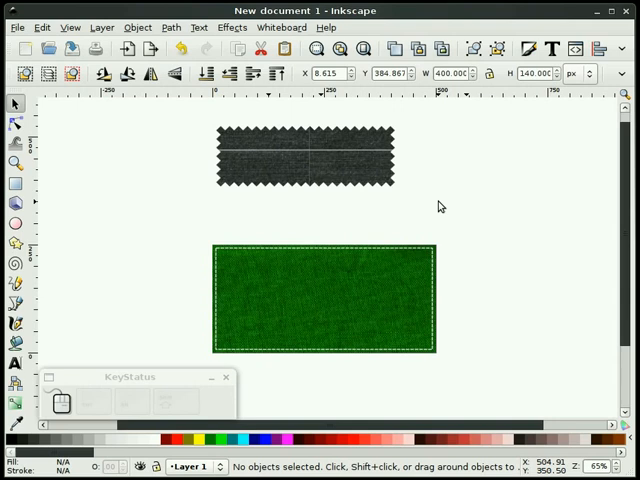
pyautogui.moveTo(435, 207)
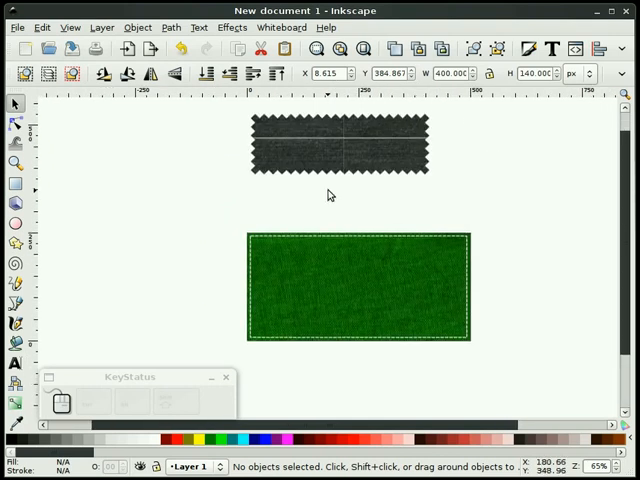
pyautogui.moveTo(298, 206)
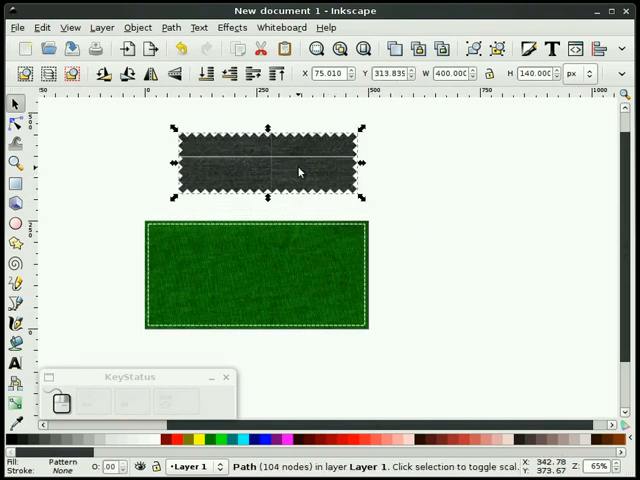
pyautogui.moveTo(350, 245)
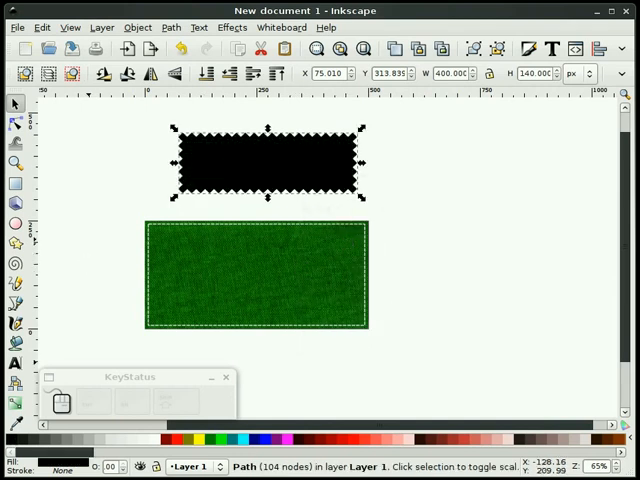
# Step: Make a black, slightly blurred 70%-opacity shadow copy behind the patch, then deselect
pyautogui.click(15, 162)
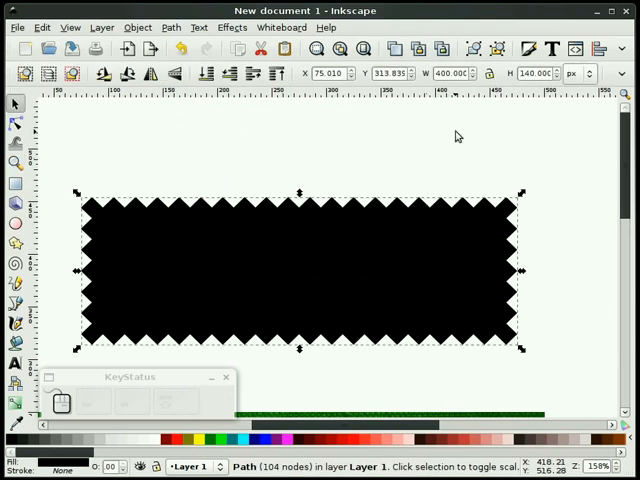
pyautogui.press('shift+ctrl+f')
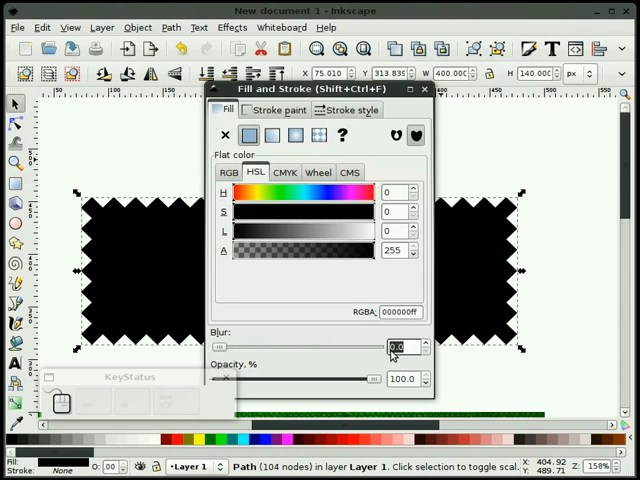
pyautogui.click(424, 343)
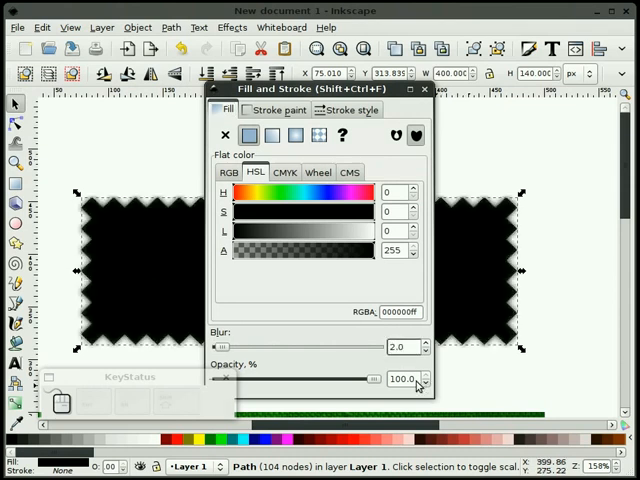
pyautogui.tripleClick(397, 378)
pyautogui.write('70')
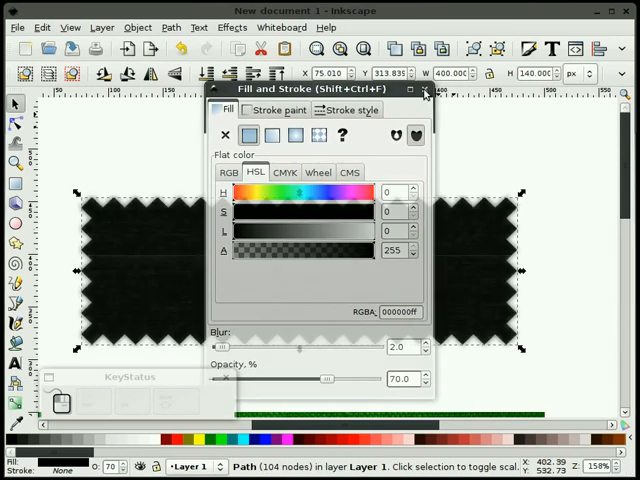
pyautogui.click(424, 90)
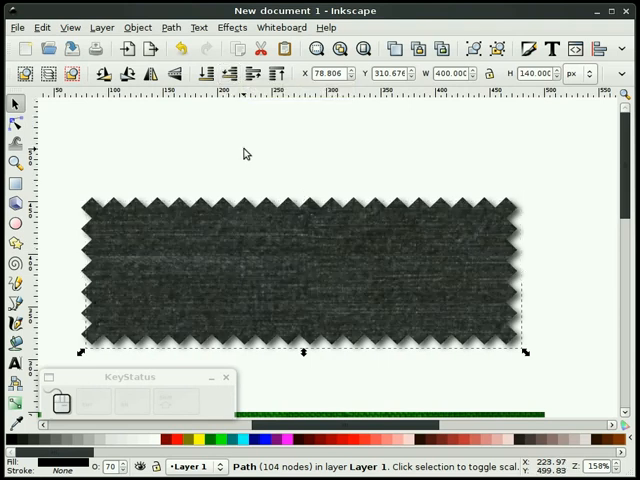
pyautogui.click(420, 380)
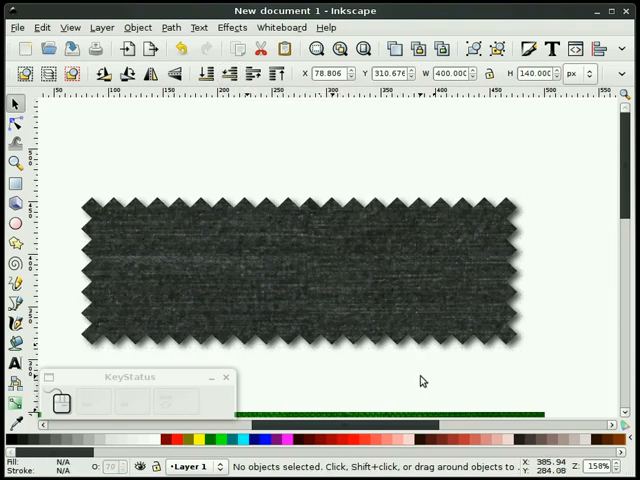
pyautogui.moveTo(421, 380)
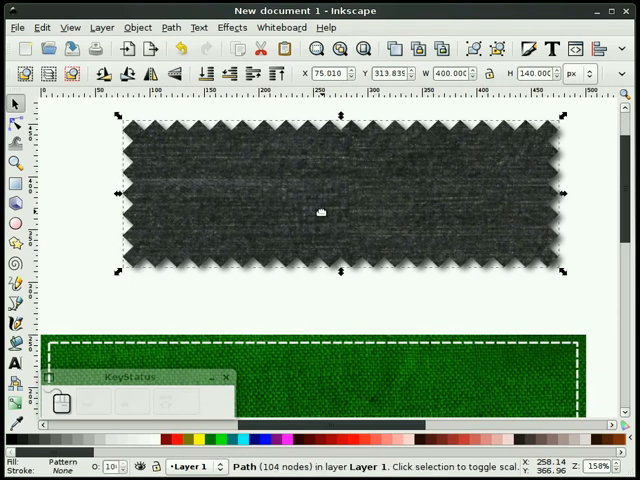
# Step: Duplicate the zigzag patch and make the copy black at 50% opacity
pyautogui.rightClick(320, 212)
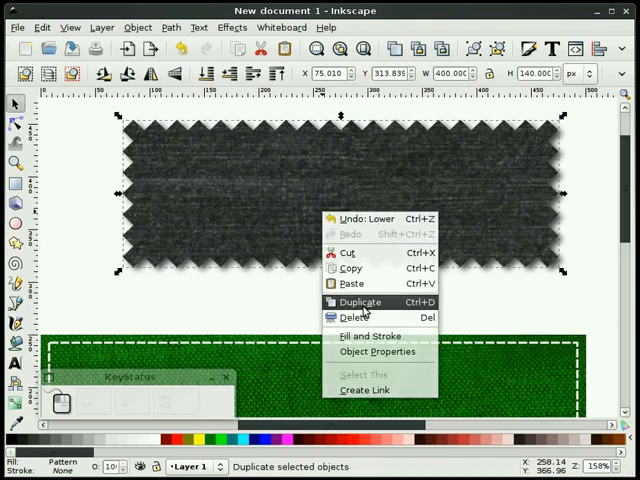
pyautogui.click(359, 301)
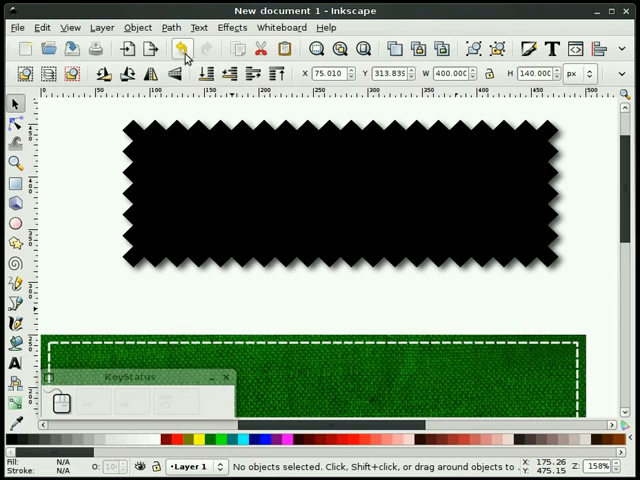
pyautogui.click(340, 195)
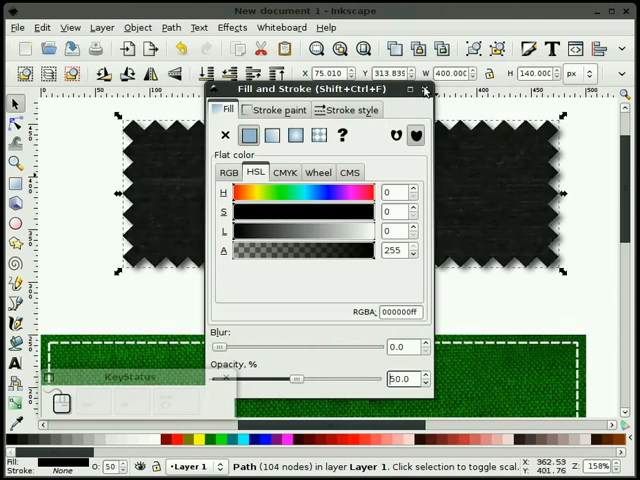
pyautogui.click(424, 89)
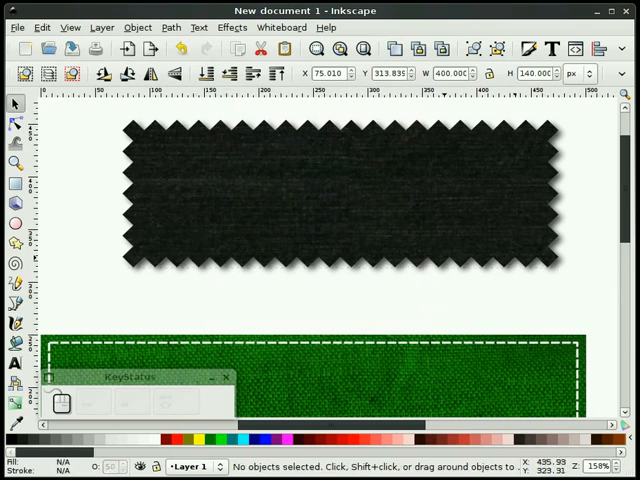
pyautogui.moveTo(475, 300)
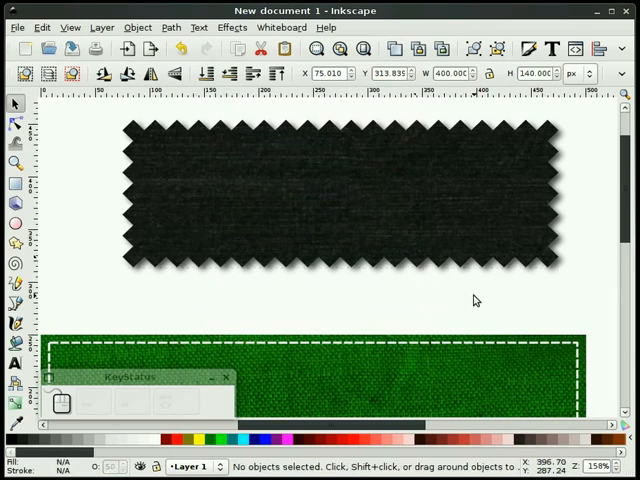
pyautogui.moveTo(98, 315)
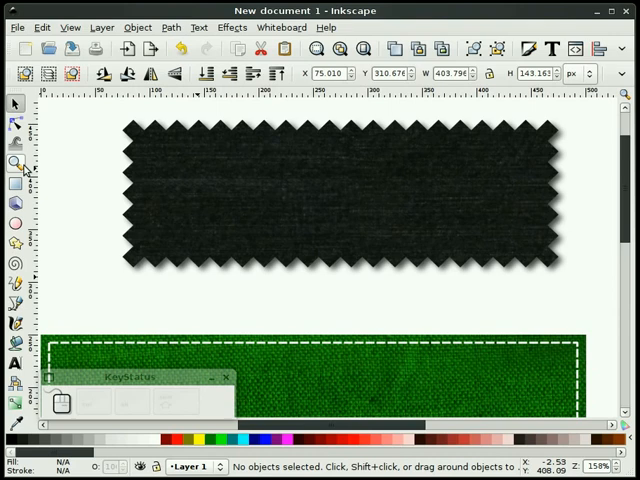
# Step: Zoom out to show the whole design and select the dark zigzag patch
pyautogui.click(16, 163)
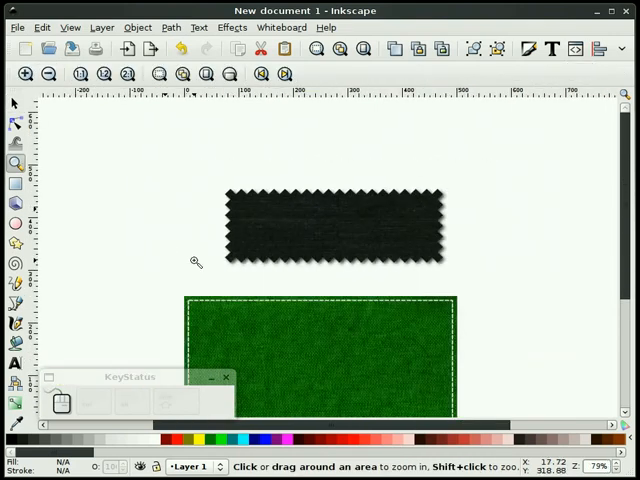
pyautogui.click(15, 104)
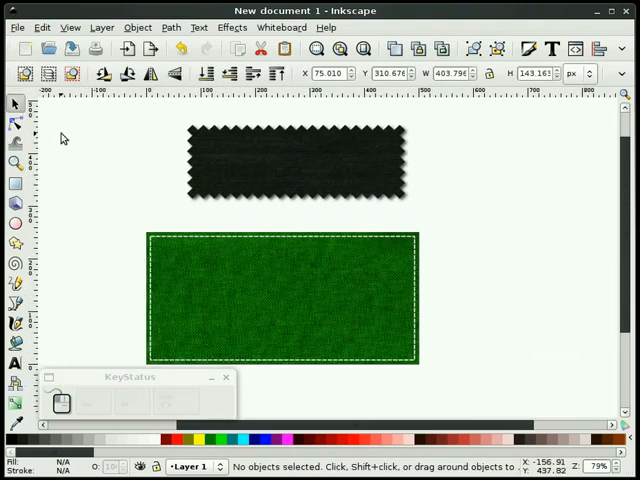
pyautogui.click(295, 160)
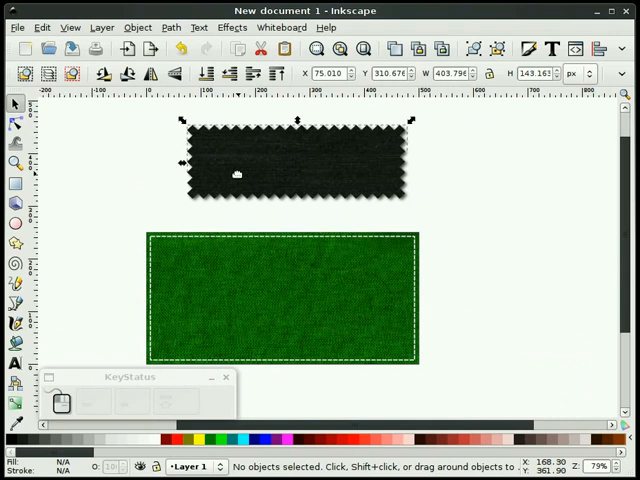
pyautogui.click(295, 160)
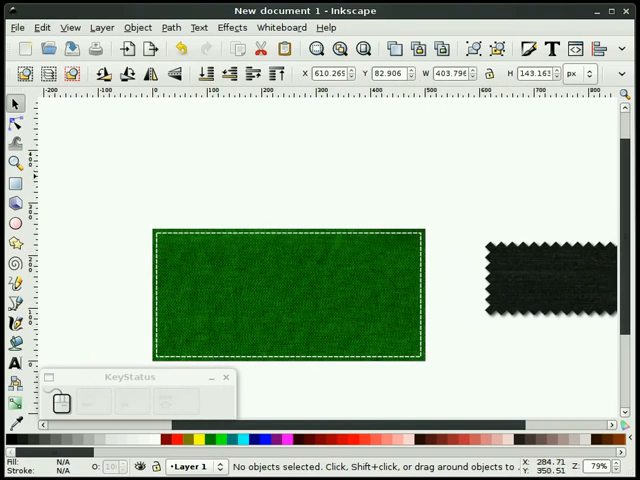
# Step: Start a new text object above the green fabric reading STITCH
pyautogui.click(14, 363)
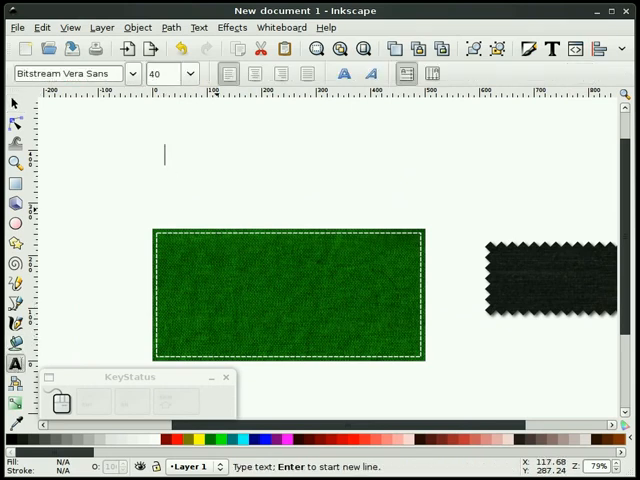
pyautogui.moveTo(217, 212)
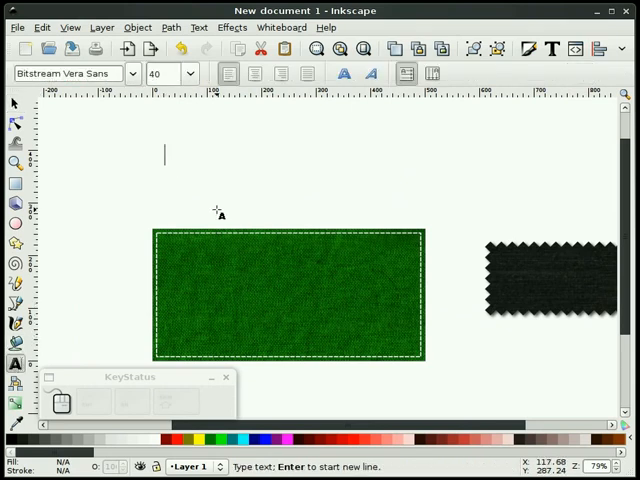
pyautogui.write('STITCHES')
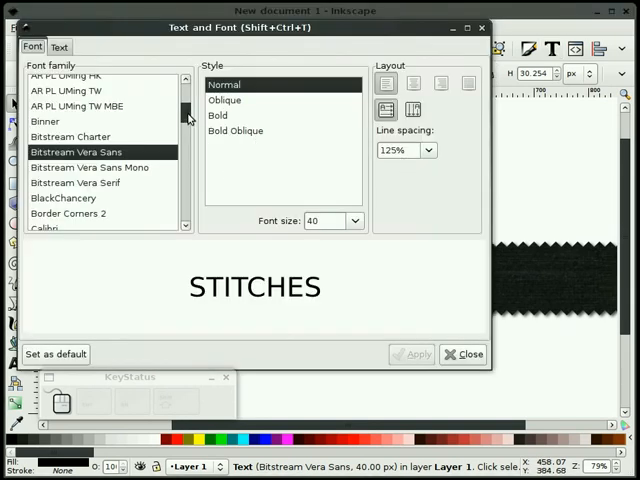
# Step: Set STITCHES in Junegull, try it over the dark patch, then return it above the fabric
pyautogui.scroll(-3)
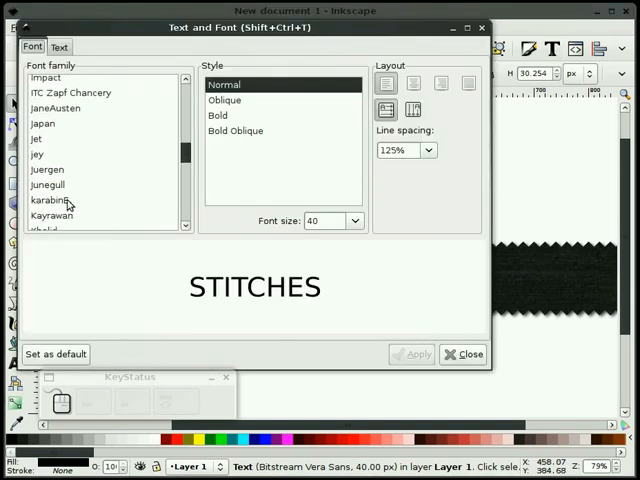
pyautogui.click(47, 184)
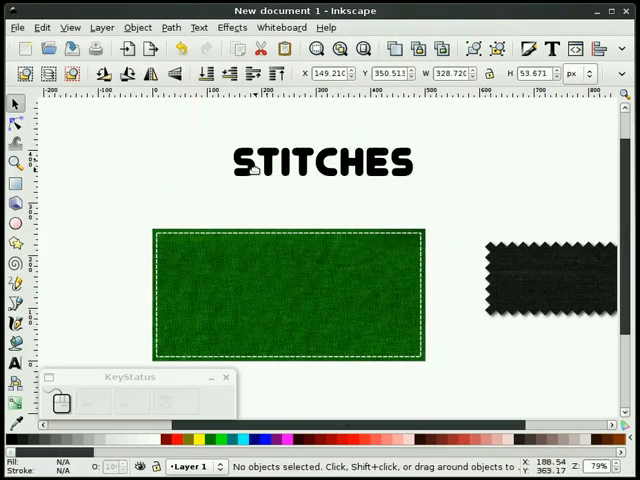
pyautogui.moveTo(296, 197)
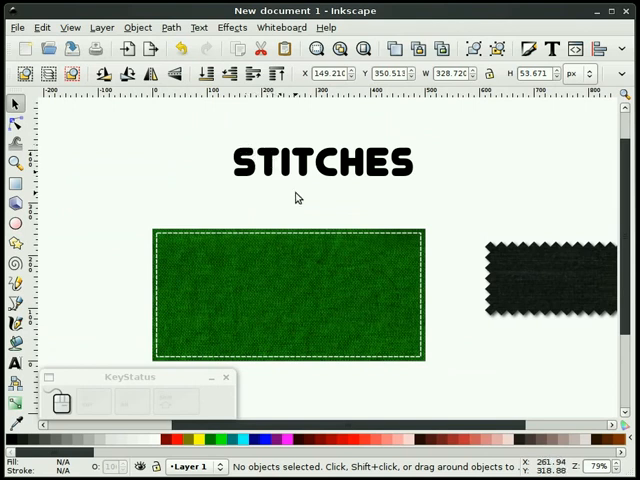
pyautogui.hscroll(-3)
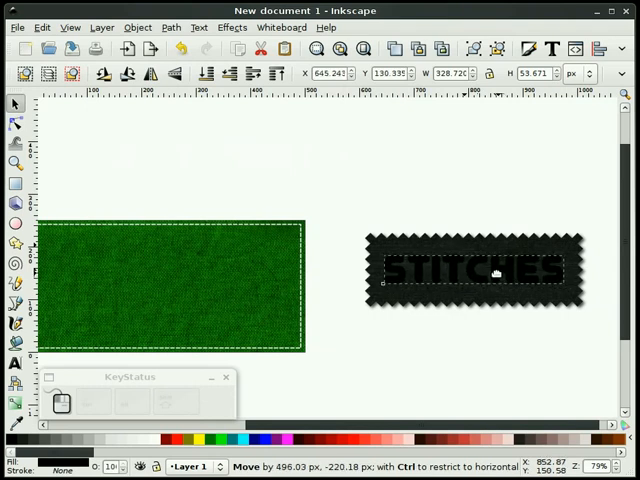
pyautogui.moveTo(472, 271); pyautogui.dragTo(353, 161)
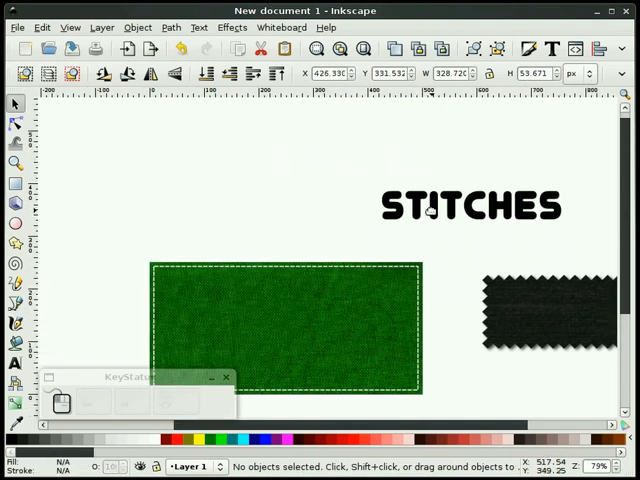
pyautogui.moveTo(468, 206); pyautogui.dragTo(295, 143)
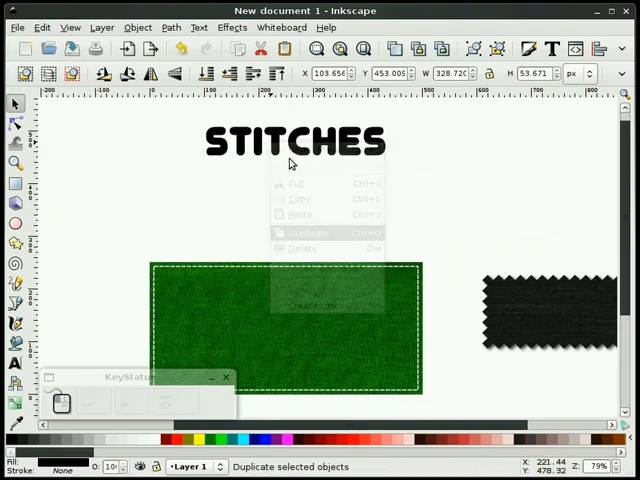
# Step: Duplicate the STITCHES text, then select the green fabric image
pyautogui.click(300, 231)
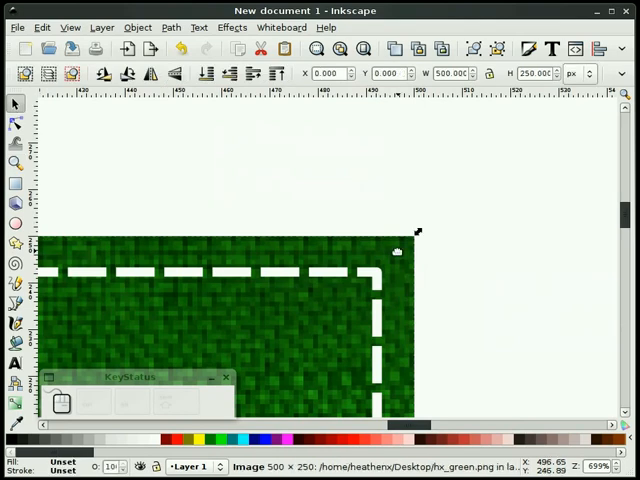
pyautogui.click(170, 27)
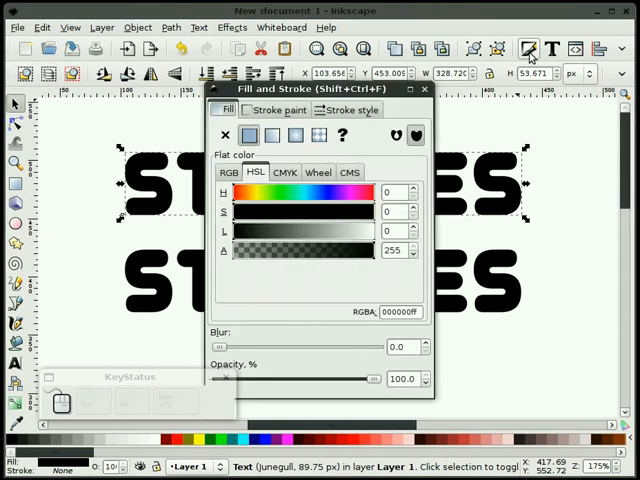
# Step: Give the upper STITCHES copy a green fabric pattern fill and close Fill and Stroke
pyautogui.click(317, 135)
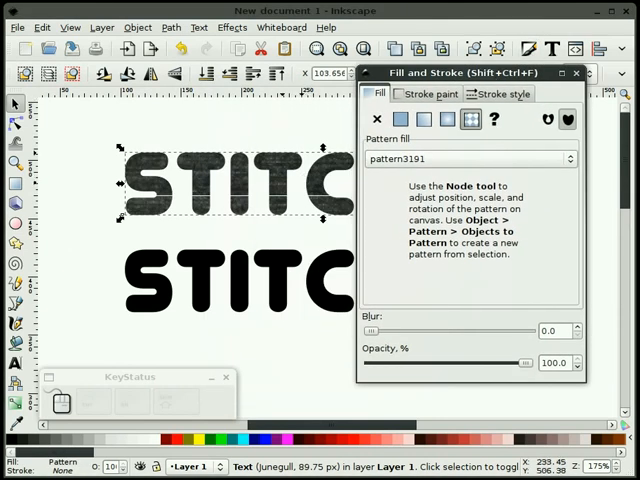
pyautogui.click(570, 158)
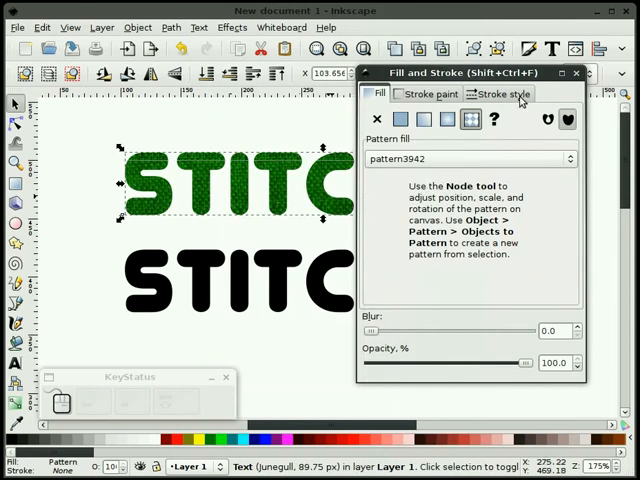
pyautogui.click(576, 72)
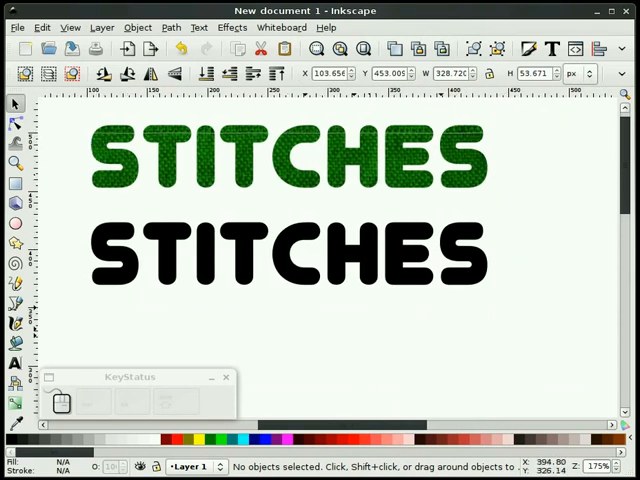
pyautogui.moveTo(375, 348)
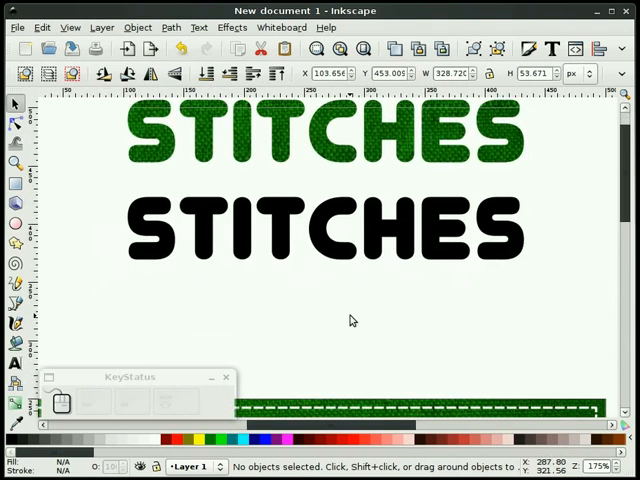
pyautogui.moveTo(310, 315)
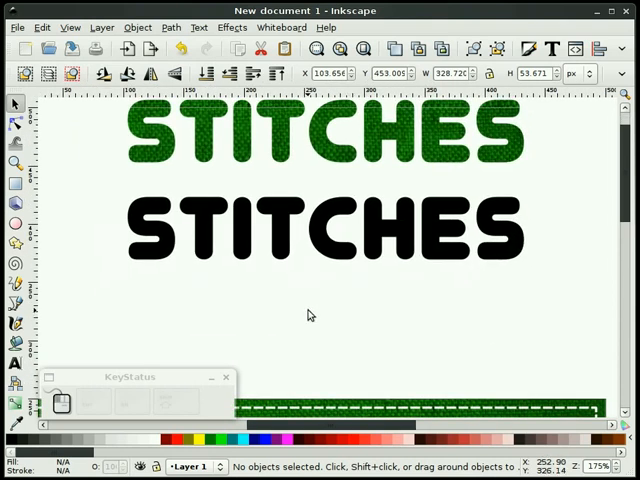
# Step: Swap the black copy's fill into its stroke and give it a thin stroke width
pyautogui.click(340, 240)
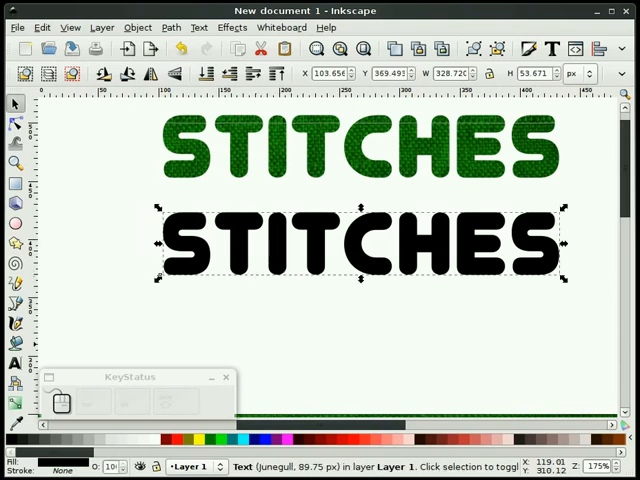
pyautogui.rightClick(40, 470)
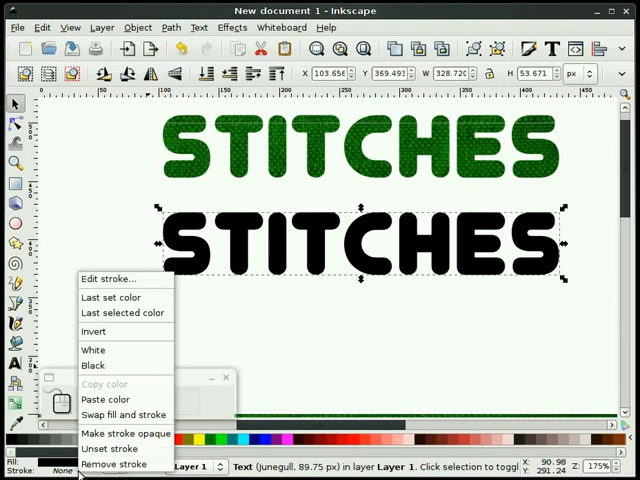
pyautogui.click(115, 464)
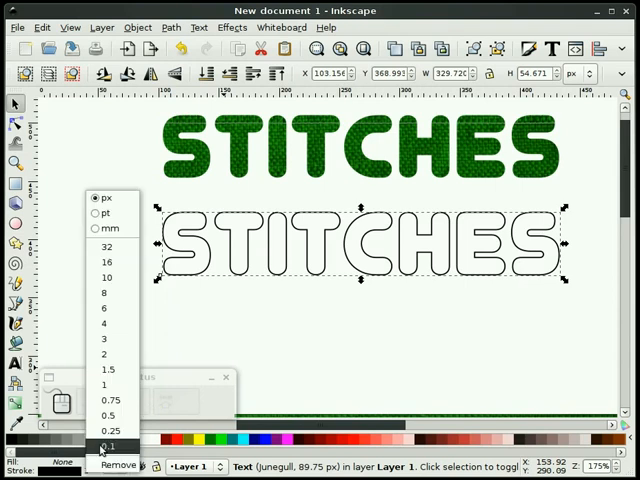
pyautogui.click(238, 318)
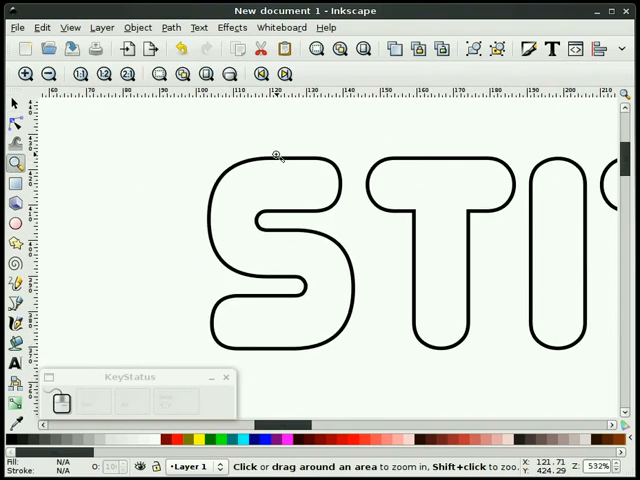
# Step: Draw a three-node V stitch path on the guide and set it beside the letters
pyautogui.click(15, 104)
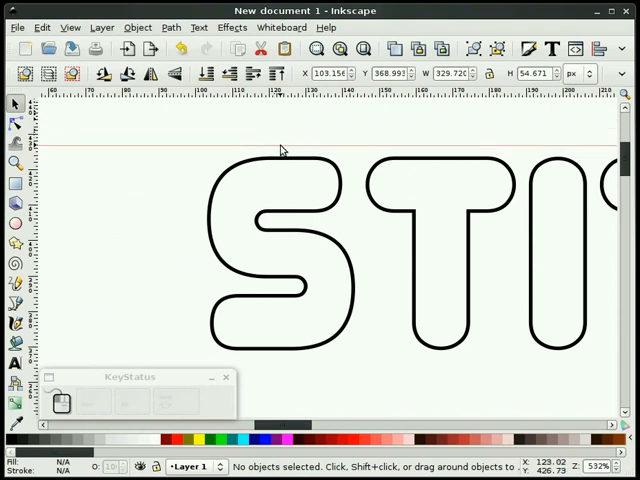
pyautogui.moveTo(285, 152)
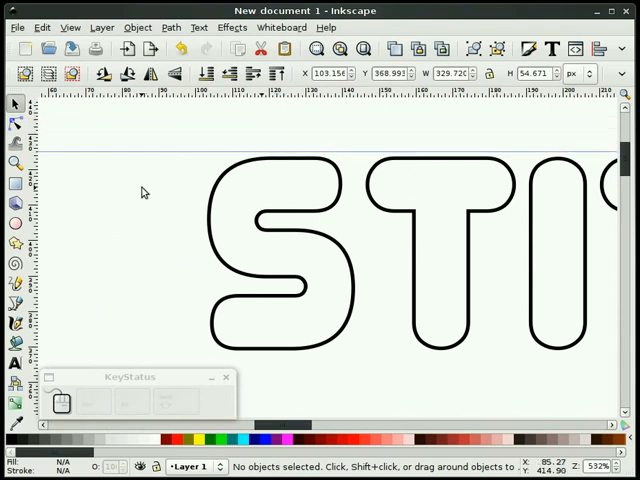
pyautogui.moveTo(88, 180)
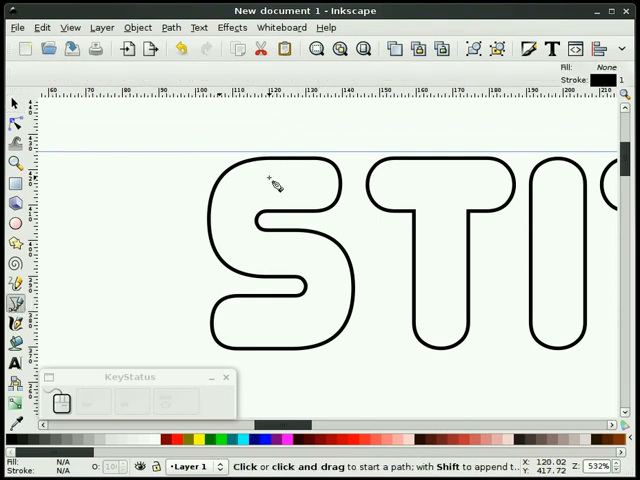
pyautogui.click(271, 152)
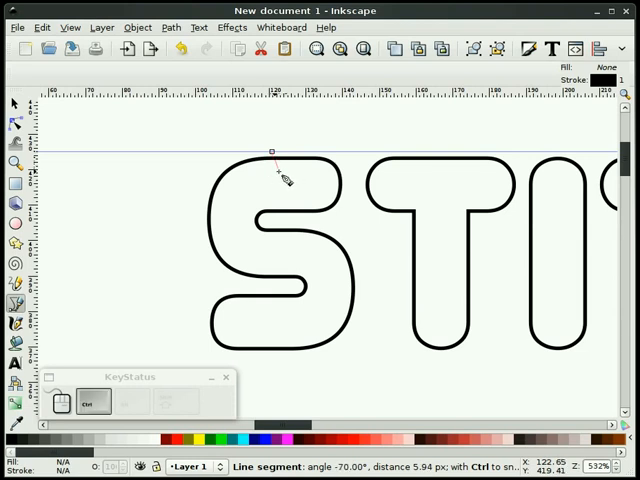
pyautogui.moveTo(270, 193)
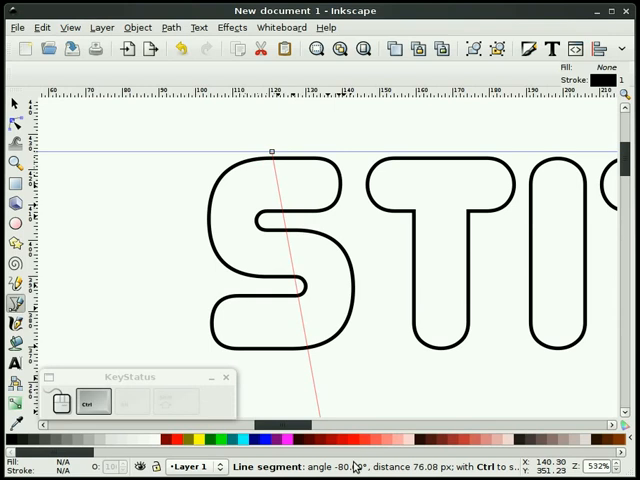
pyautogui.moveTo(232, 197)
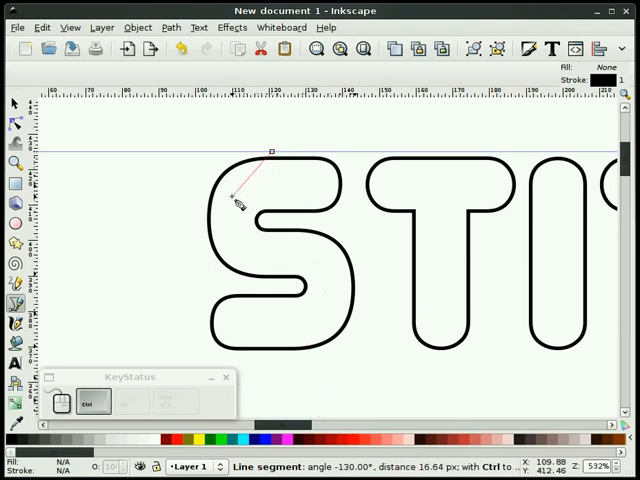
pyautogui.moveTo(235, 110)
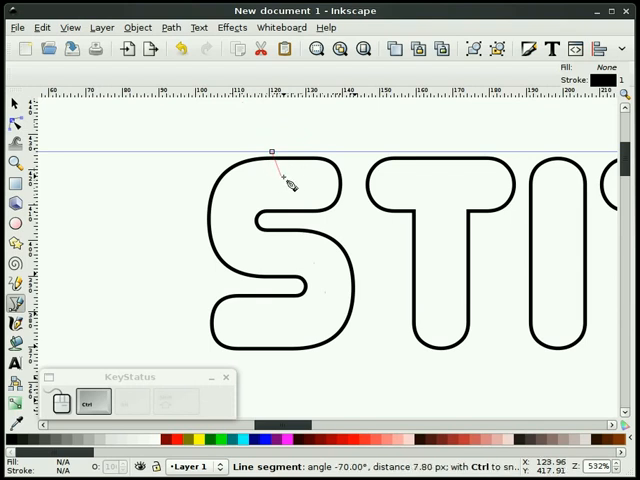
pyautogui.moveTo(280, 205)
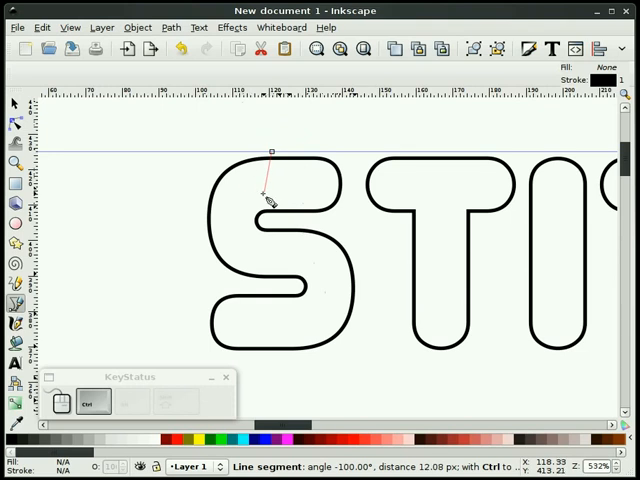
pyautogui.moveTo(277, 173)
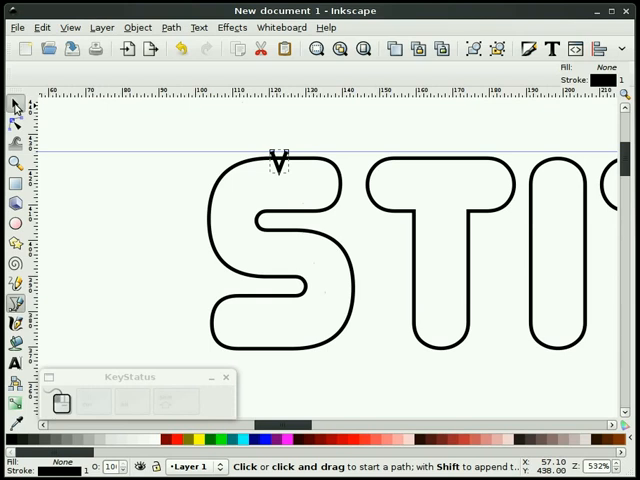
pyautogui.moveTo(280, 160); pyautogui.dragTo(108, 207)
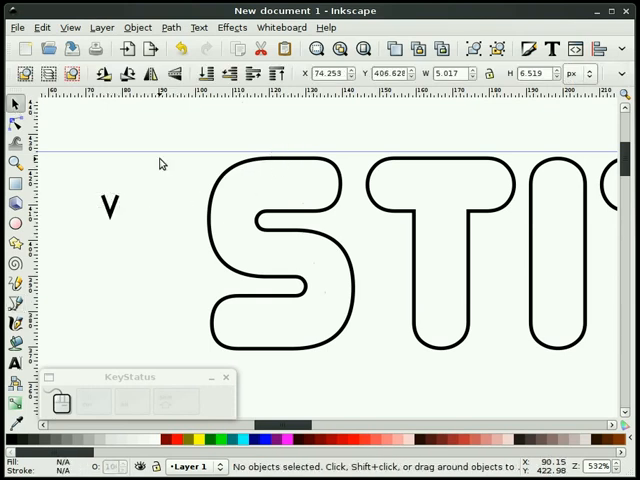
pyautogui.moveTo(156, 198)
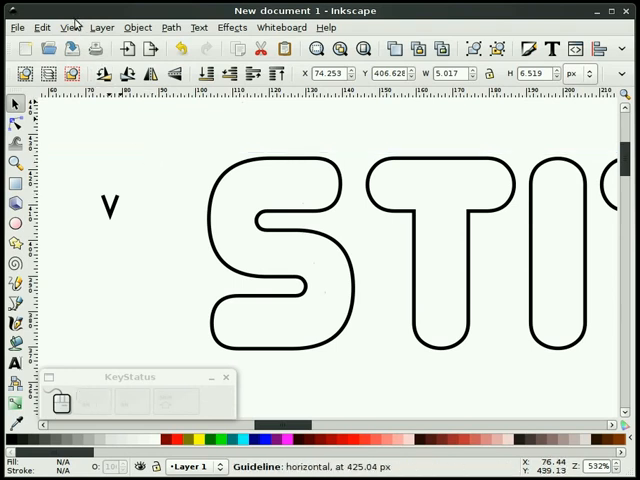
pyautogui.click(70, 27)
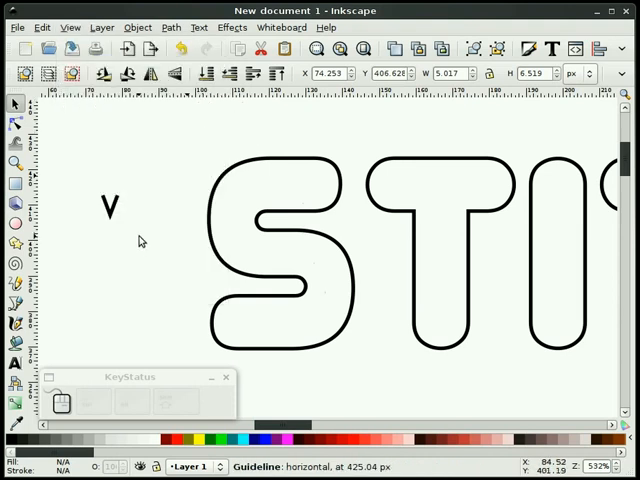
pyautogui.click(109, 205)
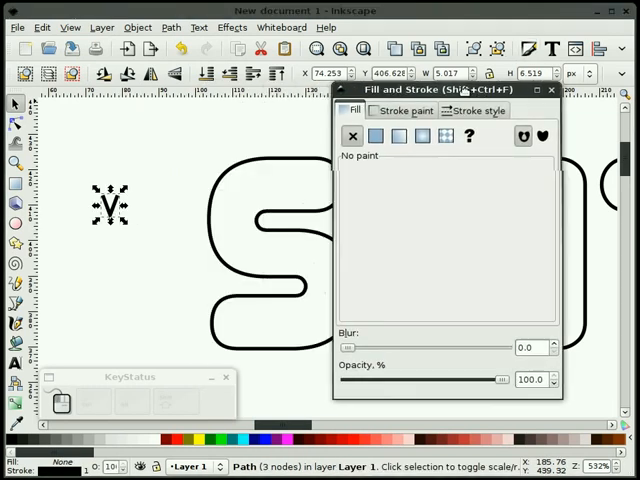
# Step: Scale the V stitch down to about 4.2 × 5.5 px and raise it higher
pyautogui.click(483, 111)
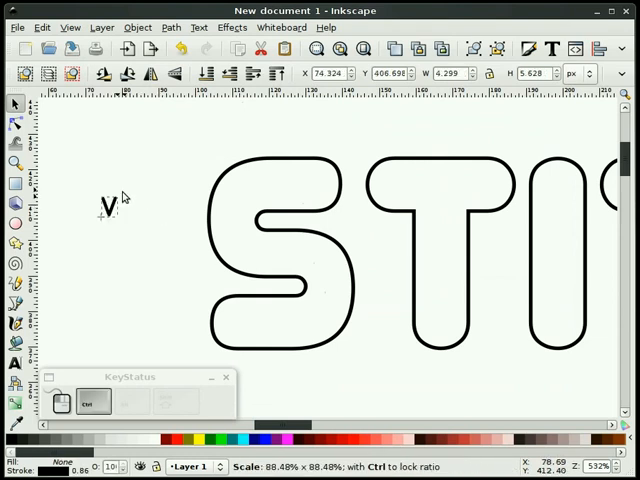
pyautogui.click(105, 205)
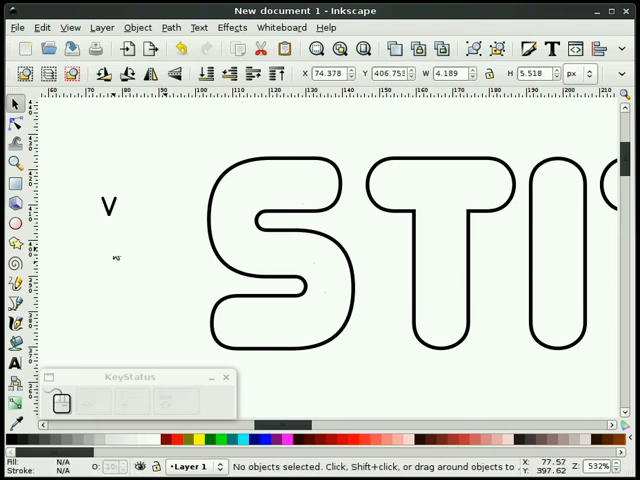
pyautogui.moveTo(113, 207); pyautogui.dragTo(290, 155)
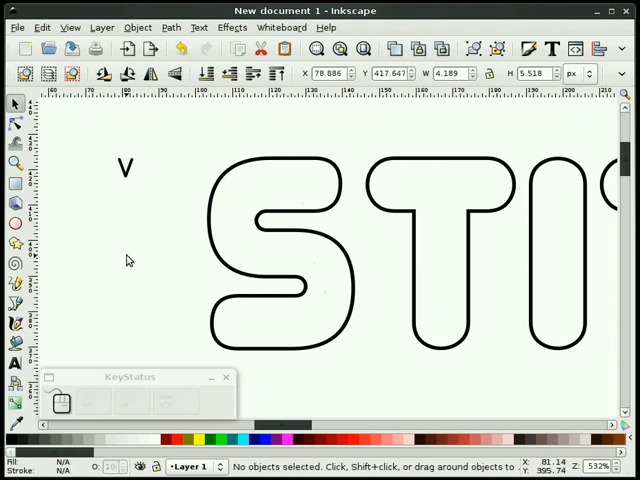
pyautogui.click(124, 167)
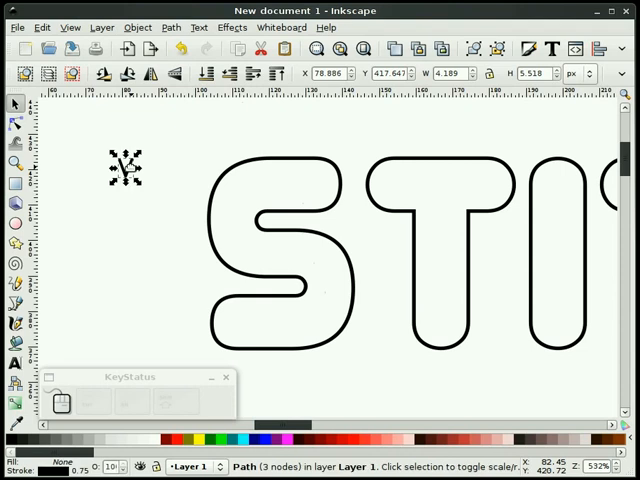
# Step: Zoom out until both STITCHES words and the V stitch mark are fully visible
pyautogui.rightClick(128, 168)
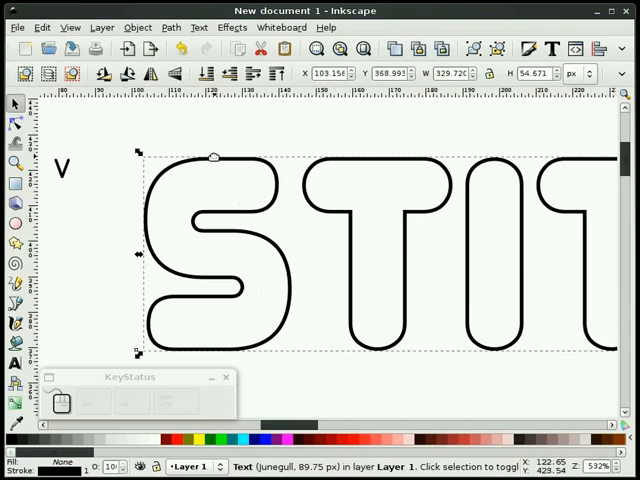
pyautogui.click(137, 27)
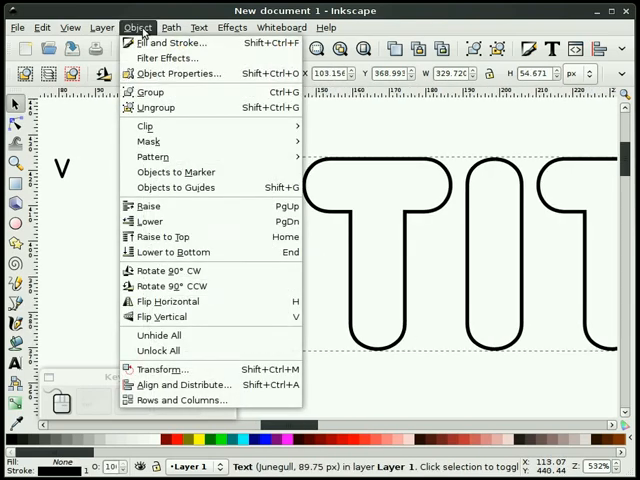
pyautogui.click(171, 27)
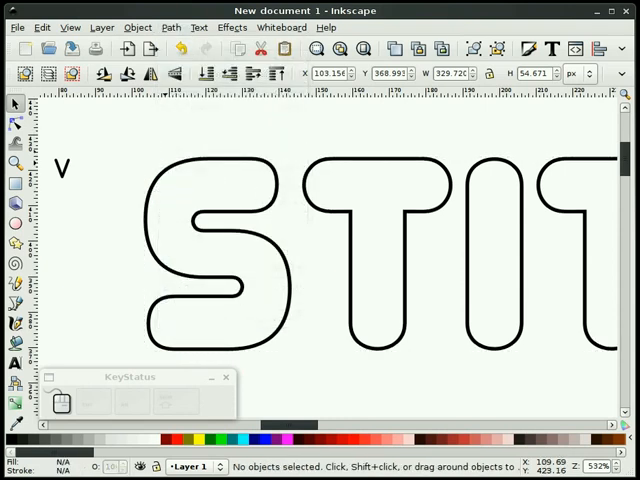
pyautogui.click(15, 122)
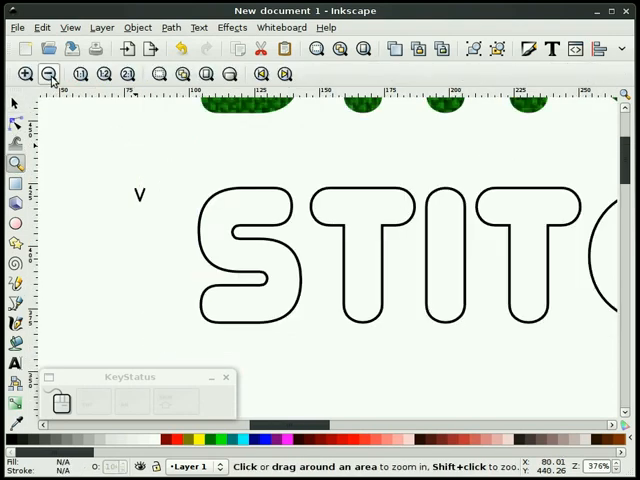
pyautogui.click(48, 74)
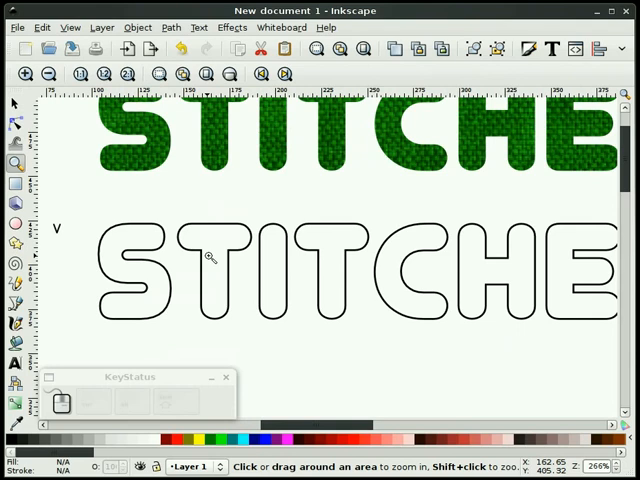
pyautogui.moveTo(210, 257)
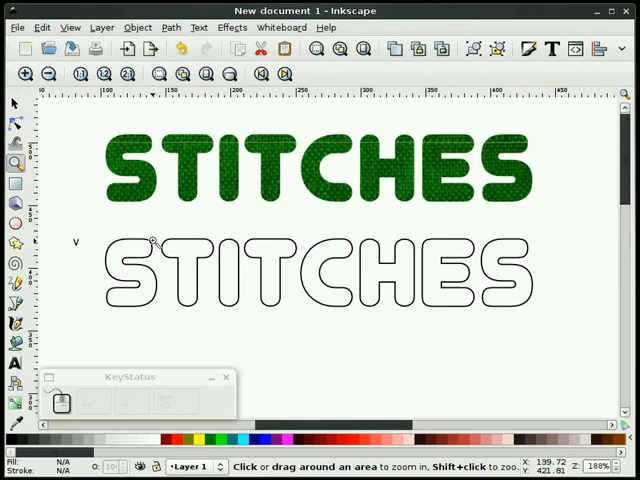
pyautogui.click(15, 104)
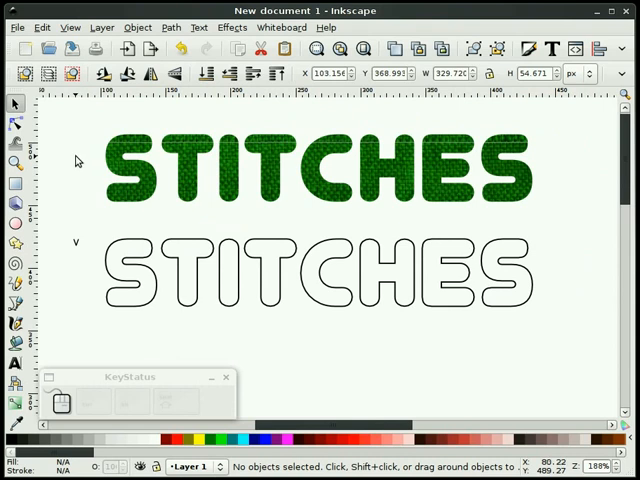
pyautogui.moveTo(125, 240)
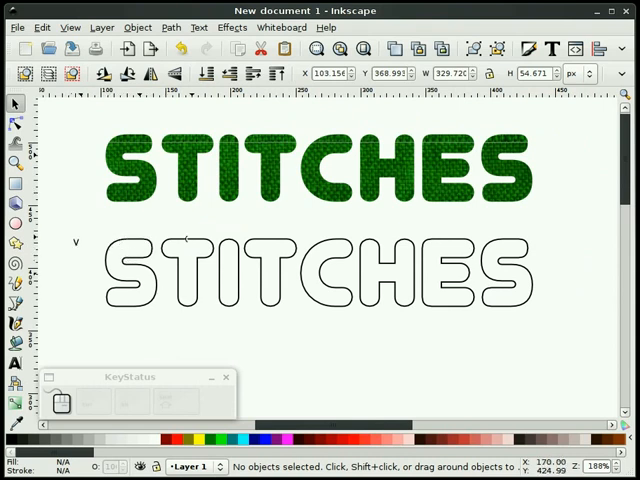
pyautogui.moveTo(220, 337)
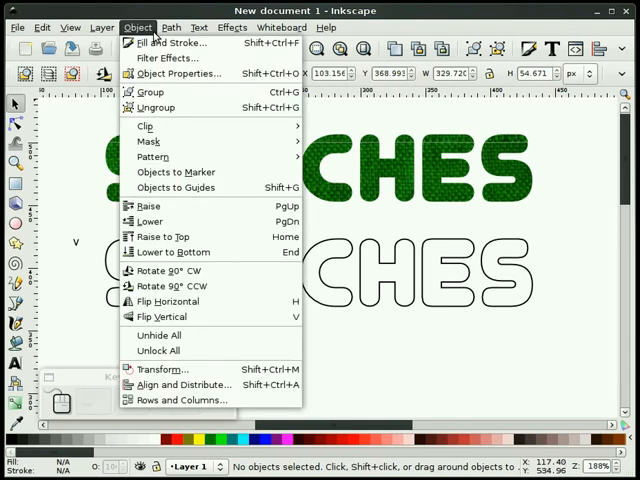
# Step: Apply Pattern Along Path to the outline copy, repeating the copied zigzag along its edges
pyautogui.click(171, 27)
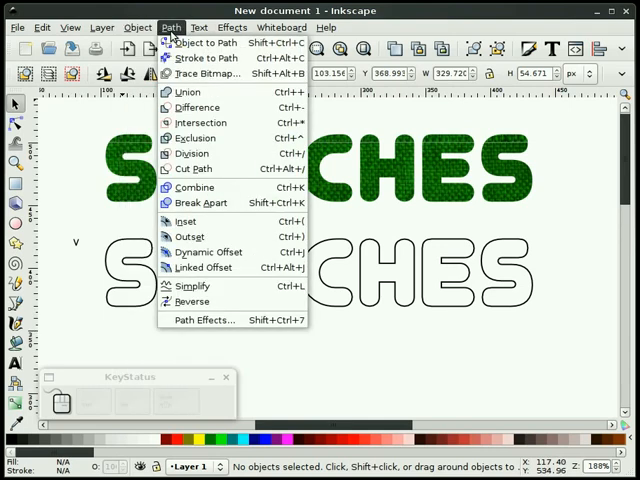
pyautogui.click(138, 27)
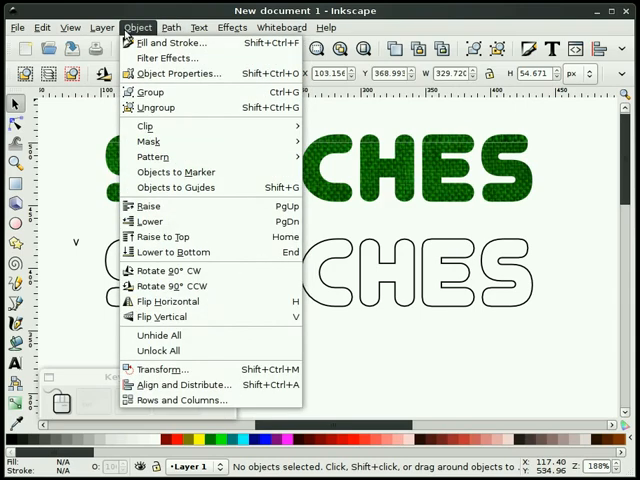
pyautogui.click(171, 27)
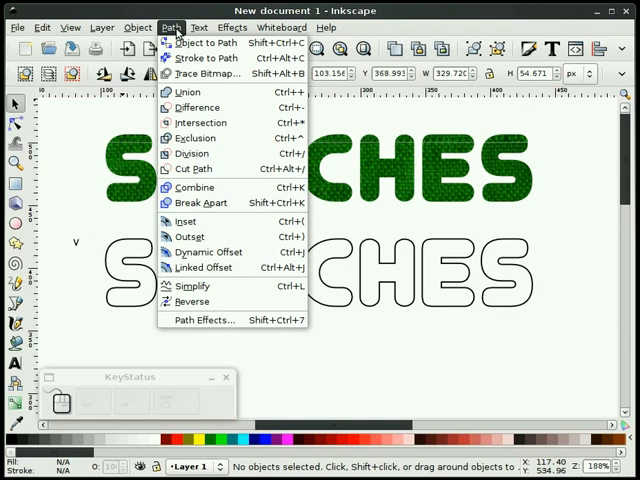
pyautogui.click(202, 320)
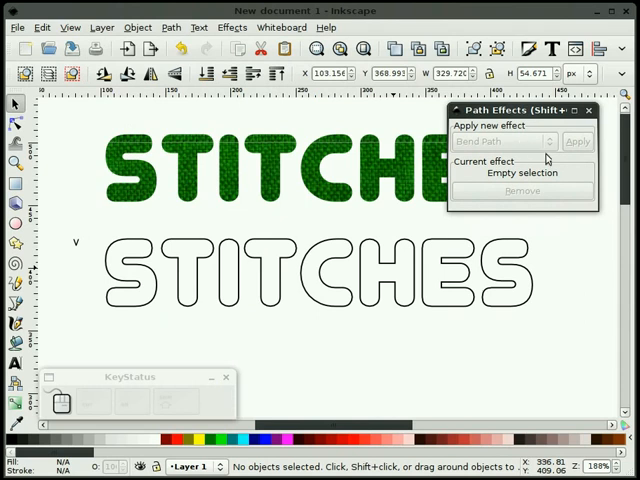
pyautogui.click(318, 271)
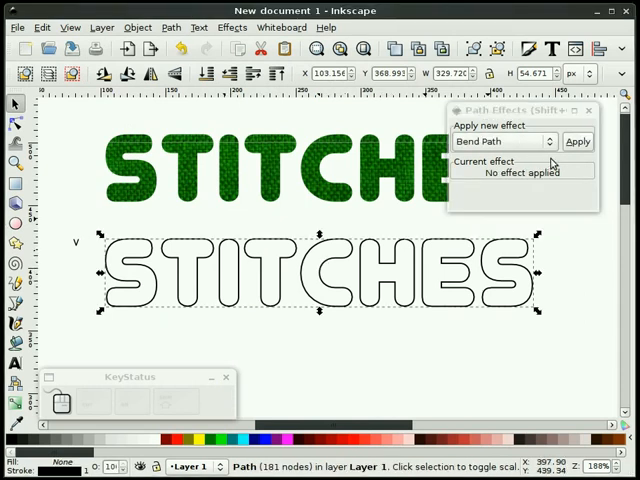
pyautogui.click(502, 141)
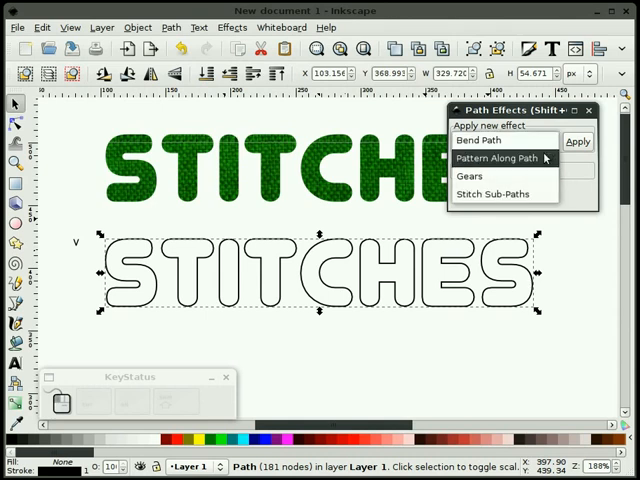
pyautogui.click(497, 158)
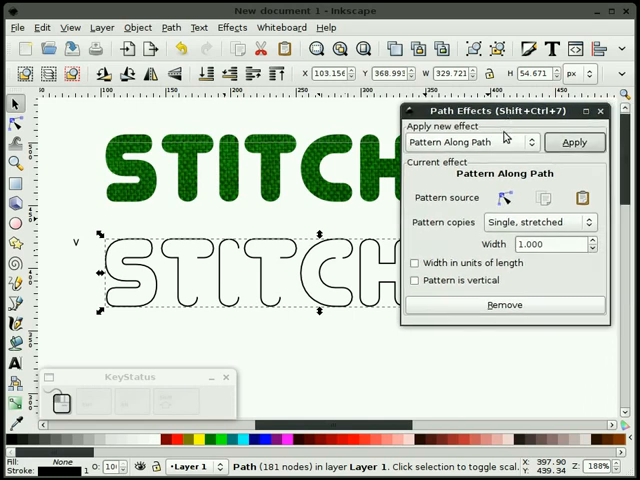
pyautogui.moveTo(270, 321)
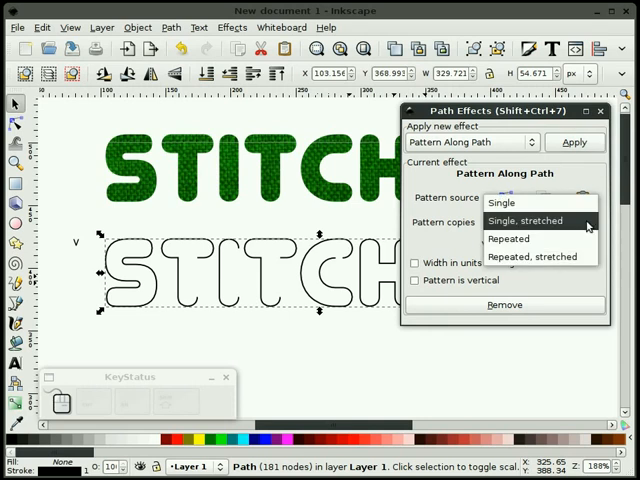
pyautogui.click(531, 220)
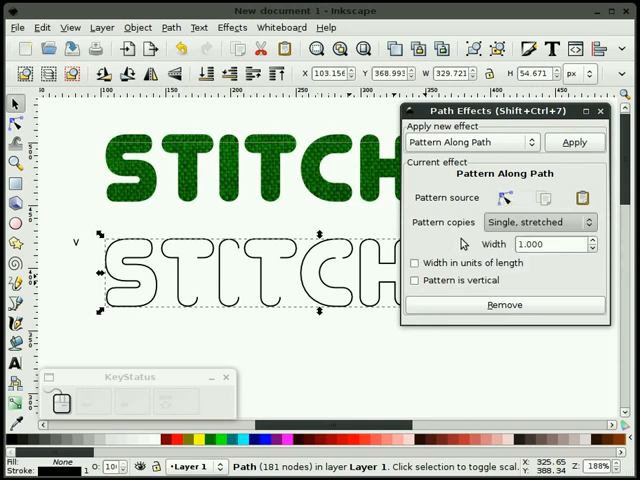
pyautogui.click(540, 222)
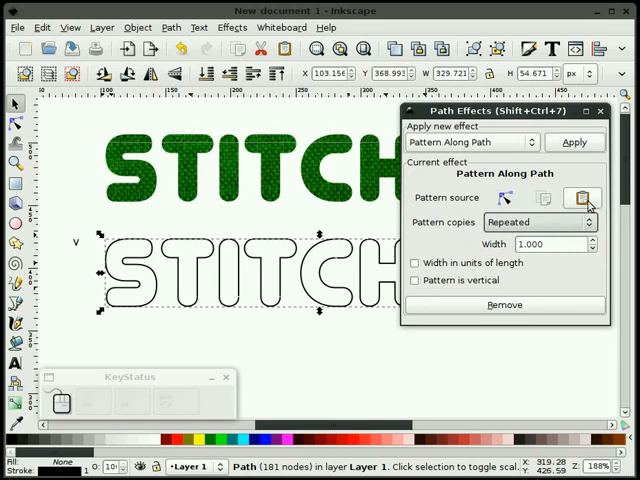
pyautogui.click(582, 197)
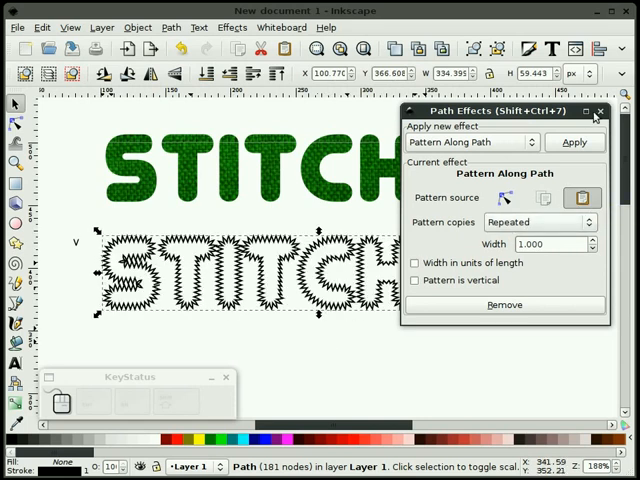
pyautogui.click(600, 111)
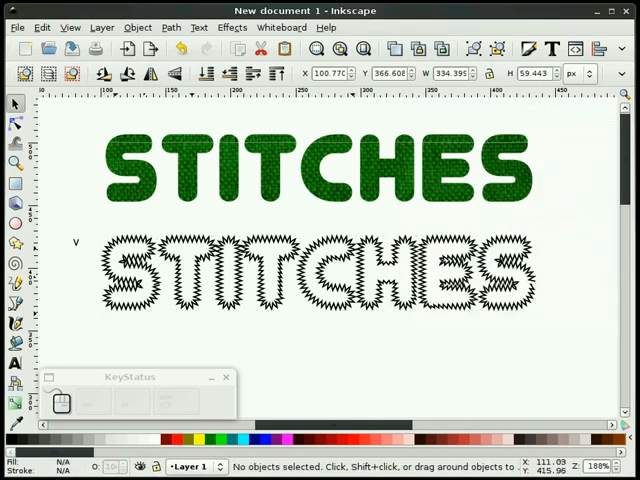
pyautogui.moveTo(459, 358)
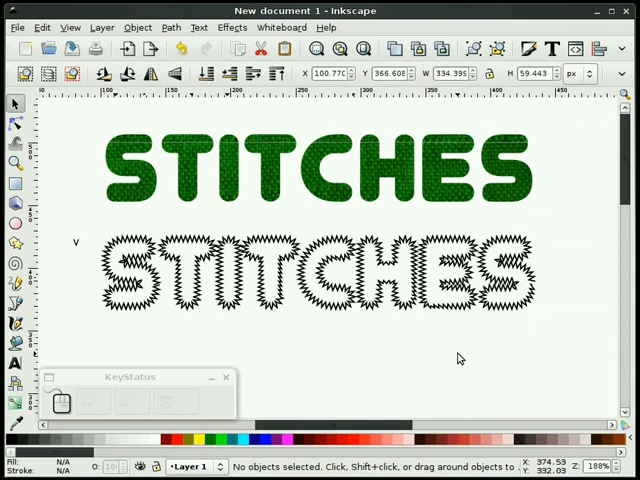
pyautogui.moveTo(461, 359)
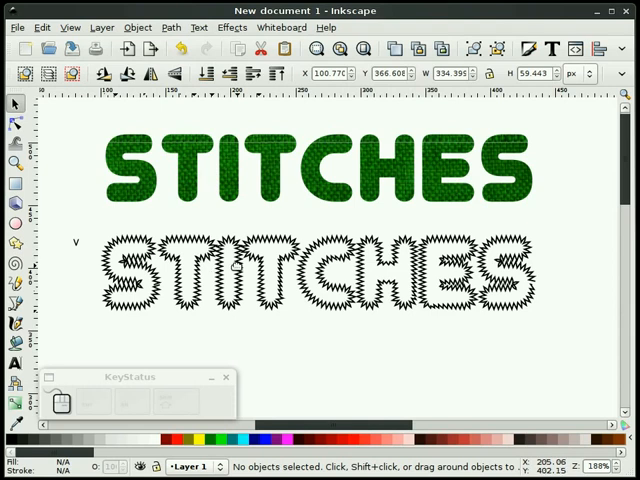
pyautogui.moveTo(253, 328)
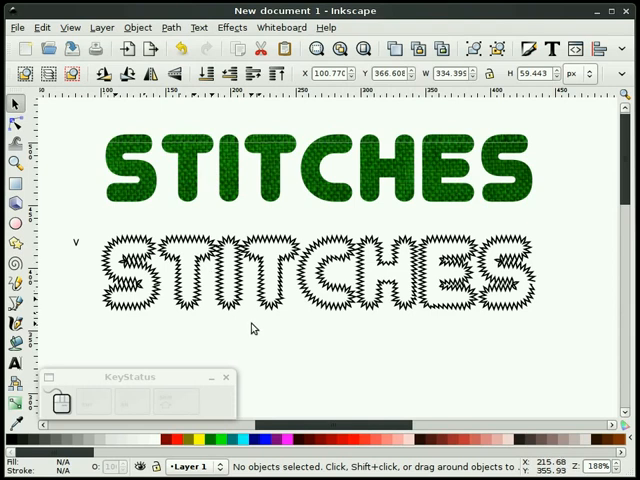
pyautogui.moveTo(477, 173)
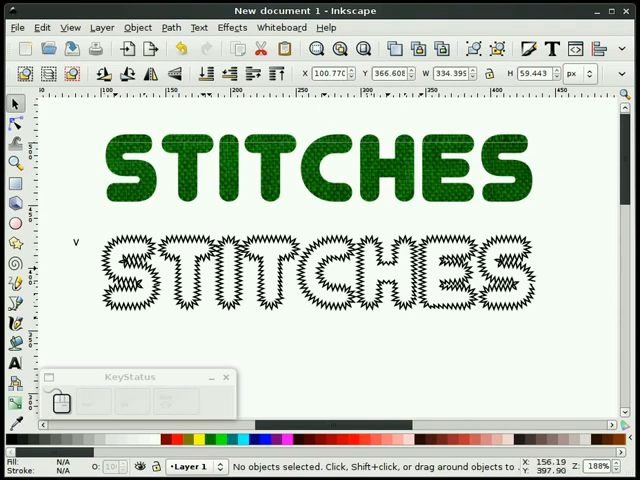
pyautogui.moveTo(330, 328)
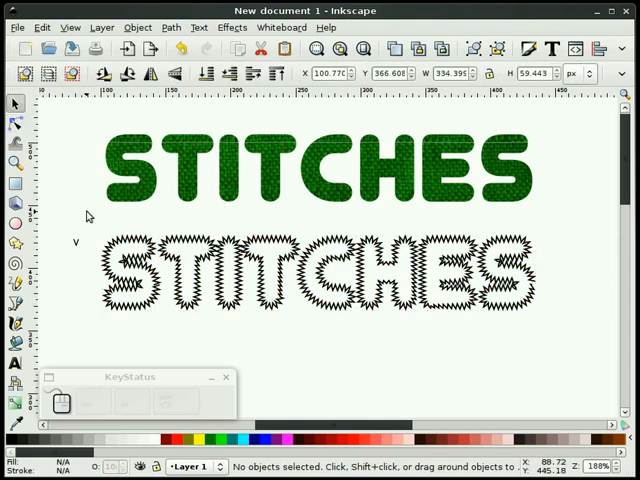
pyautogui.moveTo(160, 182)
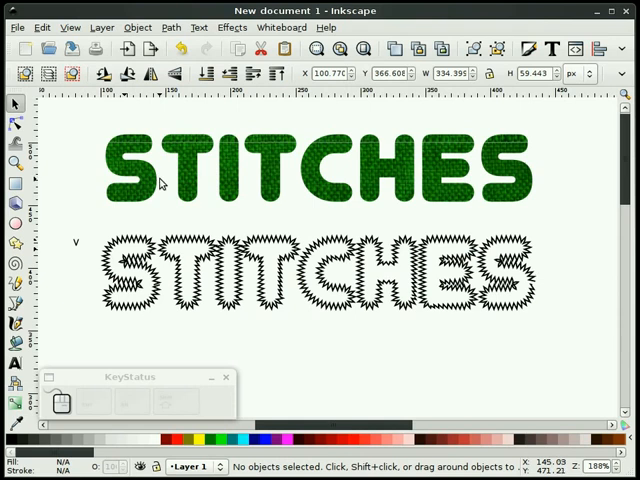
pyautogui.moveTo(160, 183)
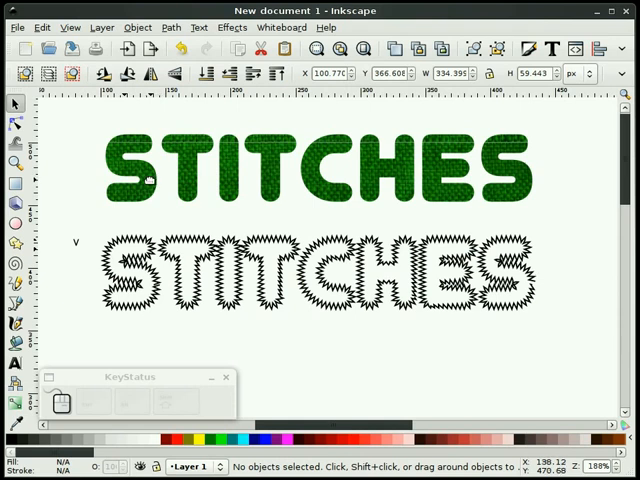
pyautogui.moveTo(421, 356)
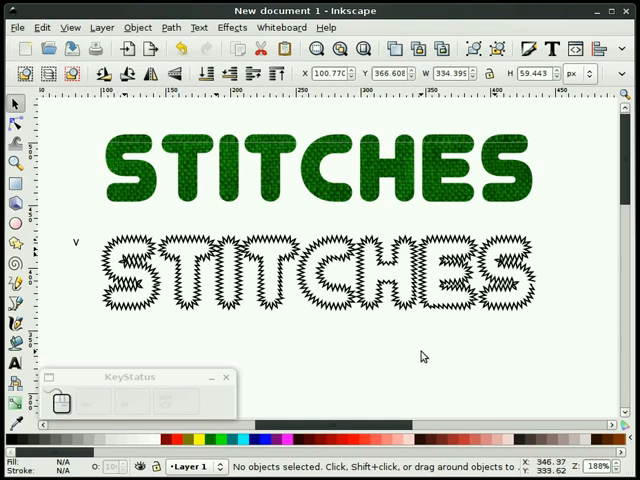
pyautogui.moveTo(313, 305)
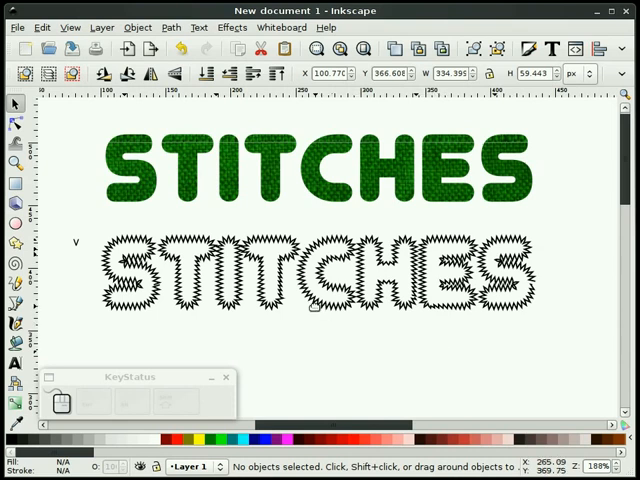
pyautogui.moveTo(76, 238)
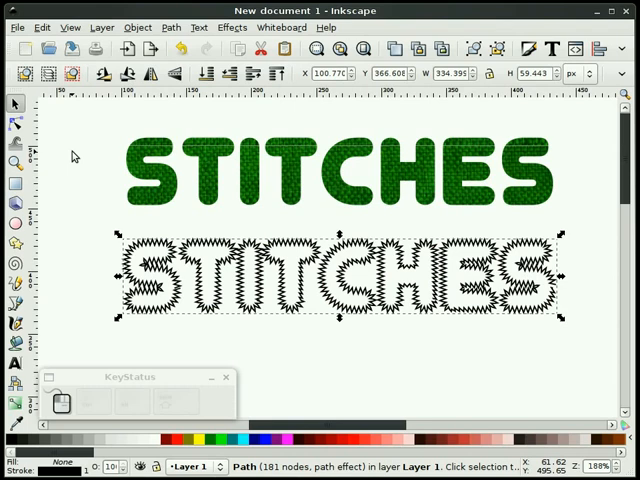
pyautogui.click(170, 27)
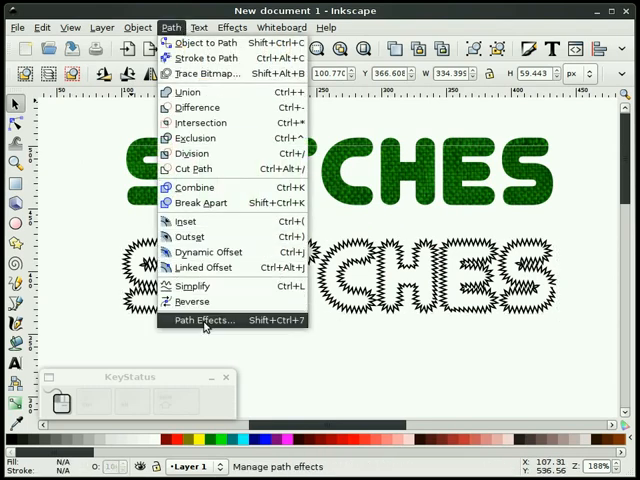
pyautogui.click(207, 320)
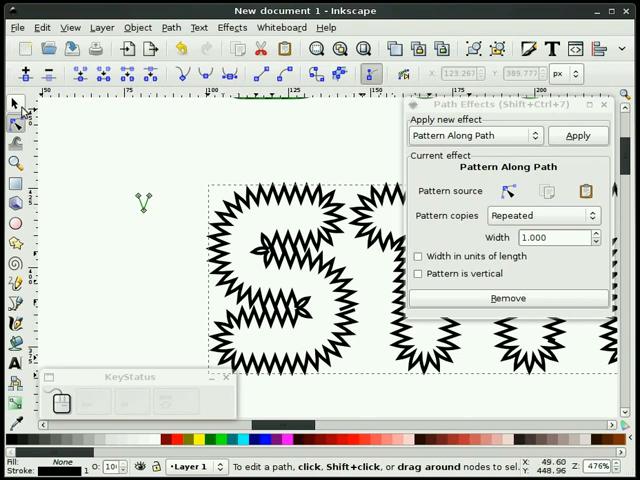
pyautogui.moveTo(15, 122)
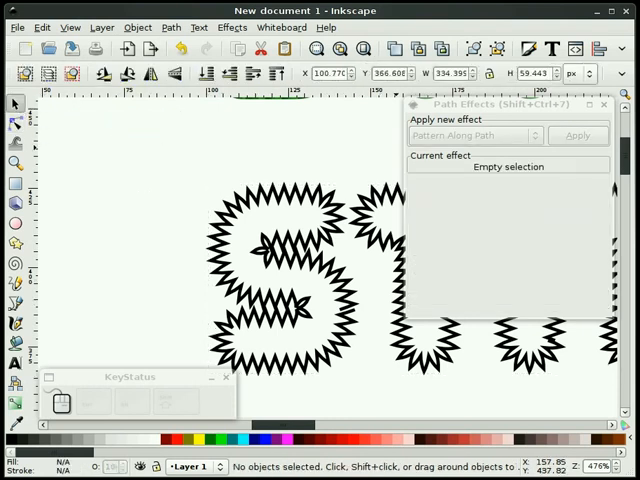
pyautogui.click(603, 104)
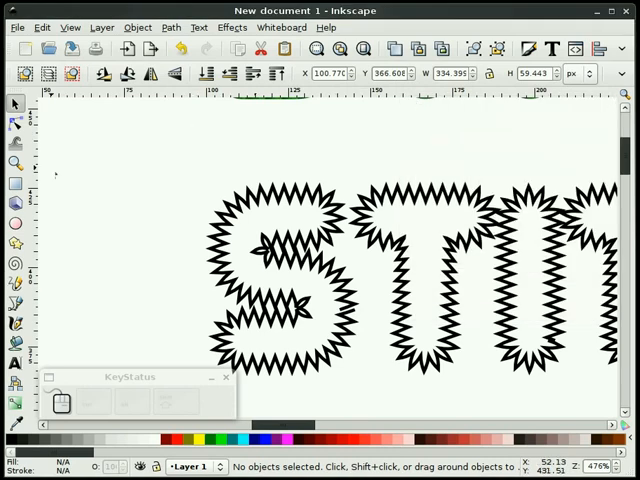
pyautogui.click(16, 161)
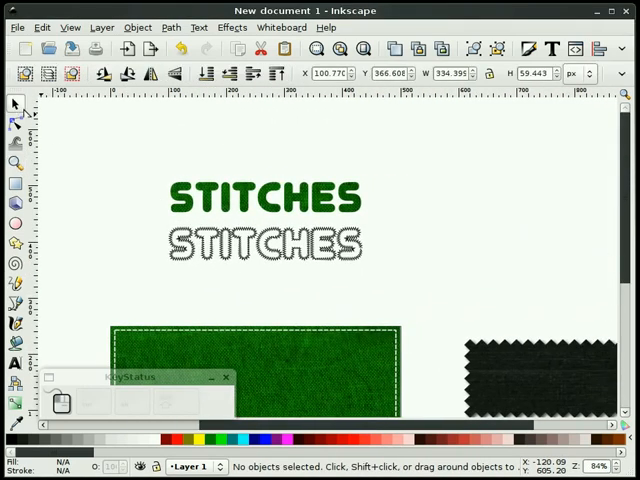
# Step: Select the STITCHES text with its zigzag outline and drag both above the green fabric
pyautogui.click(263, 243)
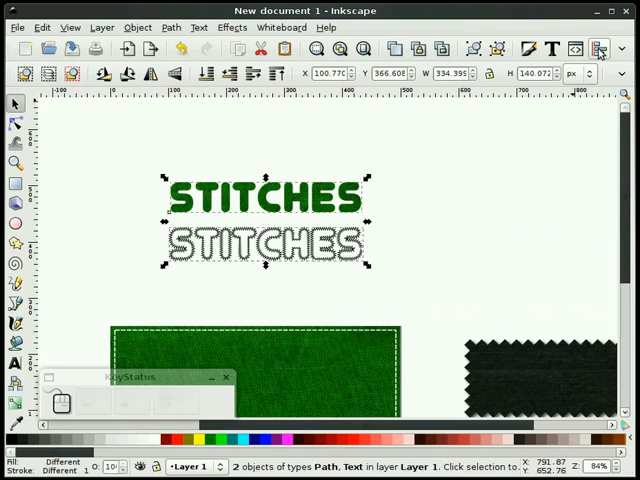
pyautogui.click(597, 48)
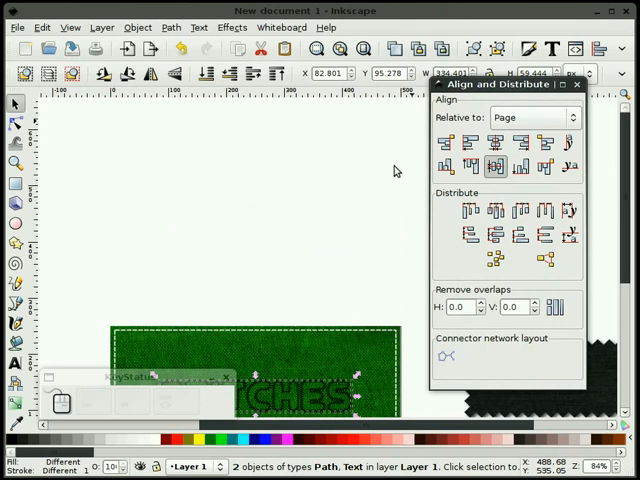
pyautogui.click(577, 84)
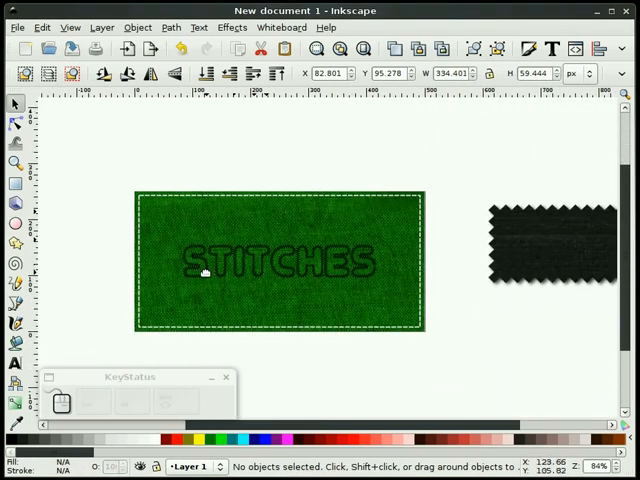
pyautogui.click(280, 260)
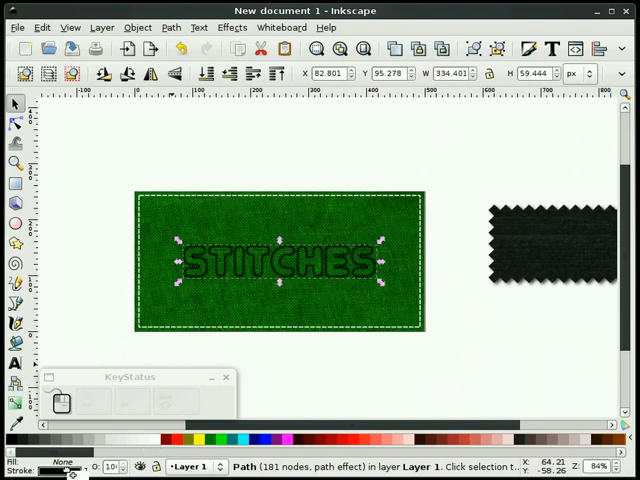
pyautogui.click(168, 349)
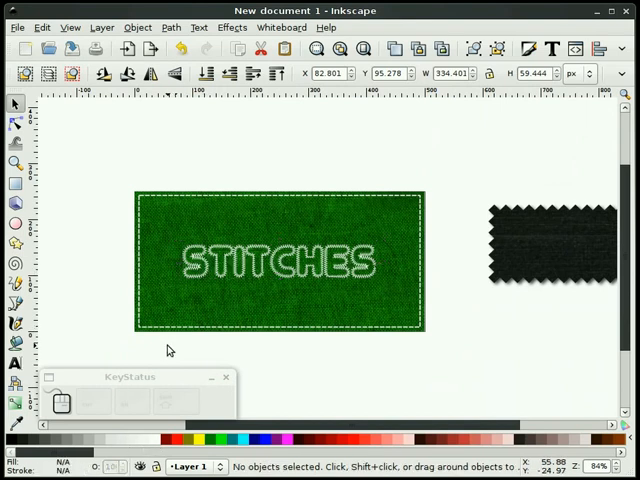
pyautogui.click(280, 258)
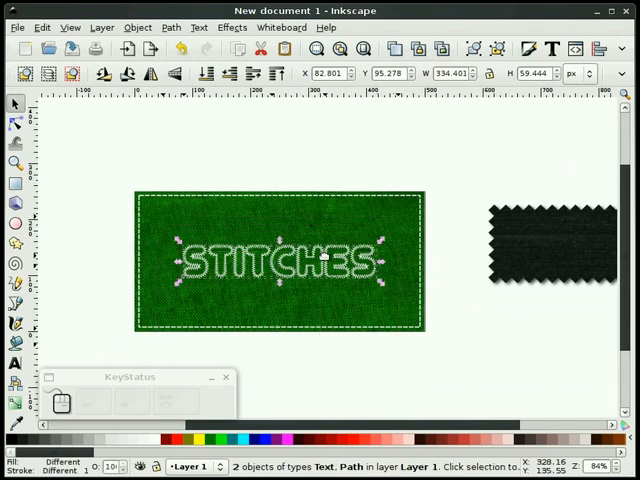
pyautogui.moveTo(280, 255); pyautogui.dragTo(357, 140)
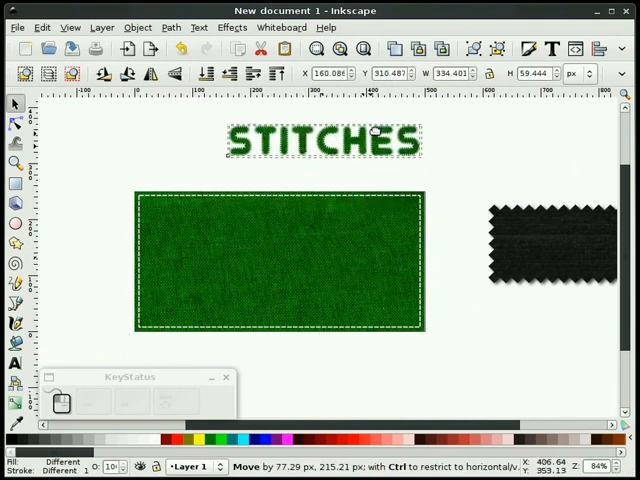
pyautogui.moveTo(444, 225)
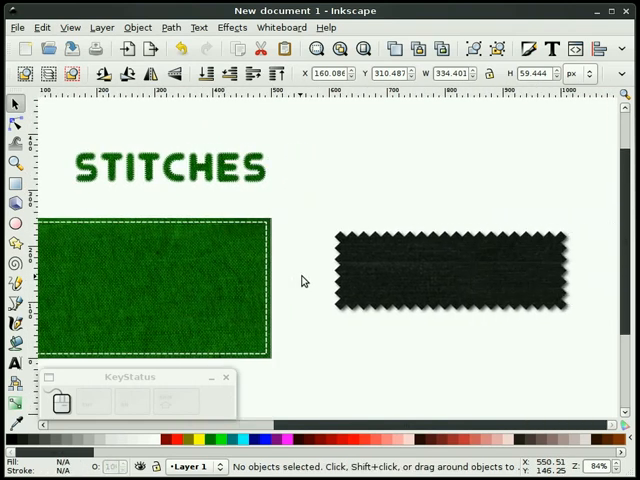
pyautogui.moveTo(72, 199)
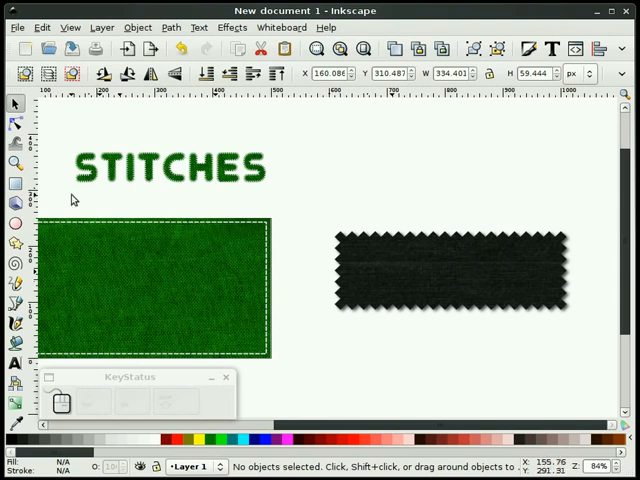
pyautogui.click(168, 168)
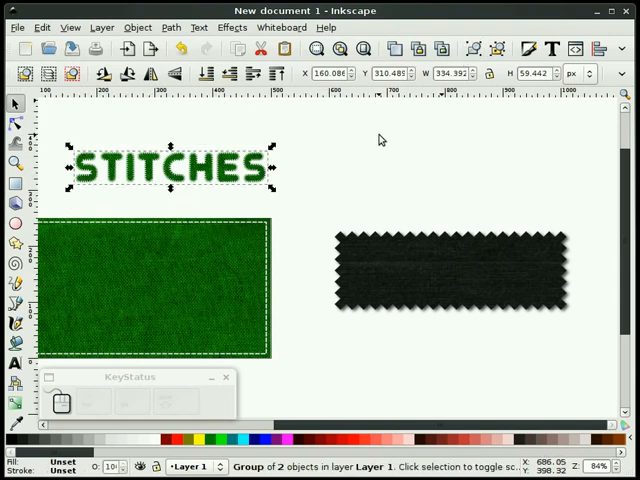
pyautogui.moveTo(421, 265)
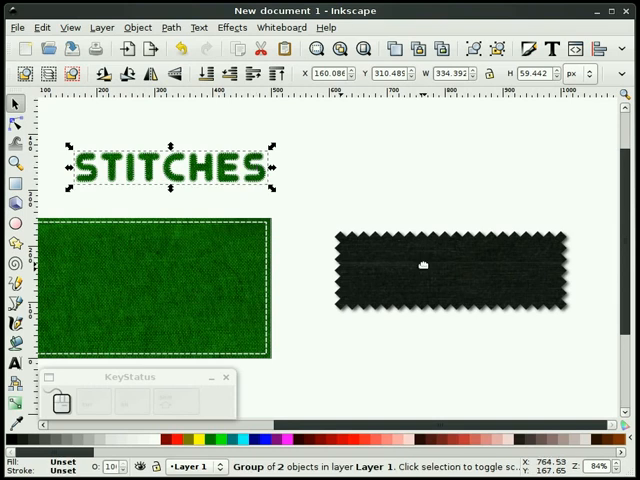
# Step: Select the STITCHES lettering with the dark zigzag patch and centre the lettering on it
pyautogui.press('shift')
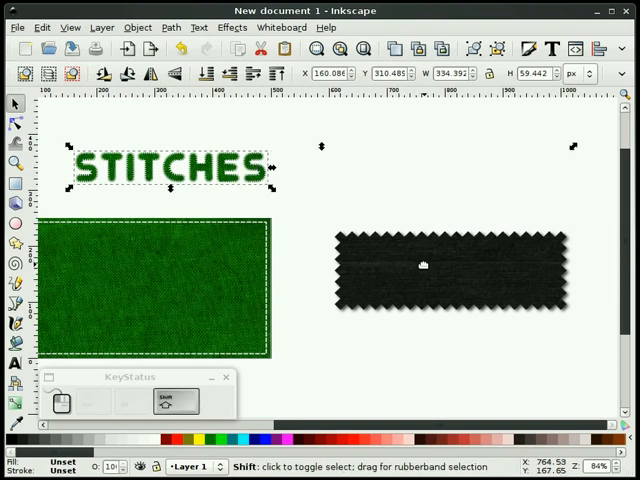
pyautogui.click(423, 266)
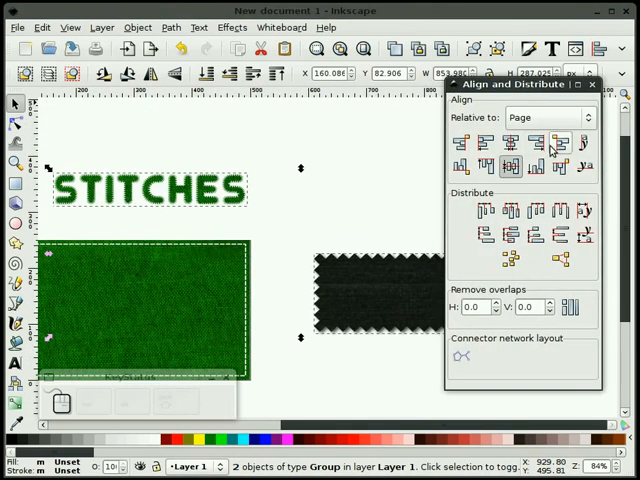
pyautogui.click(550, 117)
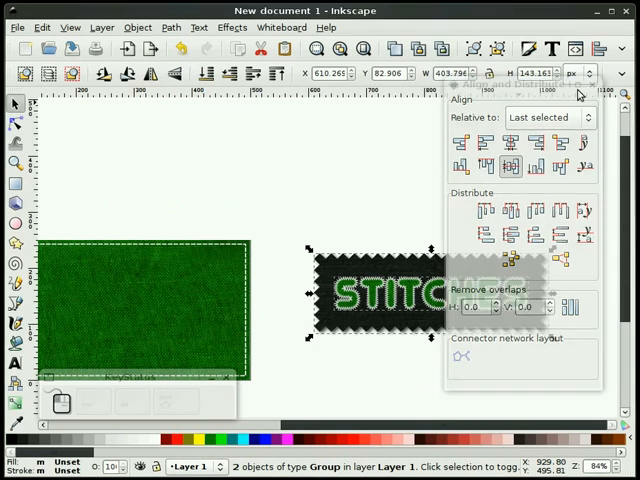
# Step: Centre the lettered dark patch on the page
pyautogui.click(16, 162)
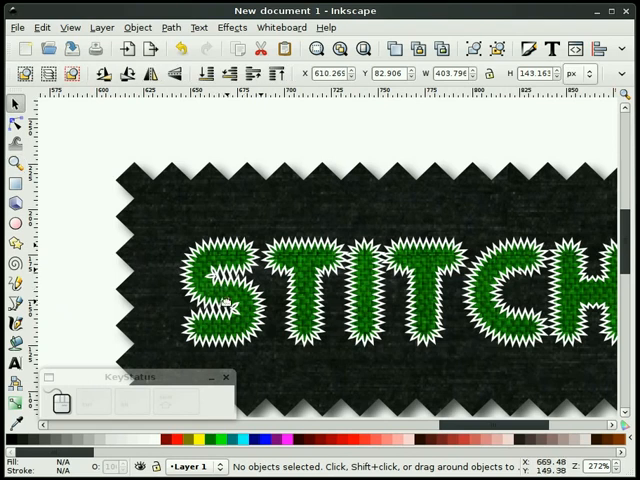
pyautogui.moveTo(240, 290)
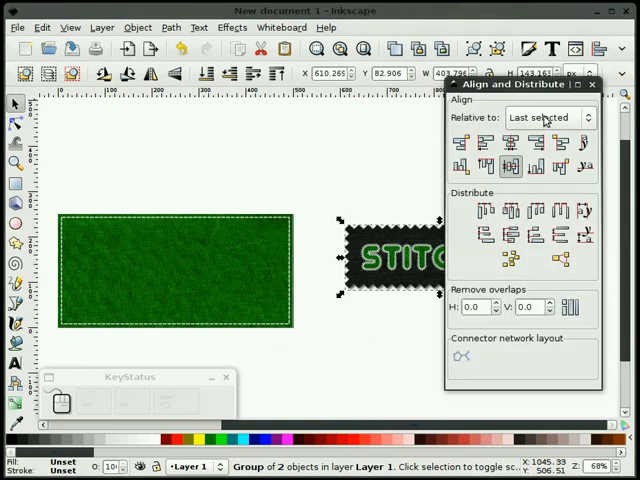
pyautogui.click(548, 117)
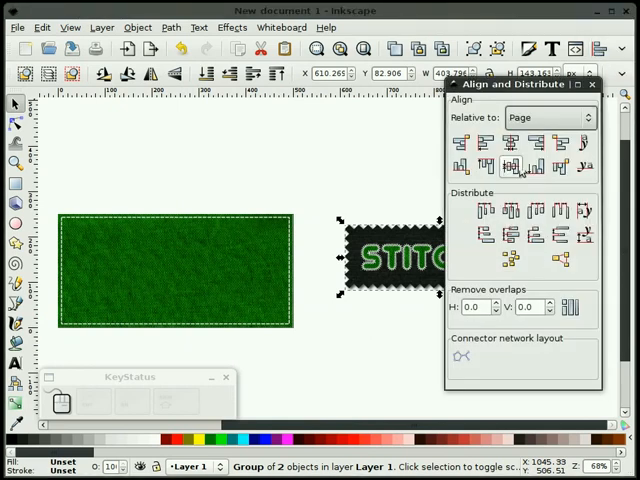
pyautogui.click(513, 167)
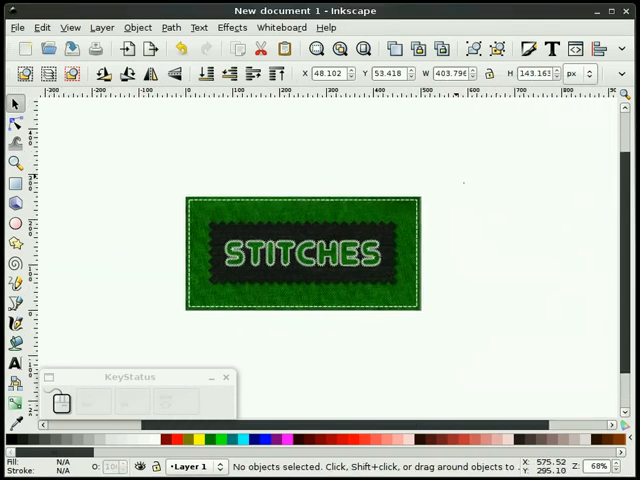
# Step: Select the dark STITCHES patch and bring up its rotation handles for a slight tilt
pyautogui.click(15, 162)
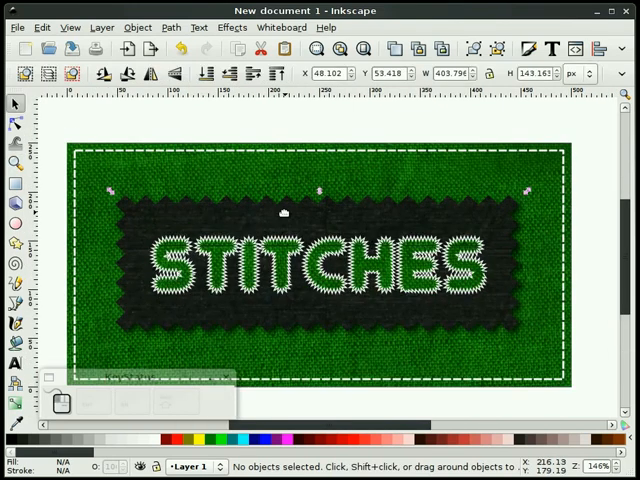
pyautogui.click(300, 260)
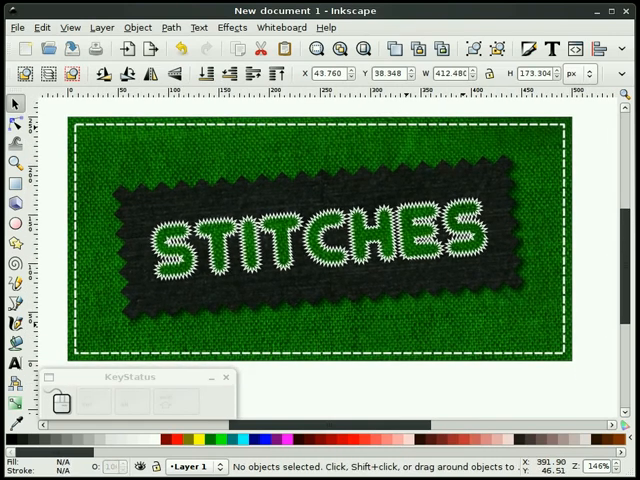
pyautogui.moveTo(475, 398)
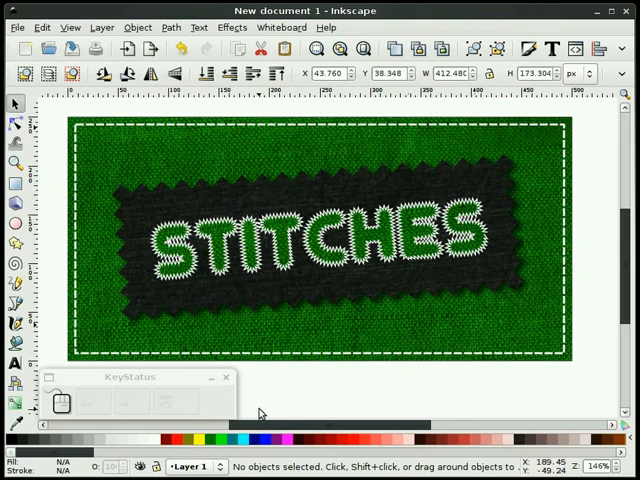
pyautogui.moveTo(258, 415)
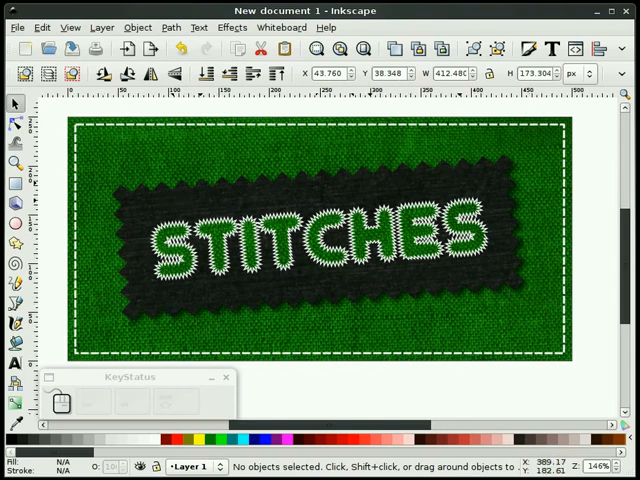
pyautogui.moveTo(158, 312)
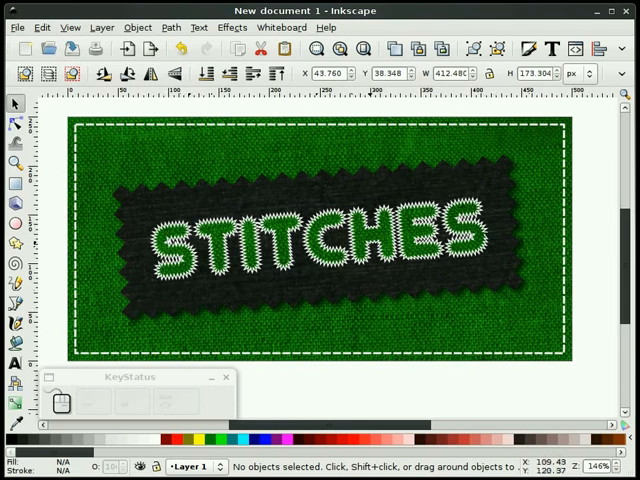
pyautogui.moveTo(252, 285)
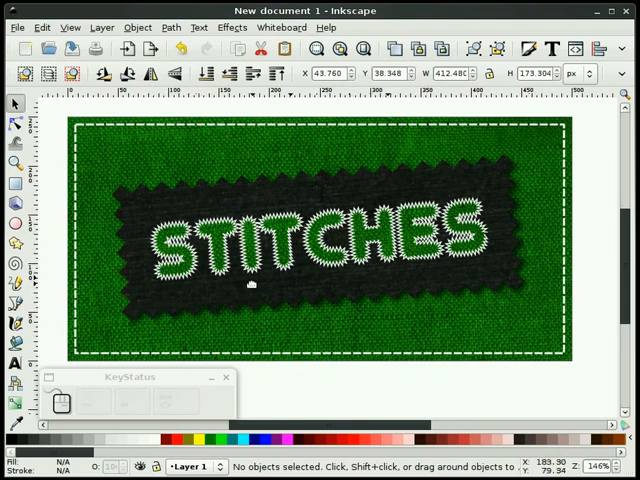
pyautogui.moveTo(489, 287)
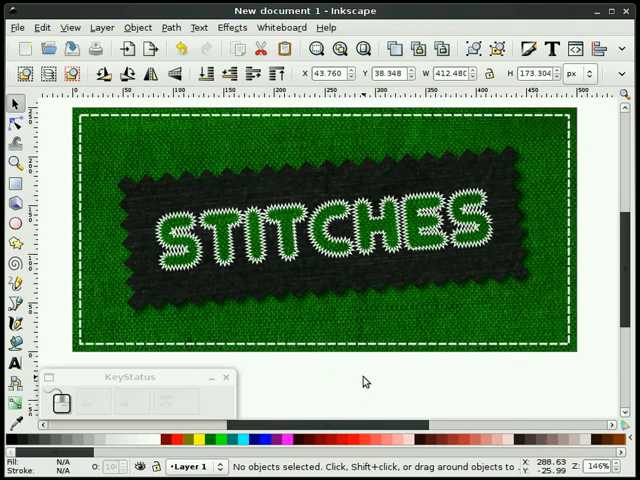
pyautogui.moveTo(305, 380)
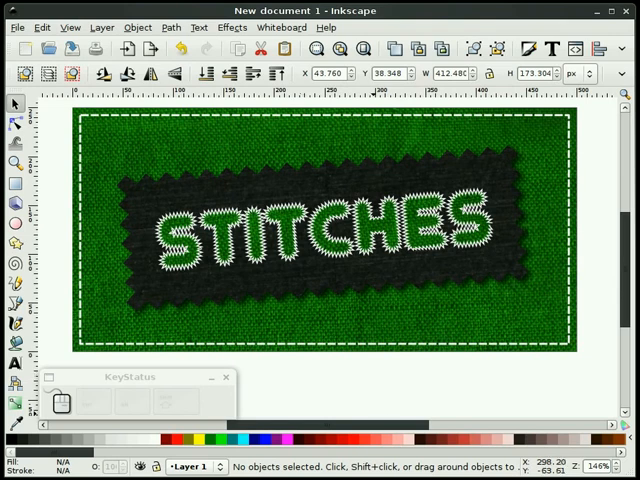
pyautogui.moveTo(377, 398)
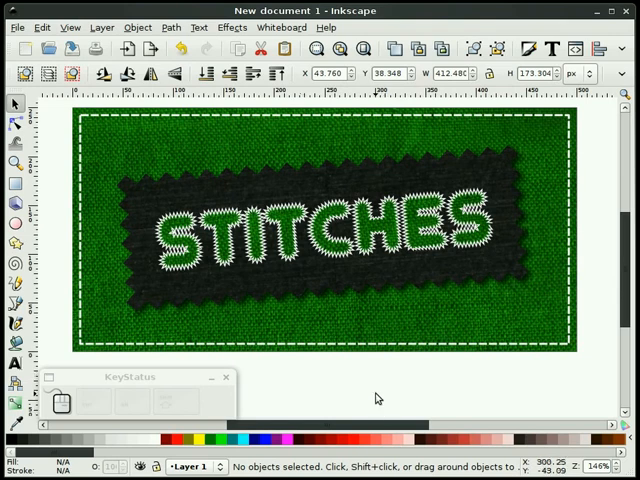